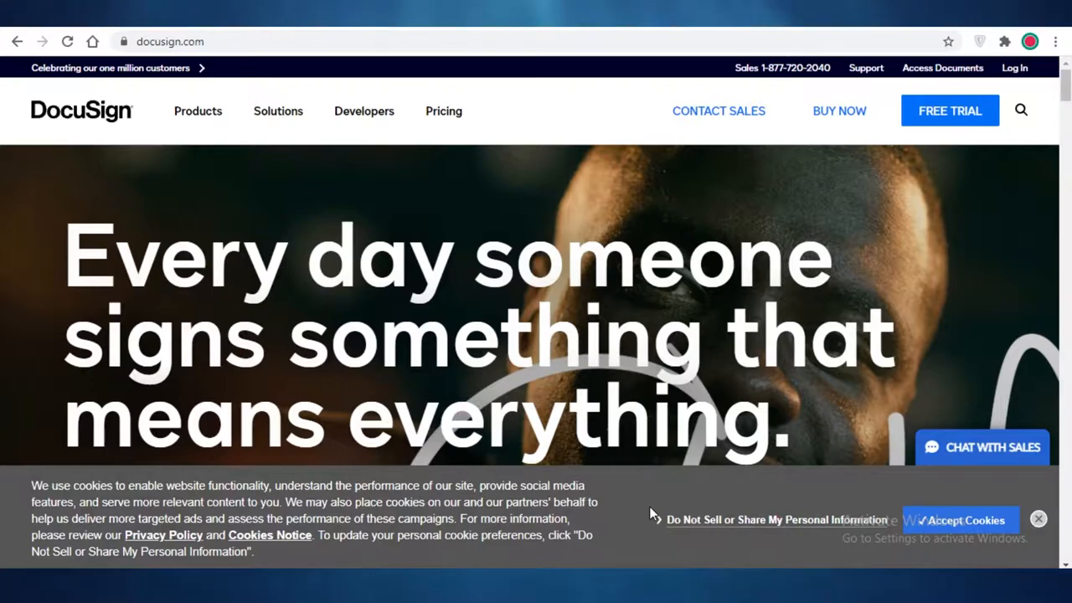
Go to the eSignature Plans and Pricing page and look through the plan feature rows.
{"action": "scroll", "scroll_direction": "down", "scroll_amount": 3}
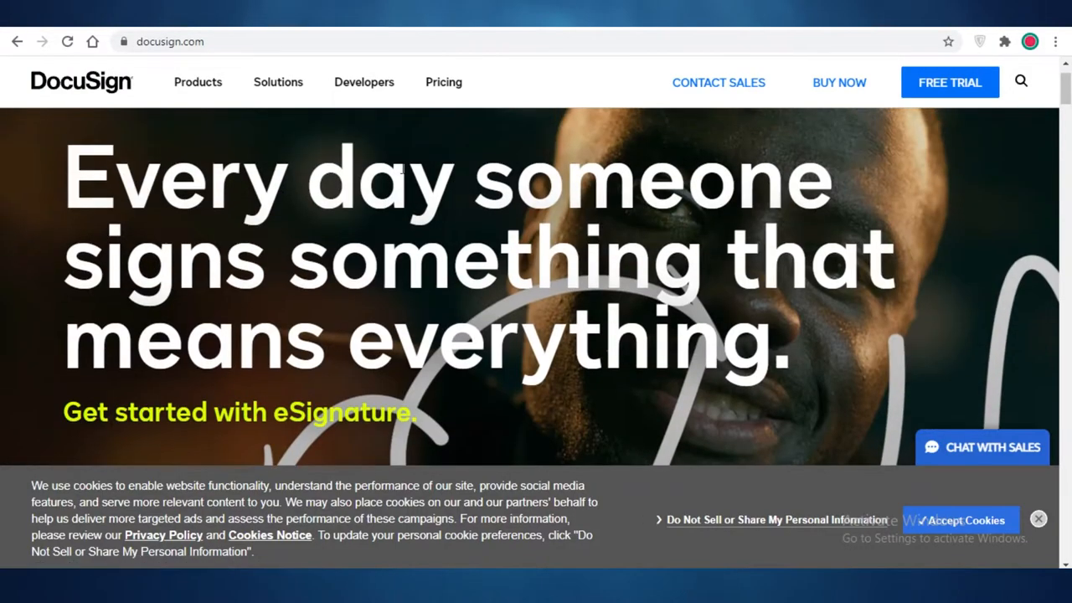
{"action": "scroll", "scroll_direction": "down", "scroll_amount": 3}
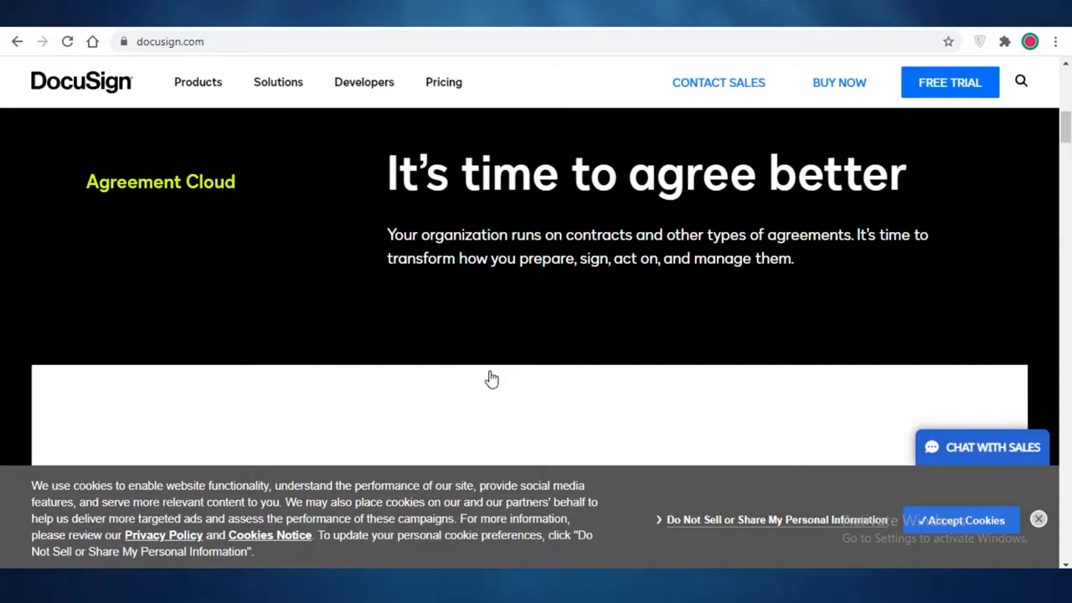
{"action": "mouse_move", "coordinate": [503, 318]}
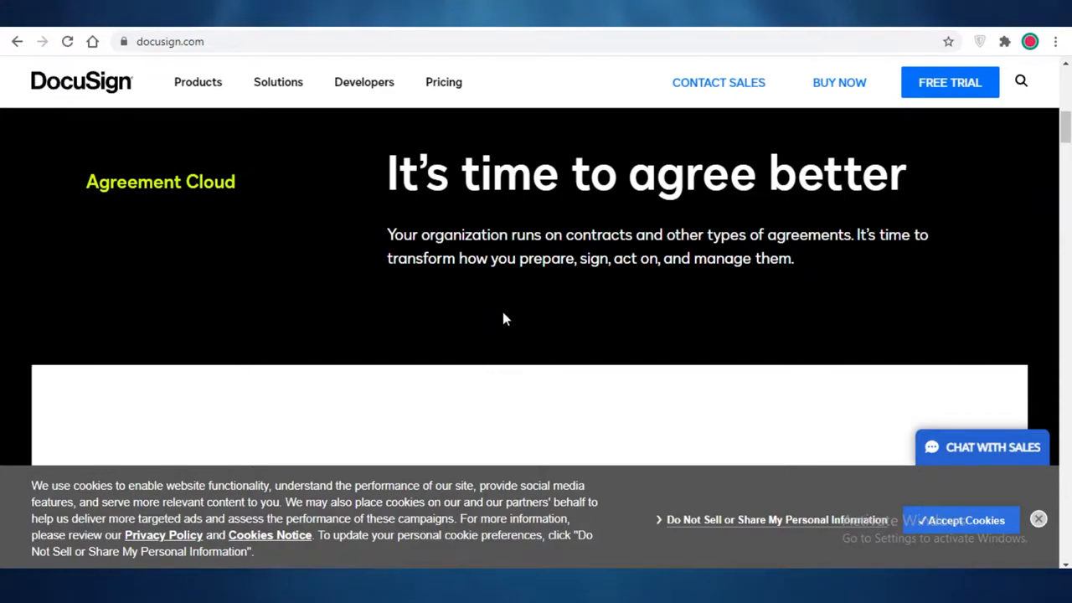
{"action": "mouse_move", "coordinate": [457, 285]}
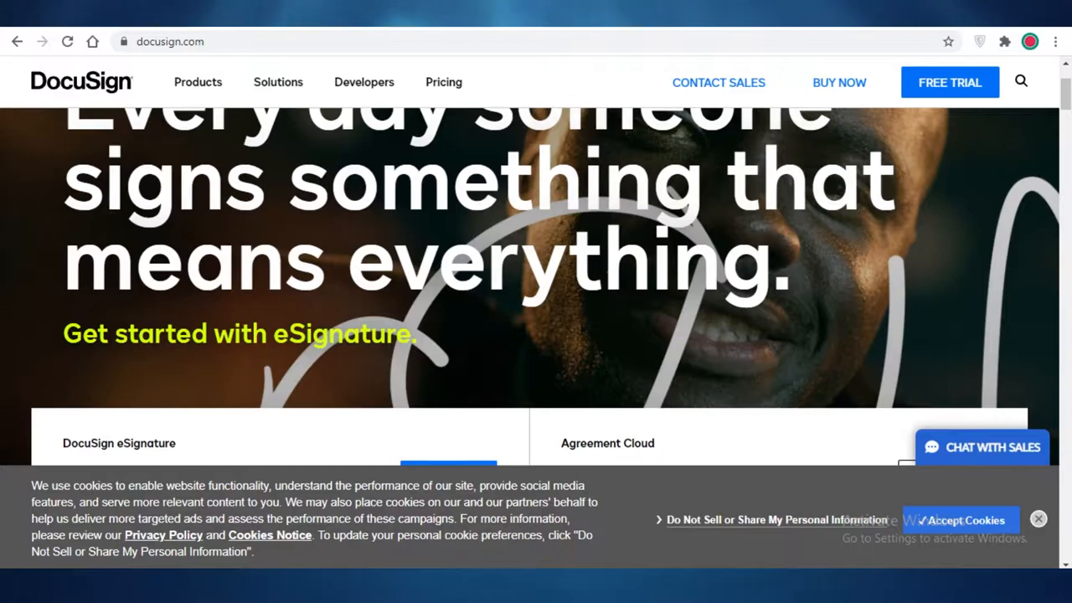
{"action": "left_click", "coordinate": [443, 81]}
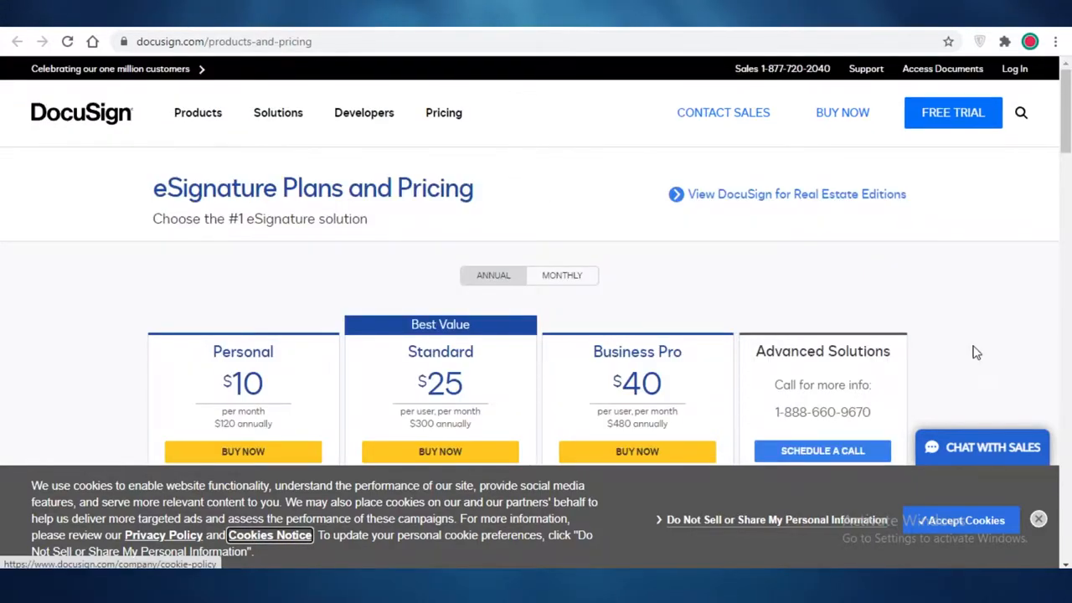
{"action": "scroll", "scroll_direction": "down", "scroll_amount": 3}
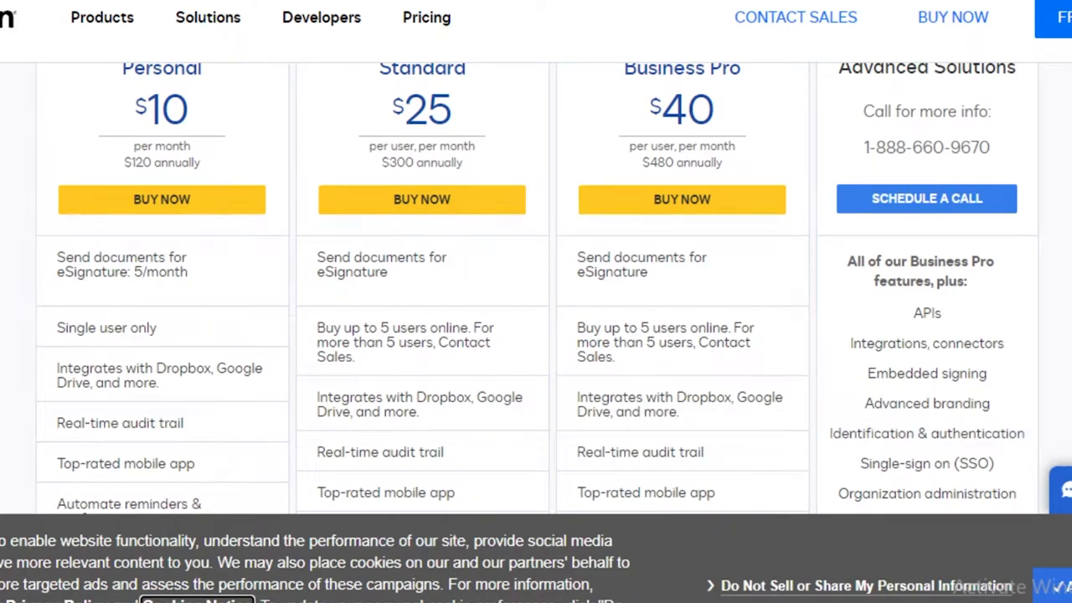
{"action": "scroll", "scroll_direction": "down", "scroll_amount": 3}
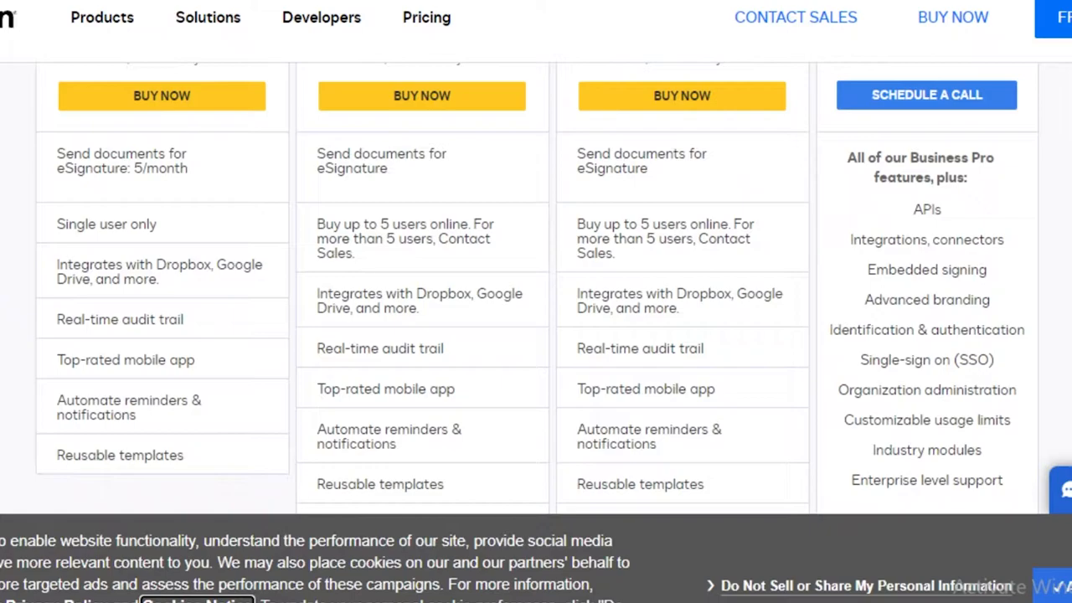
{"action": "mouse_move", "coordinate": [125, 161]}
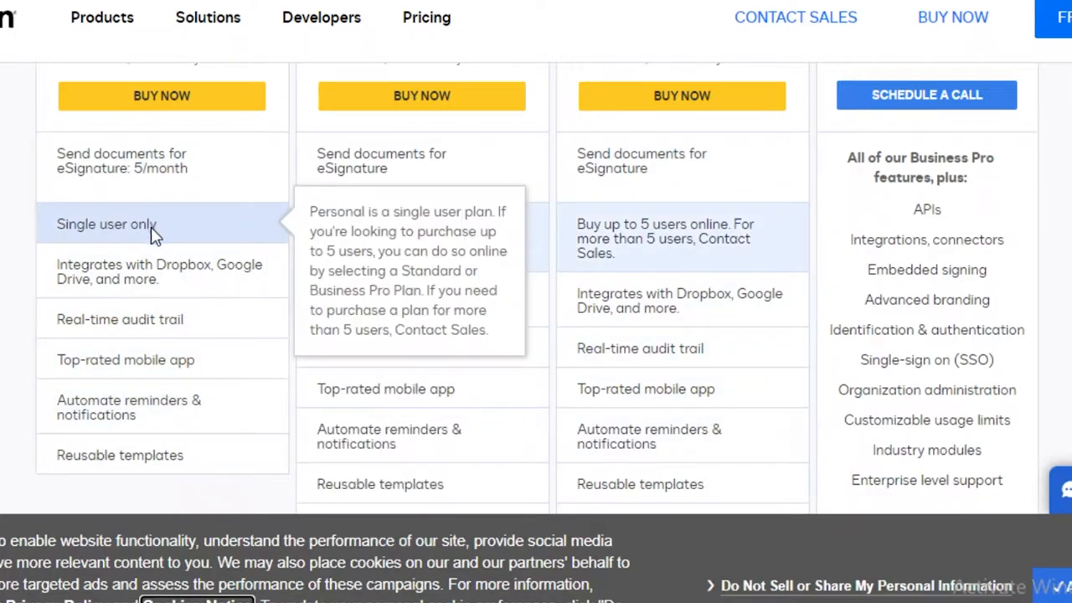
{"action": "mouse_move", "coordinate": [160, 272]}
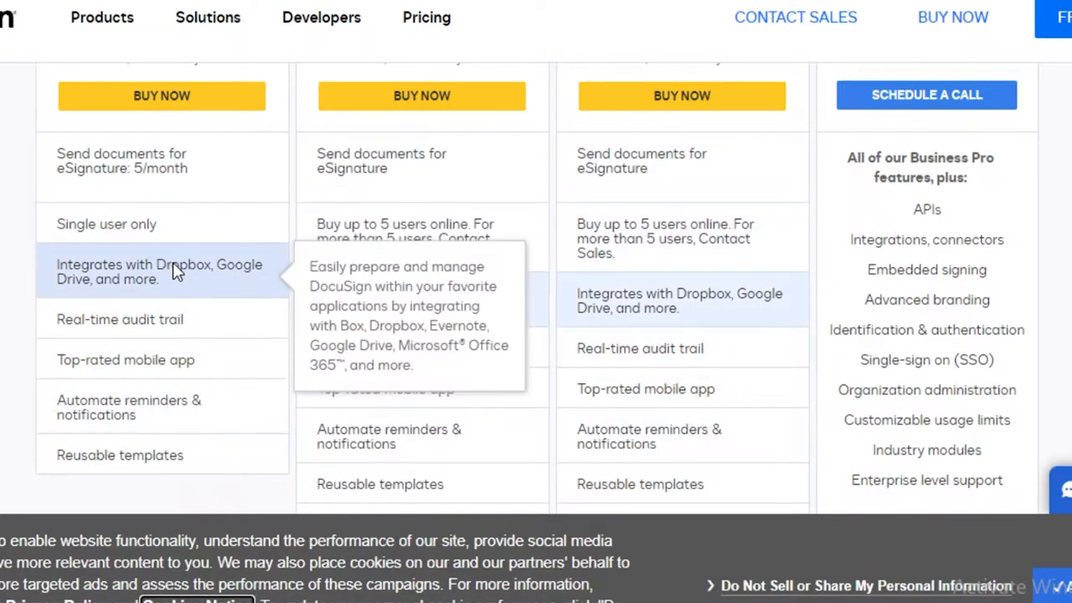
{"action": "mouse_move", "coordinate": [126, 319]}
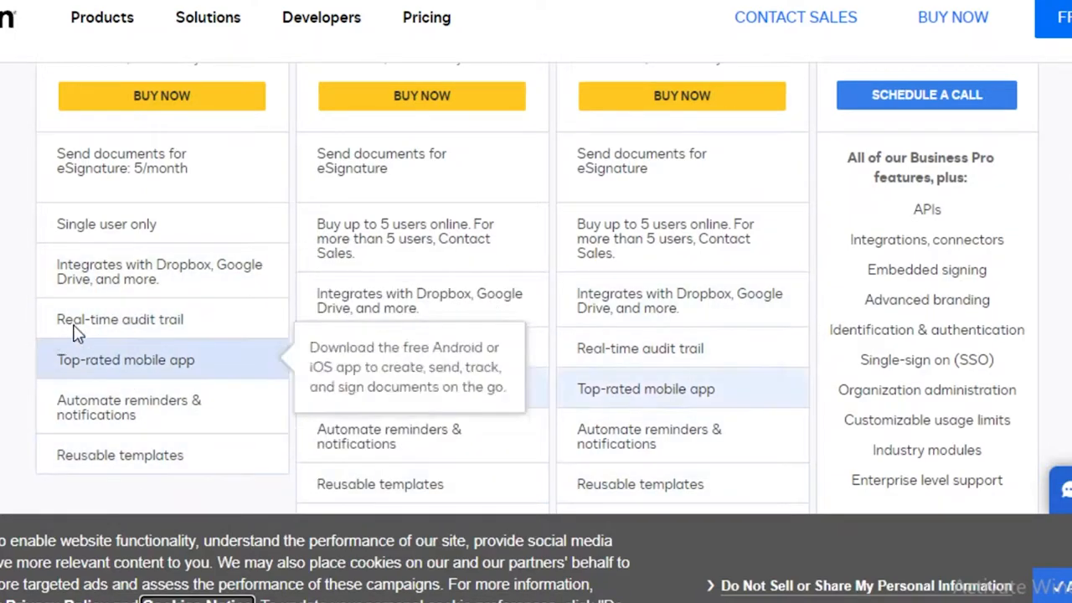
{"action": "mouse_move", "coordinate": [143, 264]}
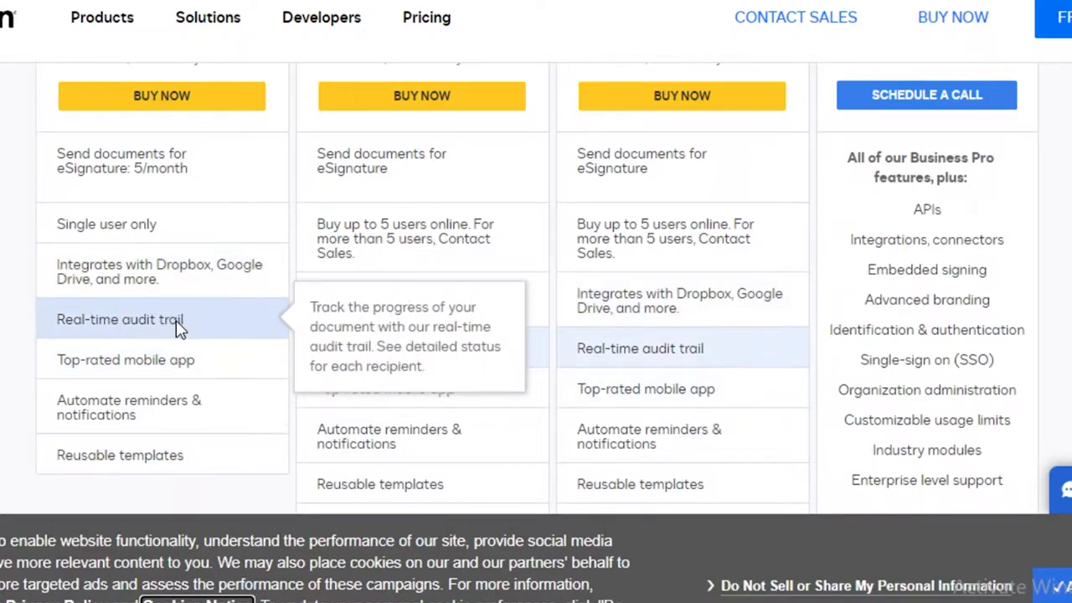
{"action": "mouse_move", "coordinate": [176, 410]}
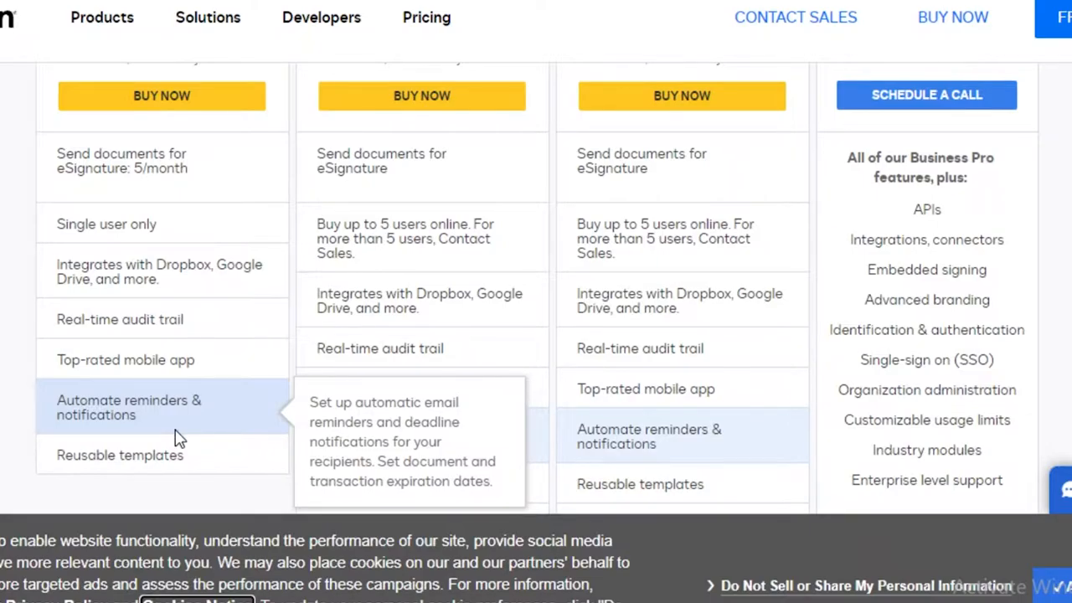
{"action": "scroll", "scroll_direction": "down", "scroll_amount": 3}
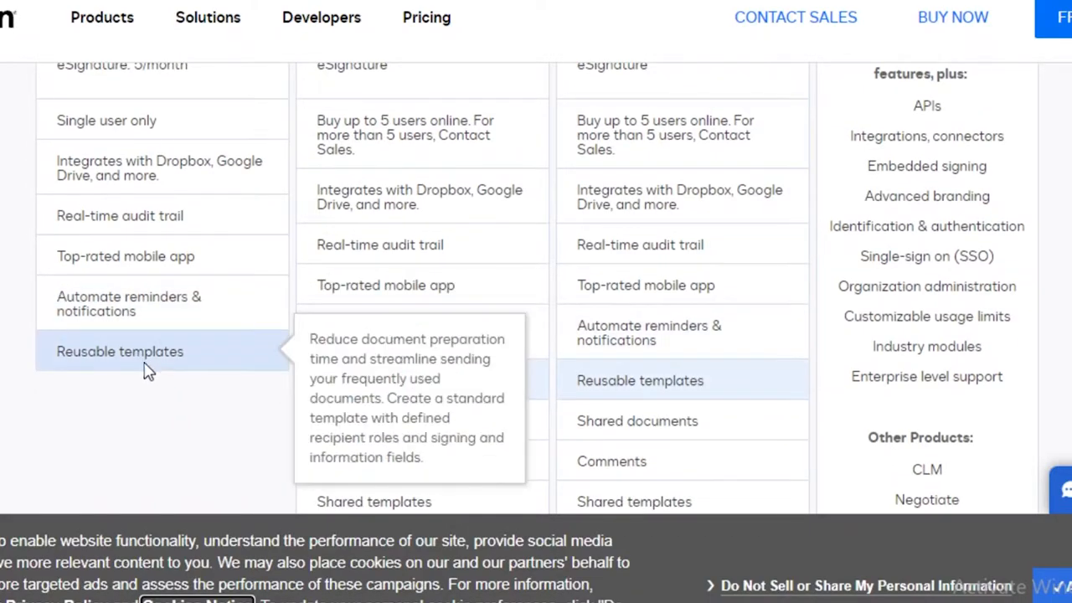
{"action": "scroll", "scroll_direction": "up", "scroll_amount": 3}
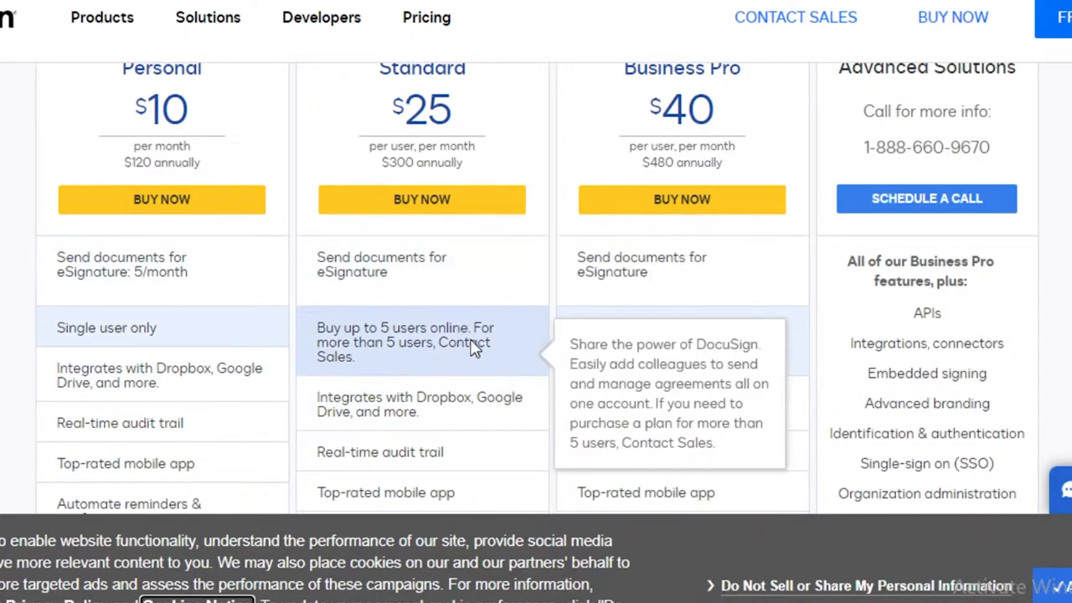
{"action": "mouse_move", "coordinate": [471, 335]}
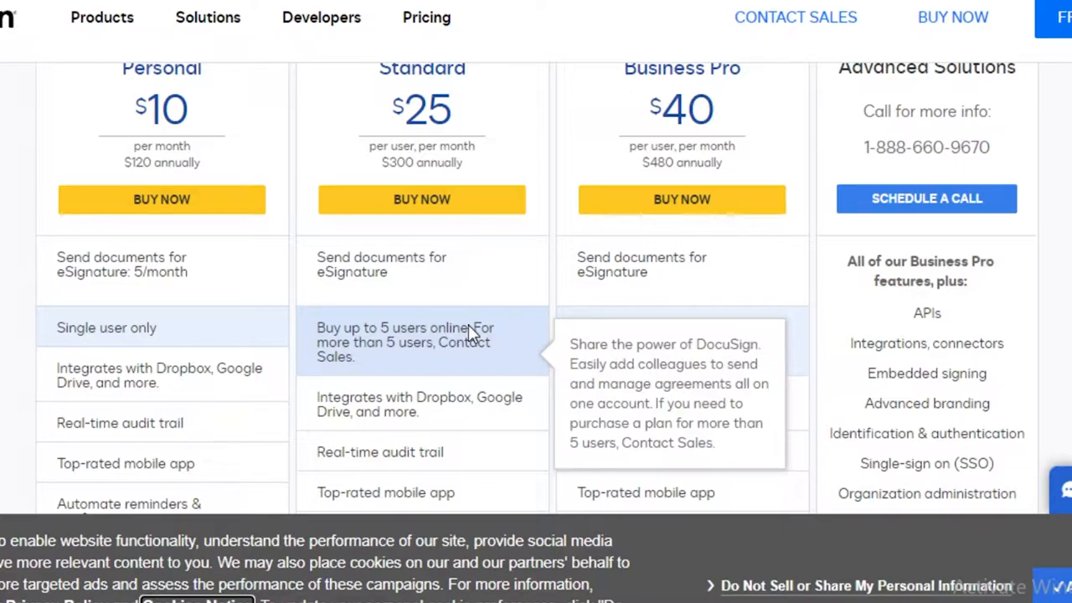
{"action": "scroll", "scroll_direction": "down", "scroll_amount": 3}
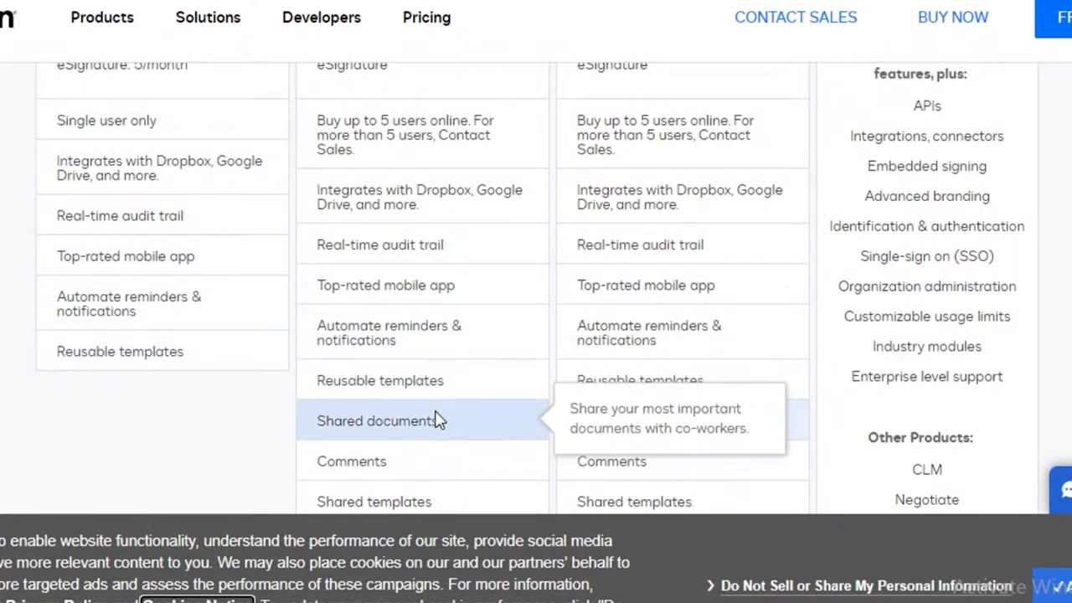
{"action": "scroll", "scroll_direction": "down", "scroll_amount": 3}
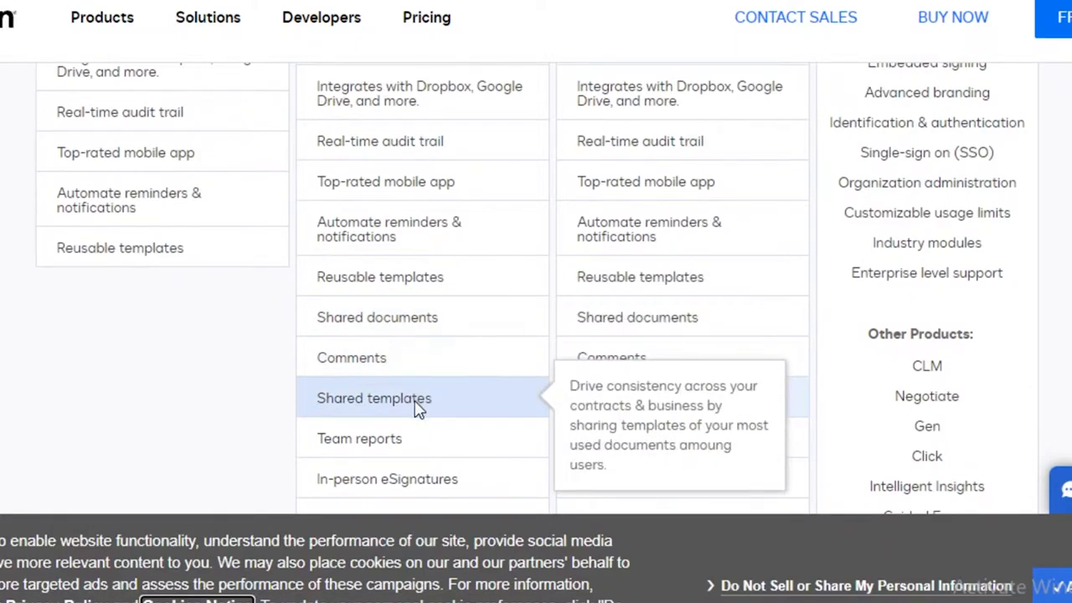
{"action": "scroll", "scroll_direction": "down", "scroll_amount": 3}
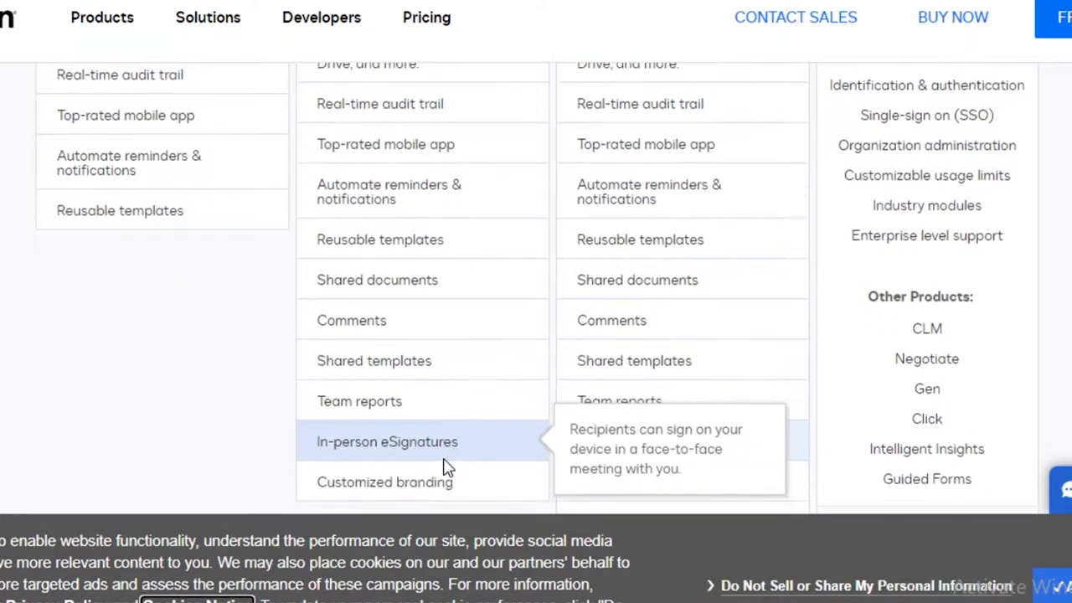
{"action": "scroll", "scroll_direction": "down", "scroll_amount": 3}
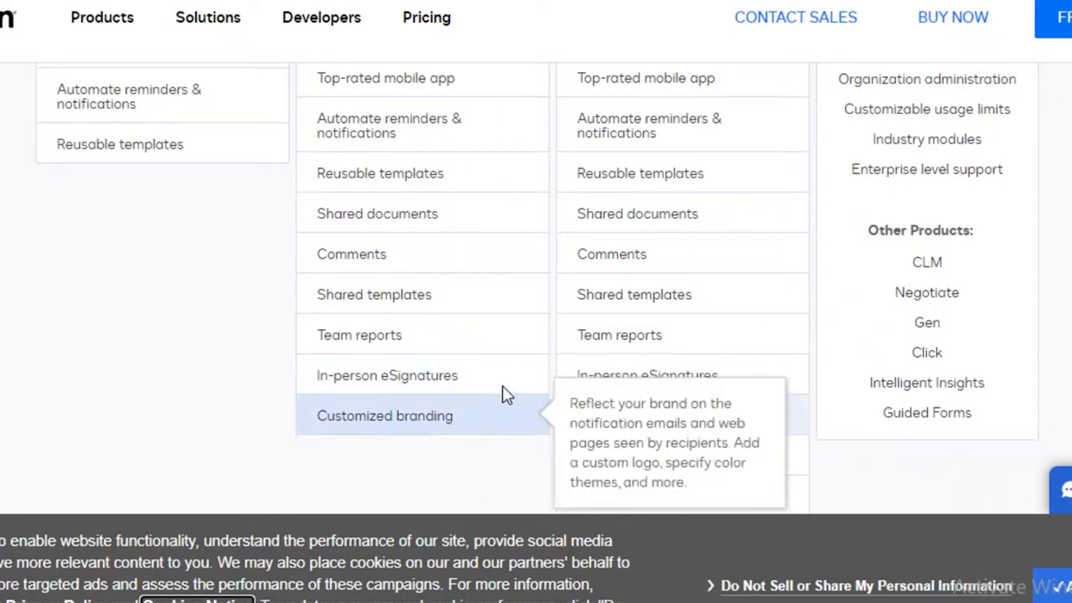
{"action": "mouse_move", "coordinate": [497, 461]}
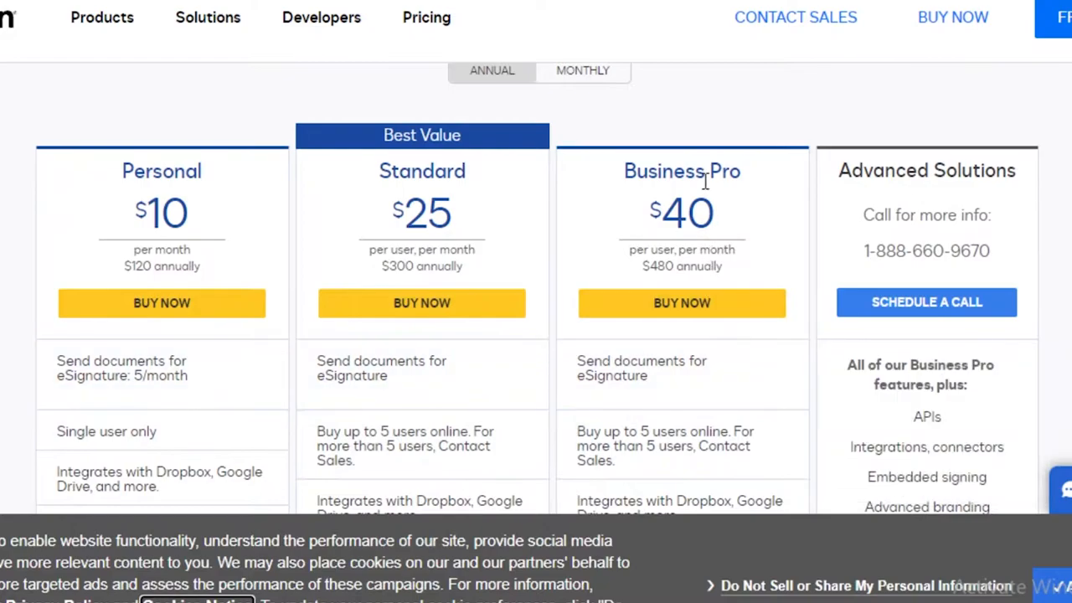
{"action": "mouse_move", "coordinate": [716, 457]}
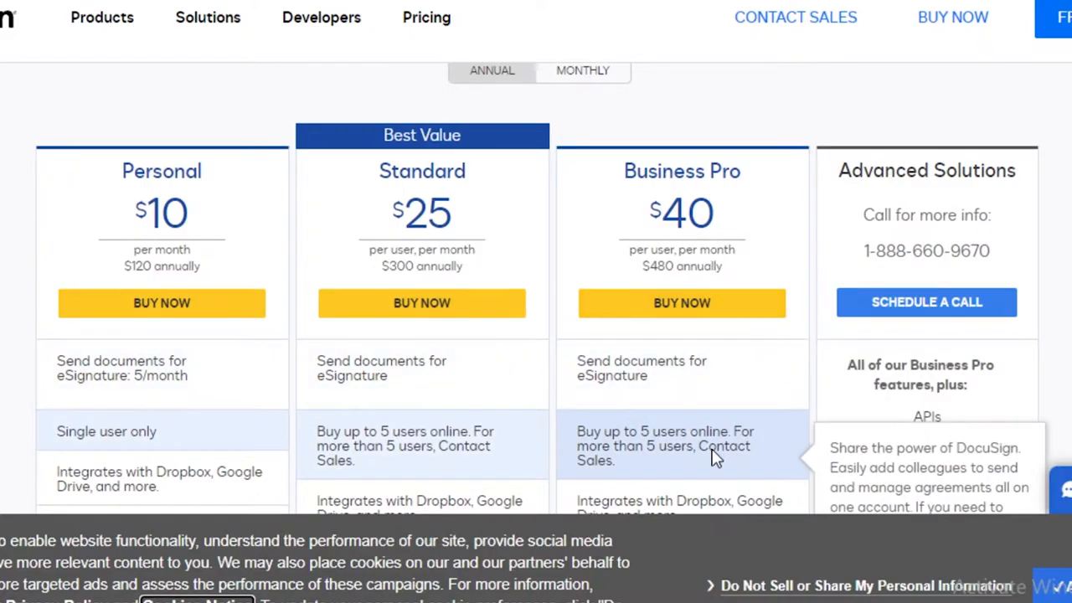
Read down the Business Pro feature list to Bulk Send and the More Features link.
{"action": "scroll", "scroll_direction": "down", "scroll_amount": 3}
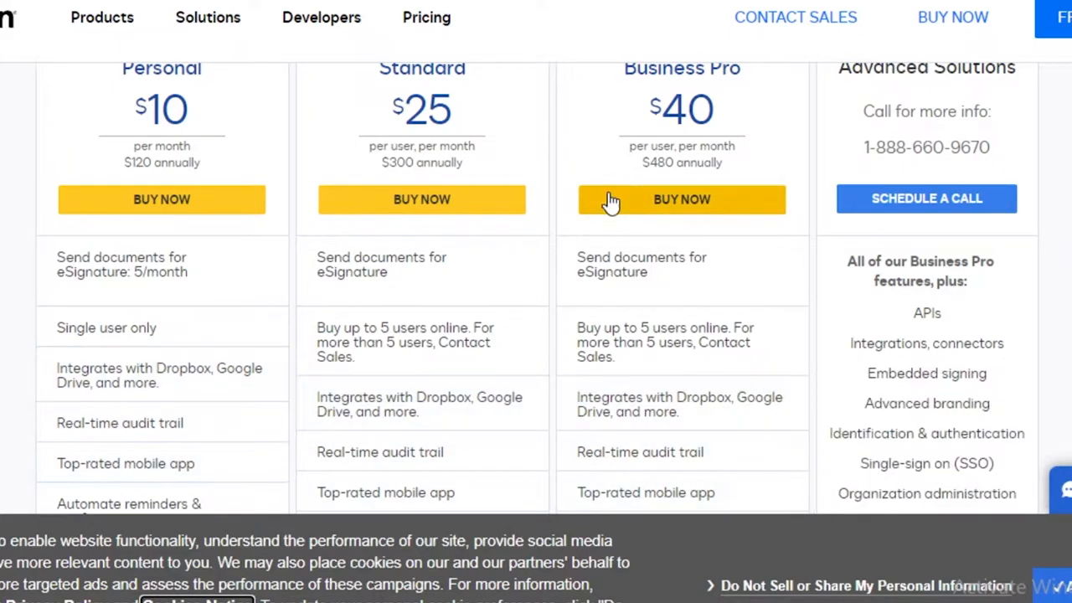
{"action": "scroll", "scroll_direction": "down", "scroll_amount": 3}
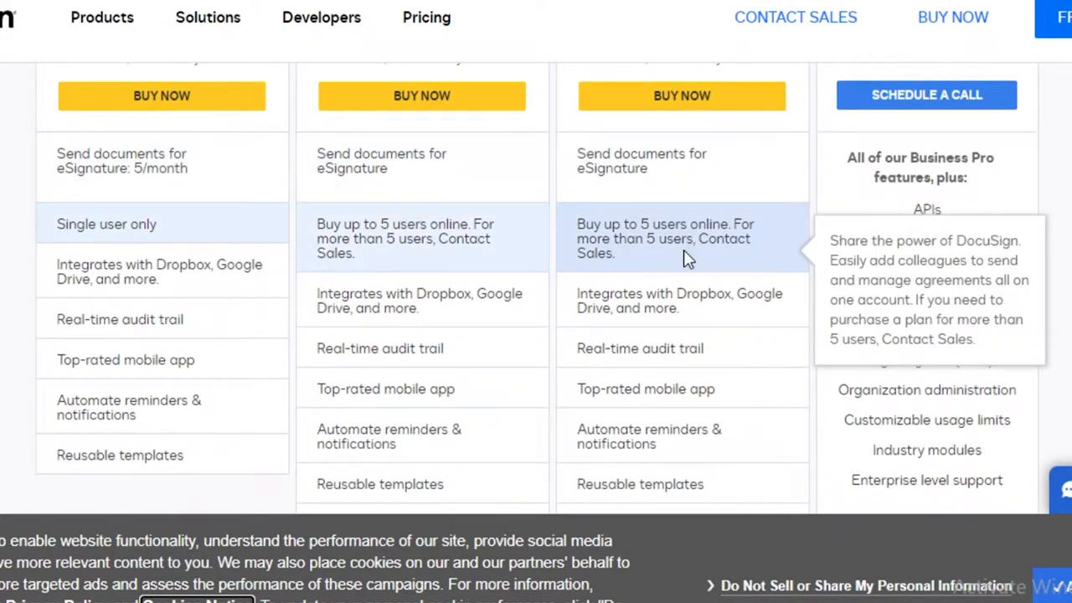
{"action": "mouse_move", "coordinate": [641, 300]}
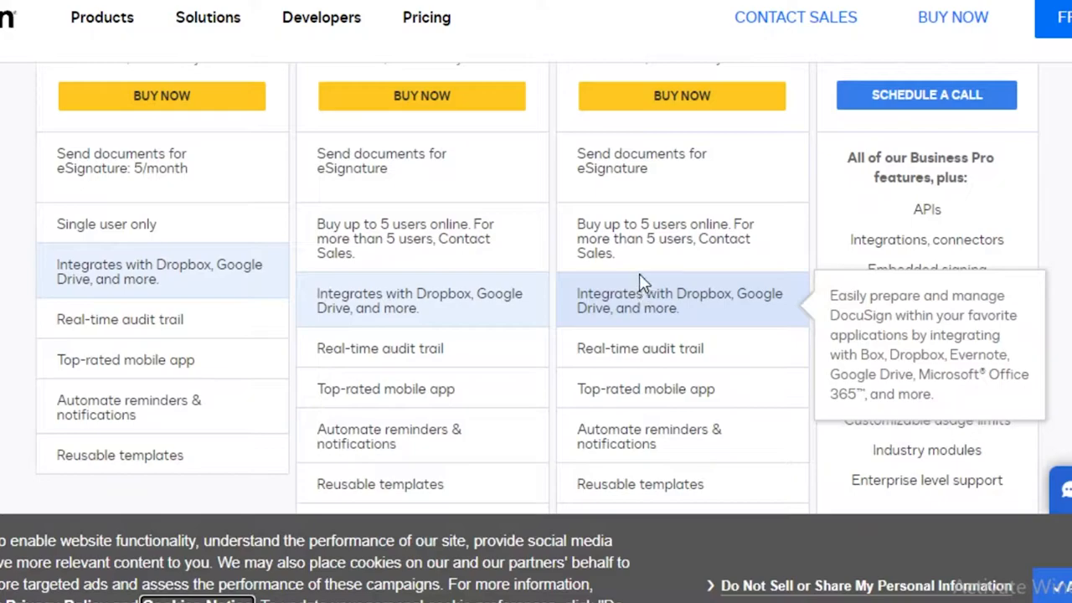
{"action": "scroll", "scroll_direction": "down", "scroll_amount": 3}
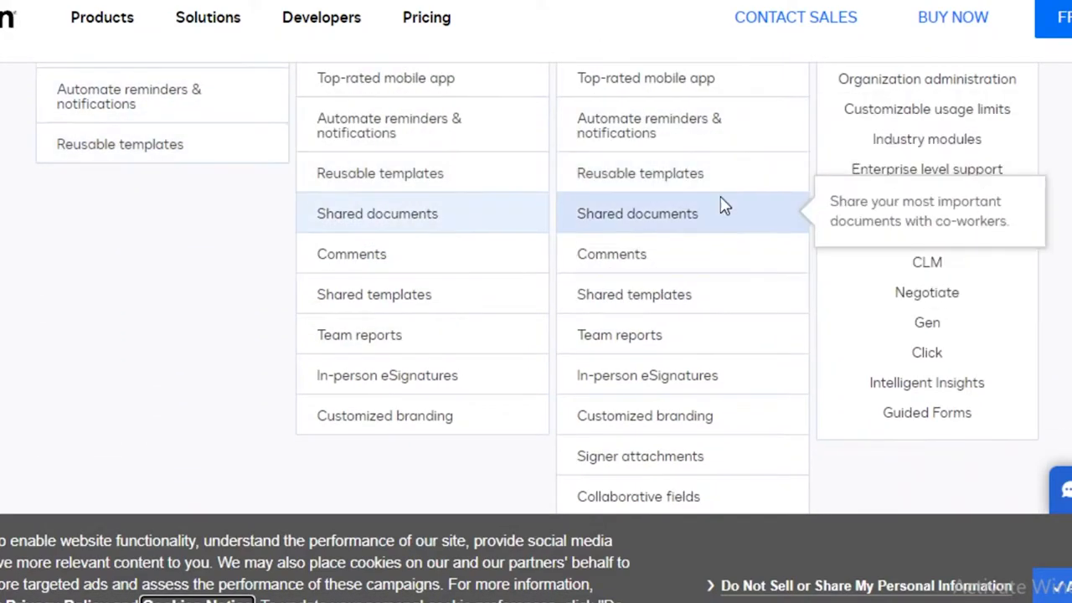
{"action": "scroll", "scroll_direction": "down", "scroll_amount": 3}
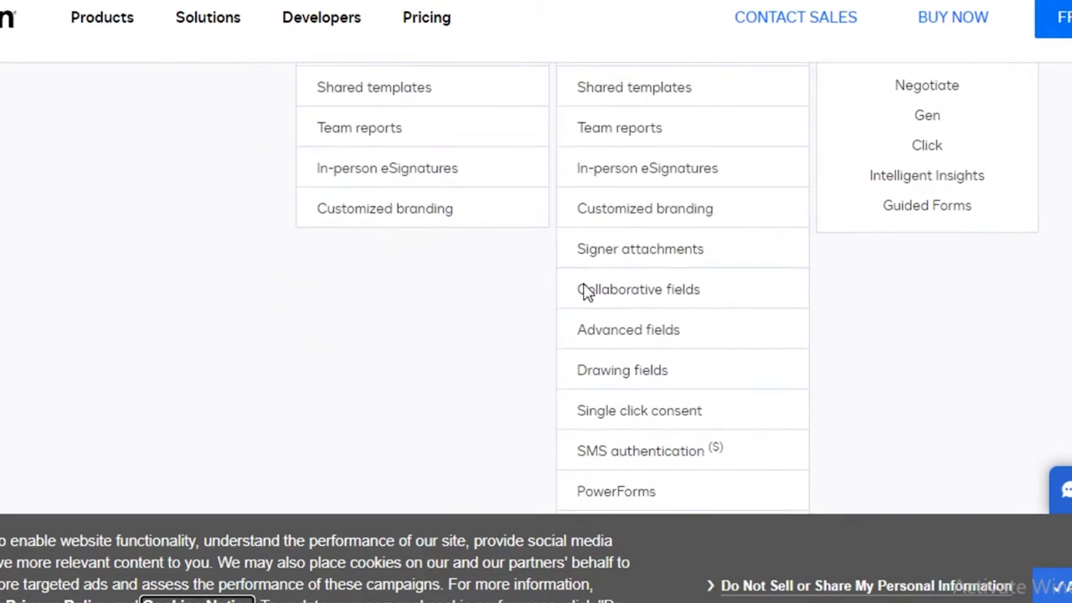
{"action": "mouse_move", "coordinate": [662, 252]}
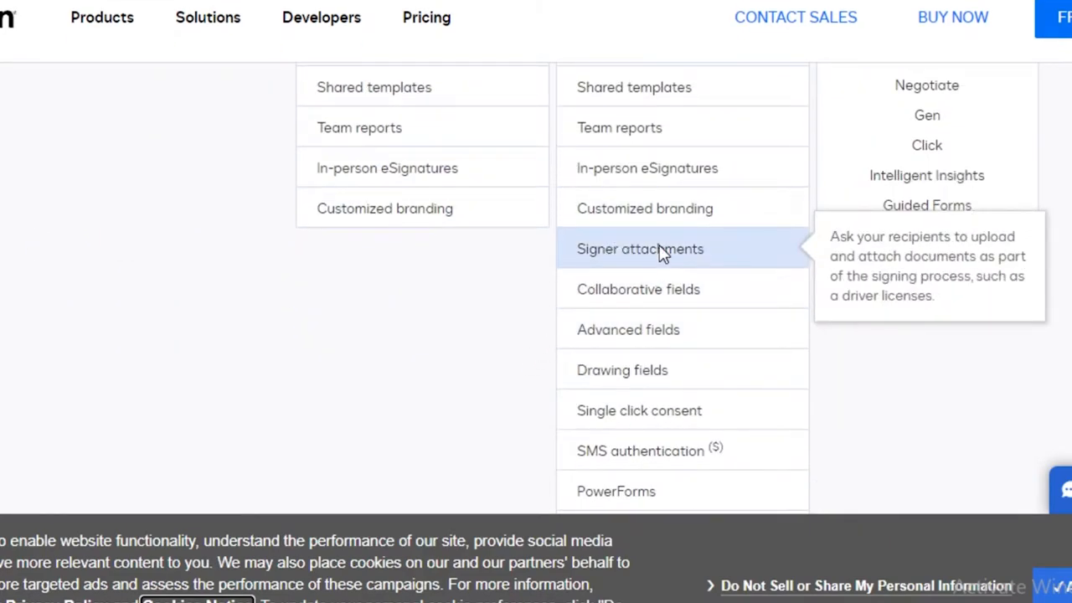
{"action": "mouse_move", "coordinate": [628, 329]}
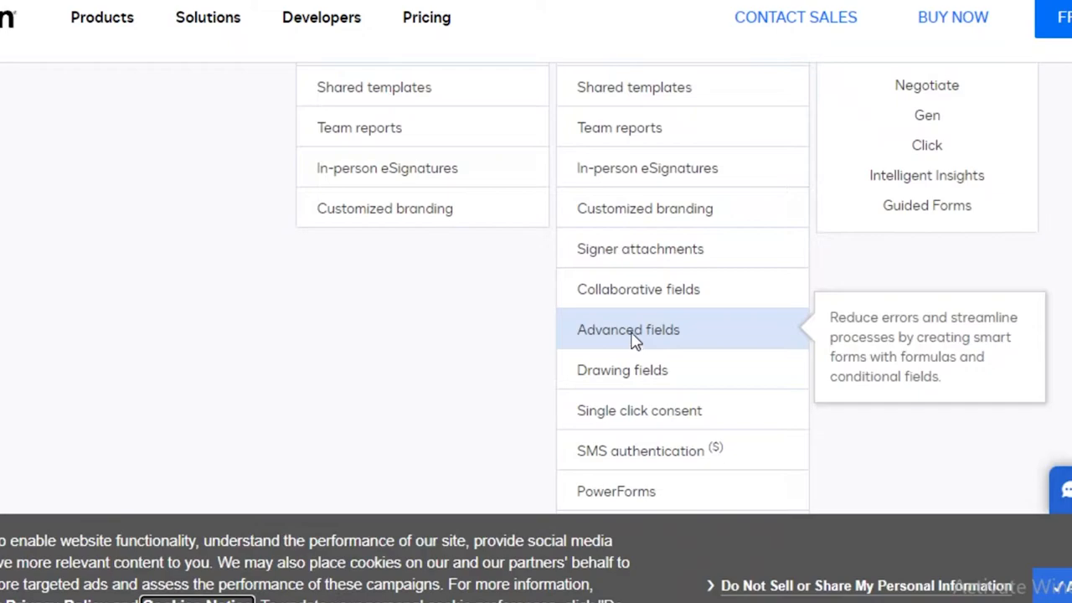
{"action": "mouse_move", "coordinate": [645, 285]}
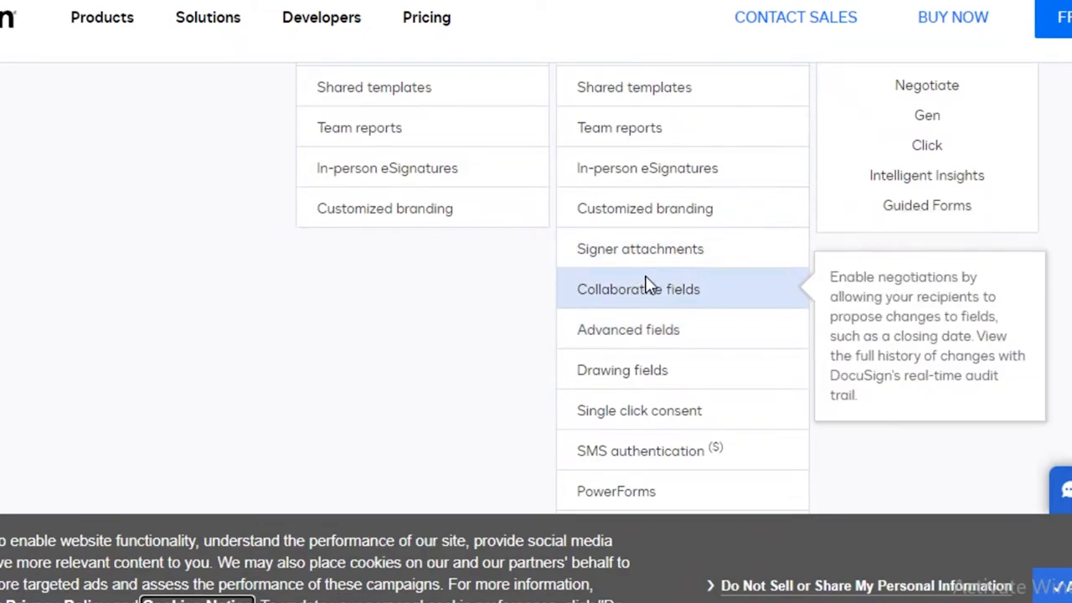
{"action": "scroll", "scroll_direction": "down", "scroll_amount": 3}
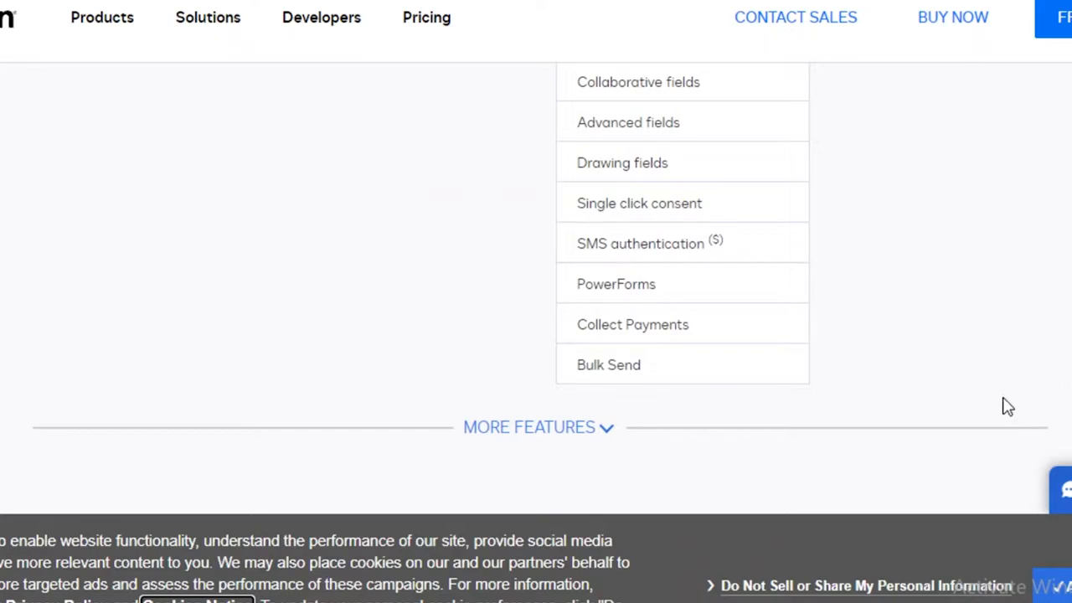
{"action": "mouse_move", "coordinate": [996, 383]}
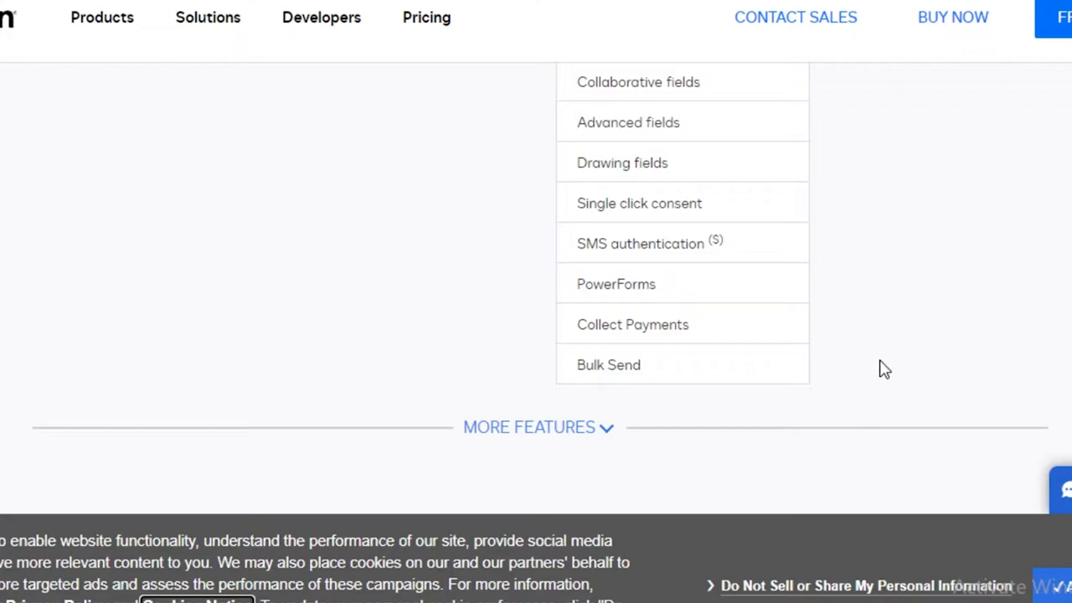
{"action": "scroll", "scroll_direction": "up", "scroll_amount": 3}
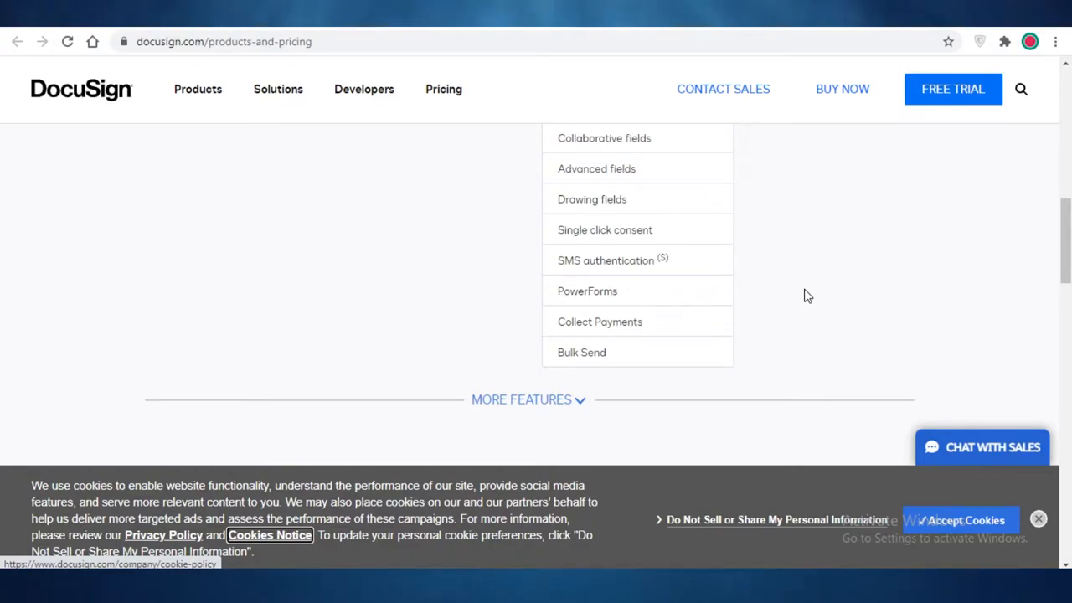
{"action": "mouse_move", "coordinate": [653, 377]}
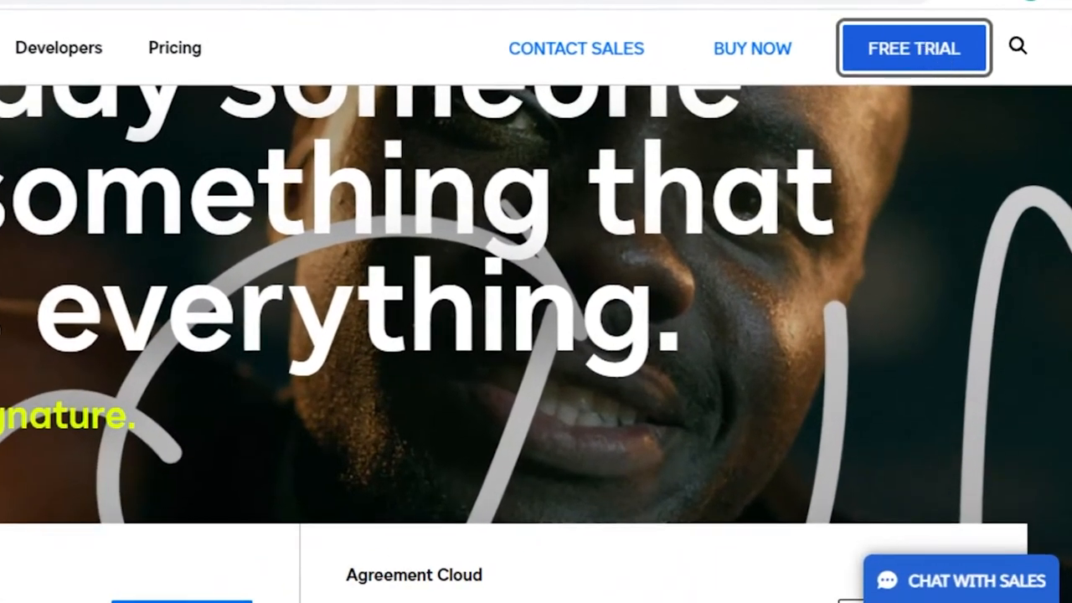
Start the free-trial sign-up, enter job title Manager and browse the Industry list for Other.
{"action": "left_click", "coordinate": [913, 48]}
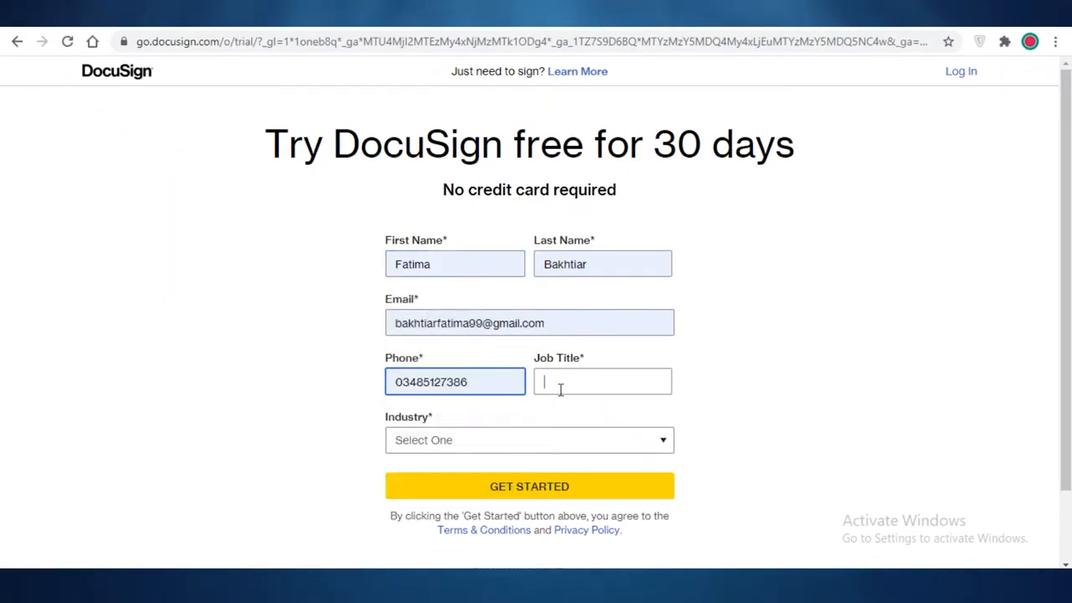
{"action": "type", "text": "Mangers"}
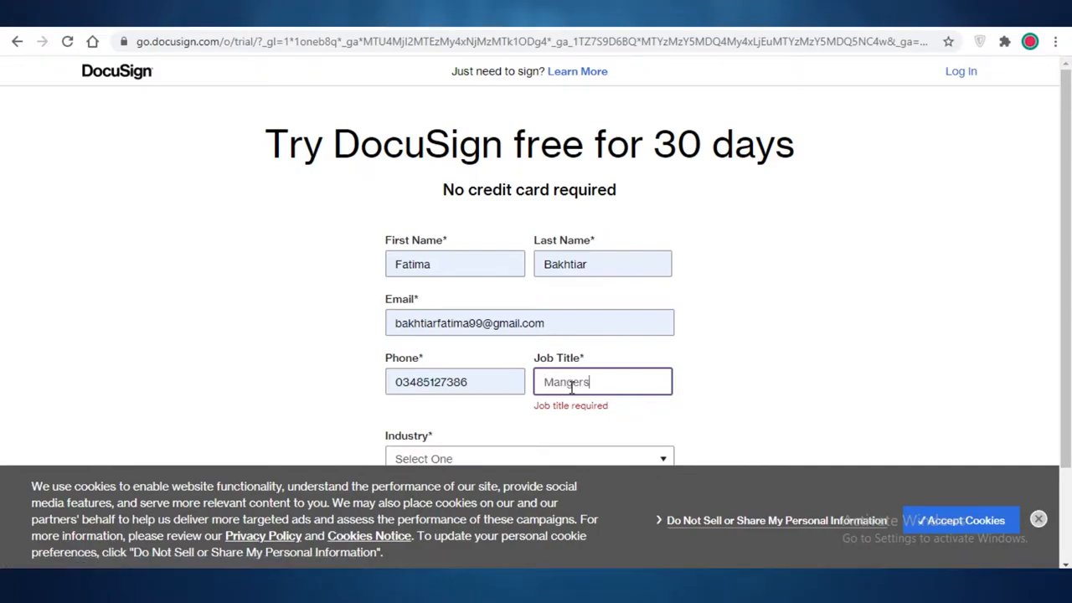
{"action": "key", "text": "Backspace"}
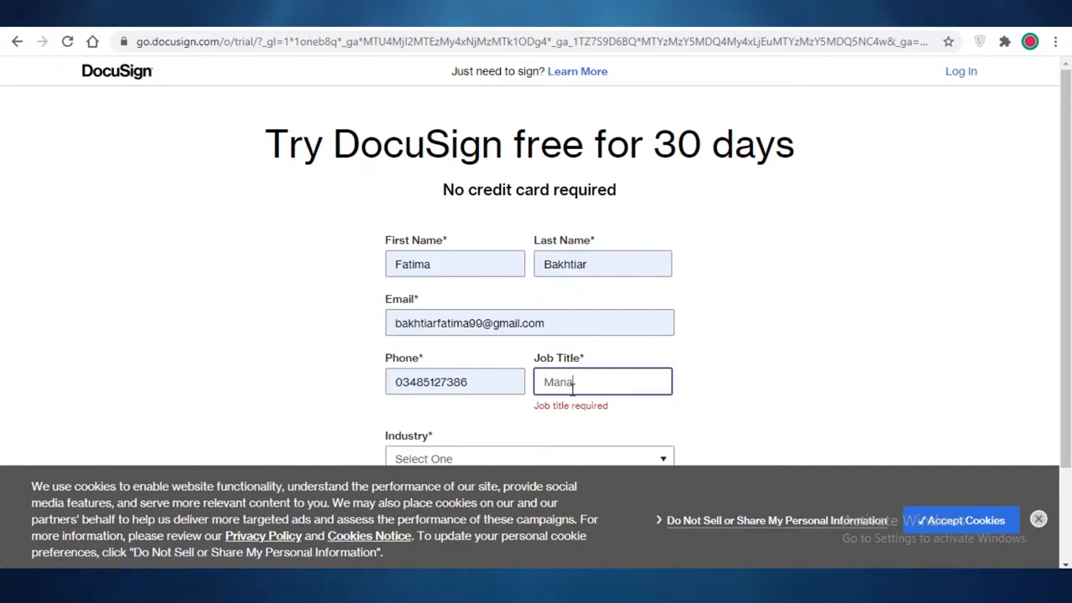
{"action": "left_click", "coordinate": [529, 458]}
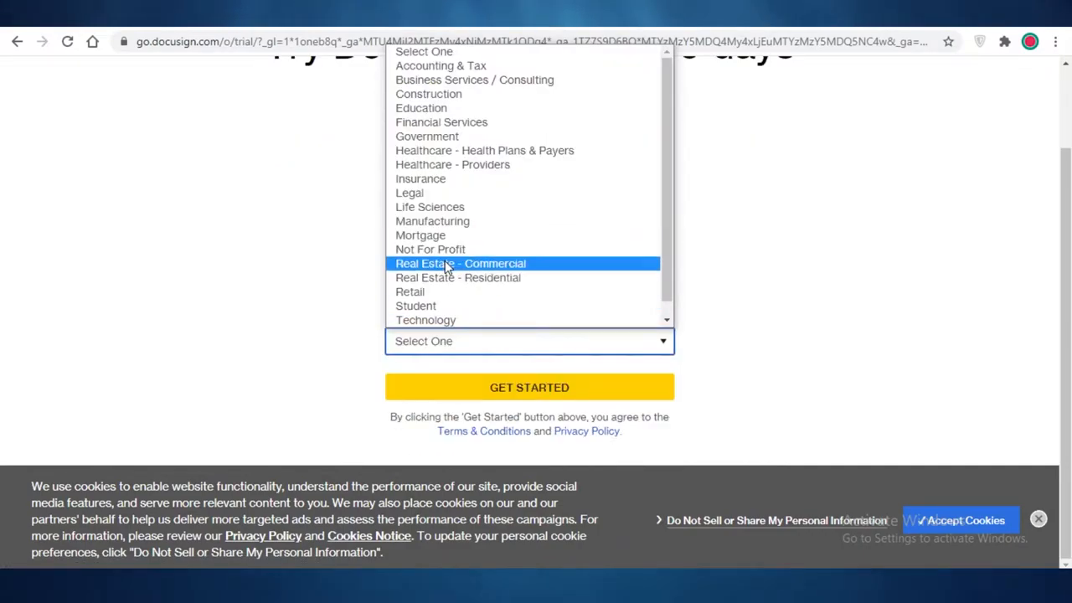
{"action": "scroll", "scroll_direction": "down", "scroll_amount": 3}
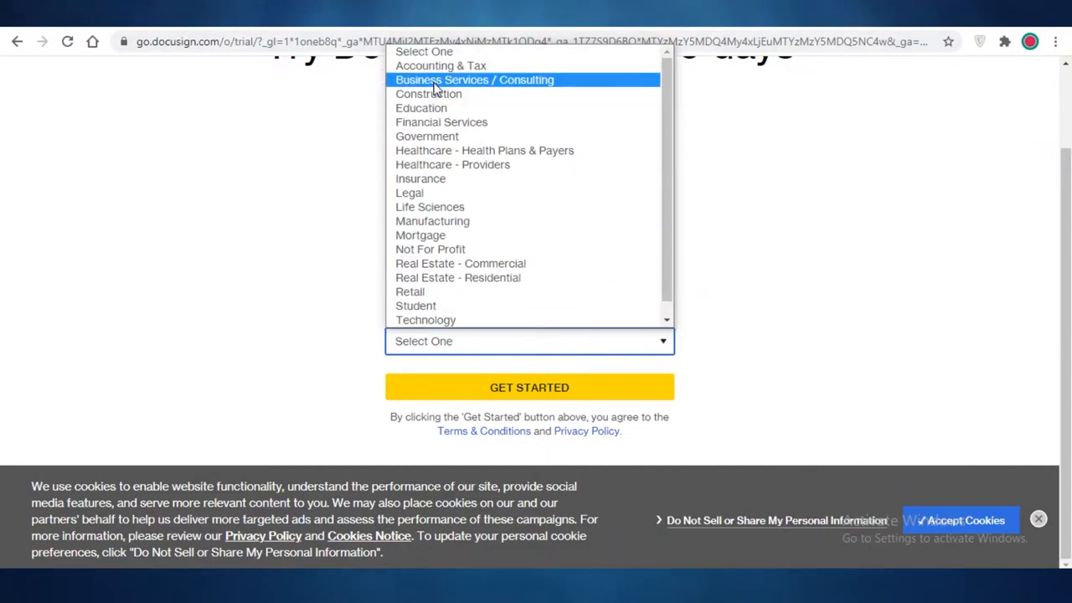
{"action": "mouse_move", "coordinate": [420, 108]}
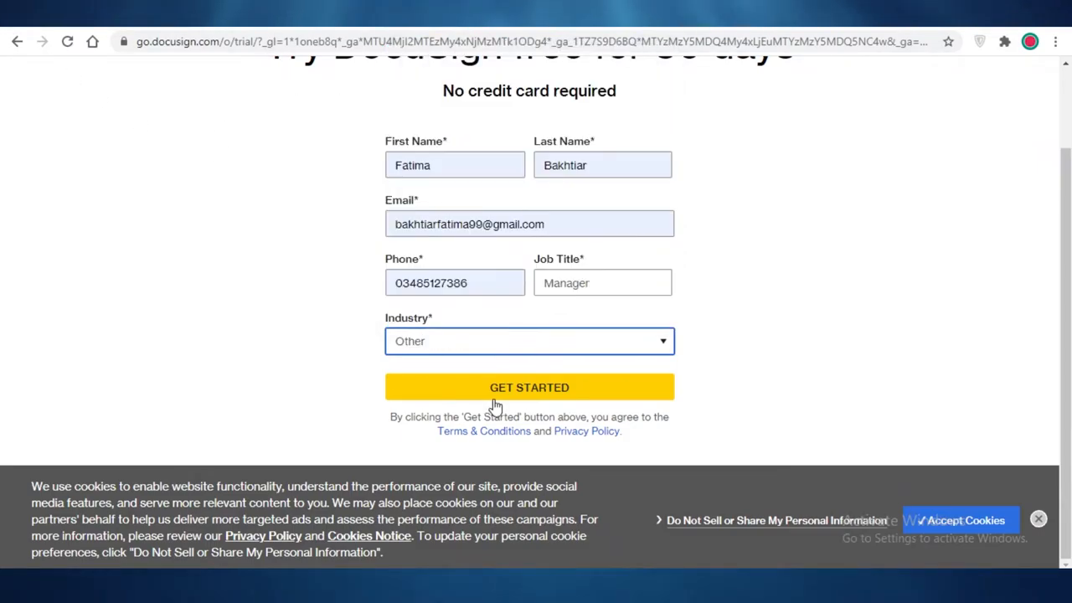
Continue to company details: suggested company name, trial reason, integrations answer, country United States.
{"action": "left_click", "coordinate": [529, 387]}
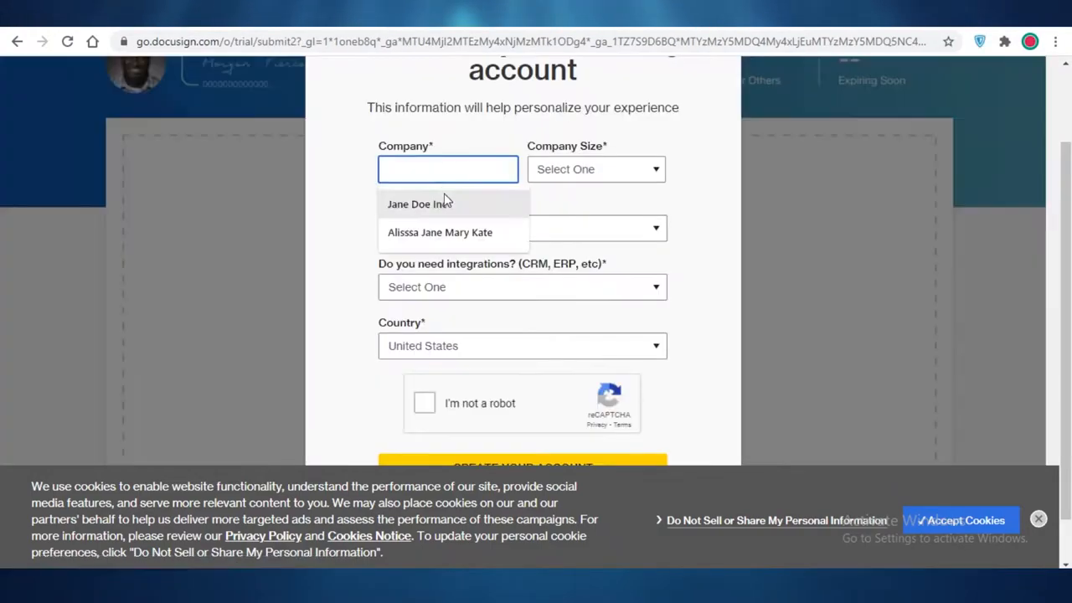
{"action": "left_click", "coordinate": [419, 203]}
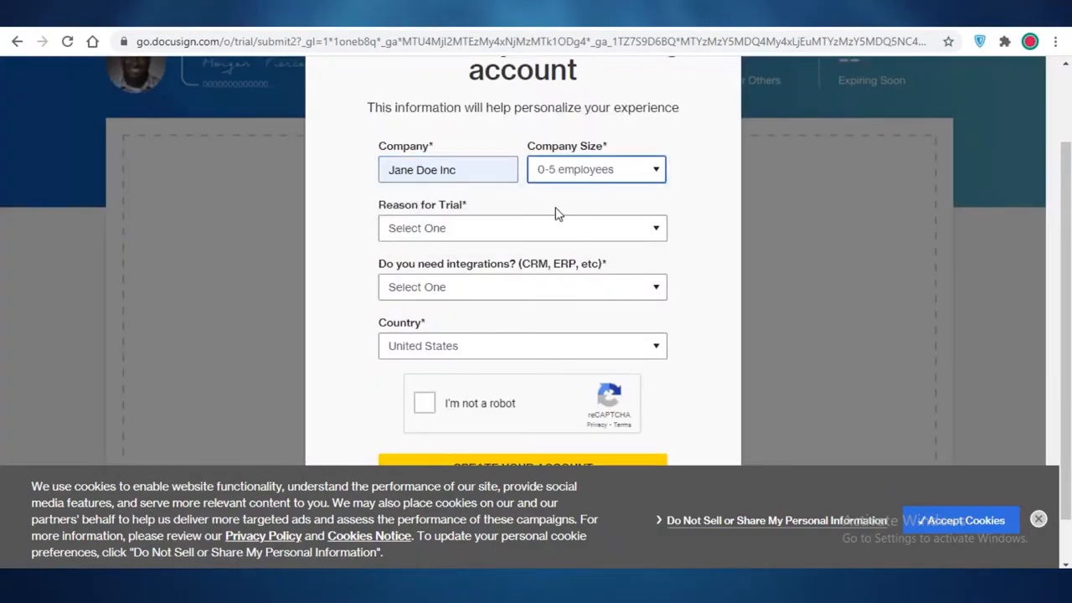
{"action": "left_click", "coordinate": [521, 227]}
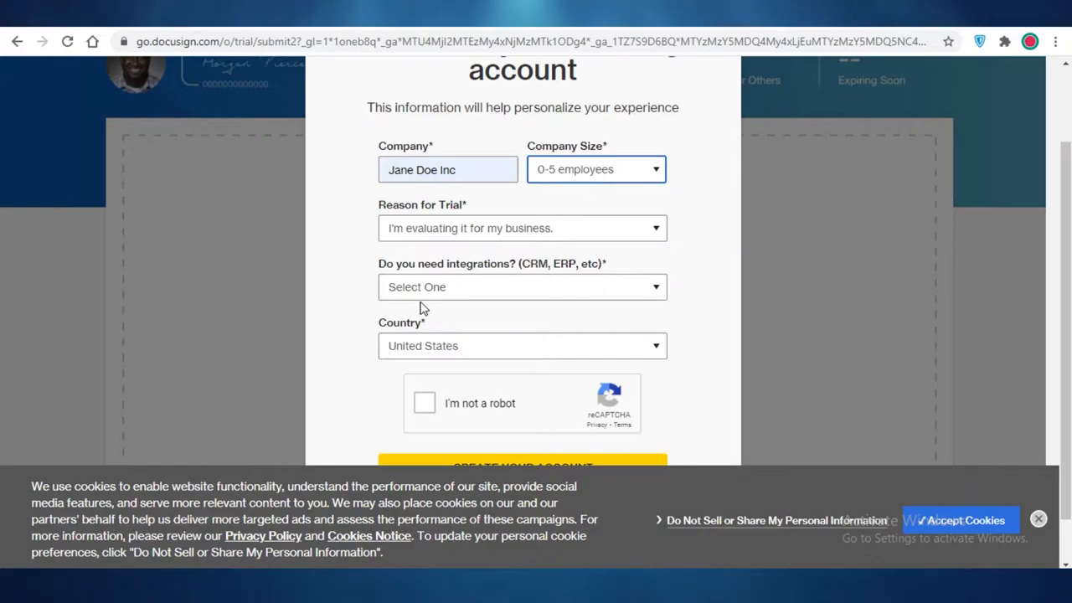
{"action": "left_click", "coordinate": [522, 286]}
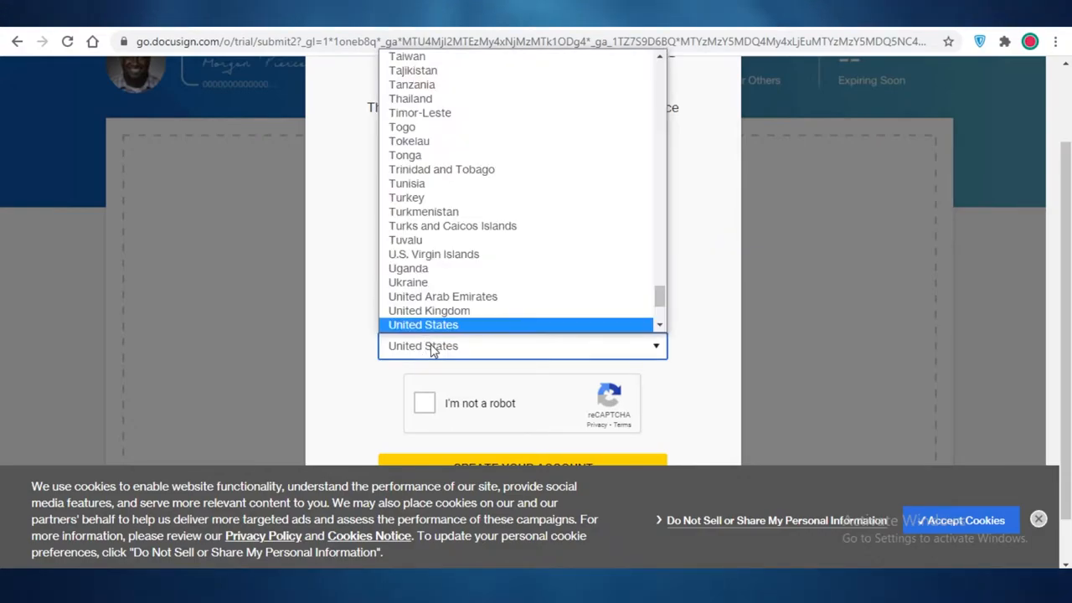
{"action": "left_click", "coordinate": [423, 325]}
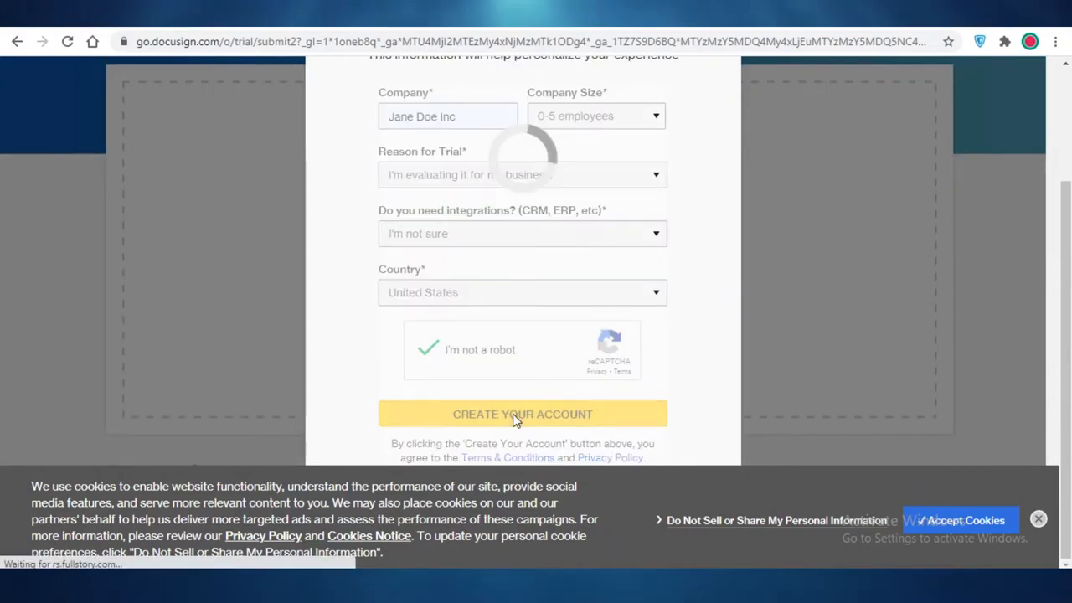
Create the trial account and log in from the DocuSign account email.
{"action": "left_click", "coordinate": [522, 414]}
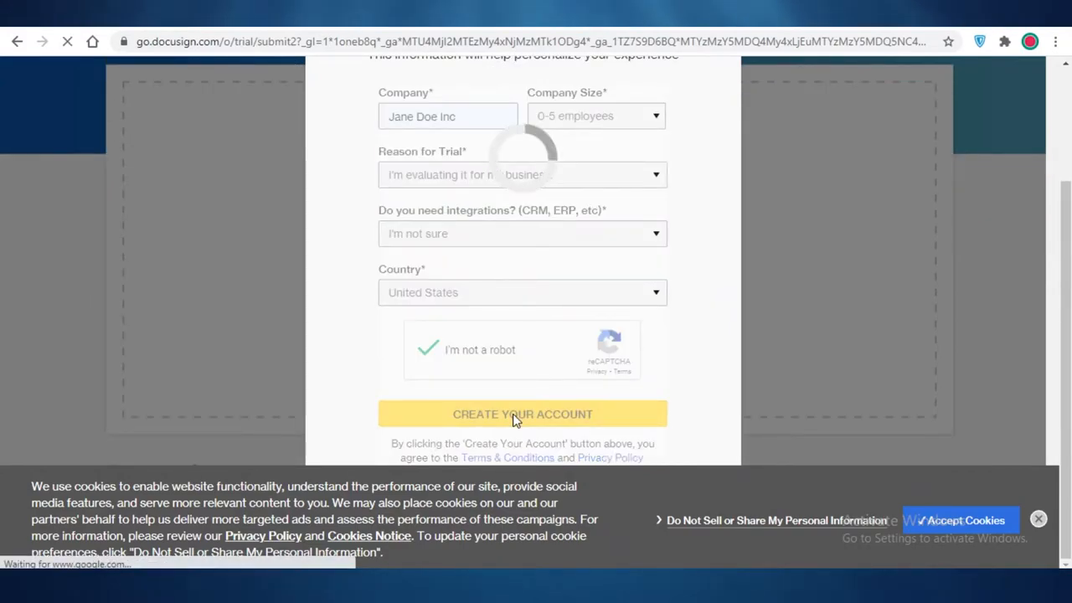
{"action": "left_click", "coordinate": [522, 414]}
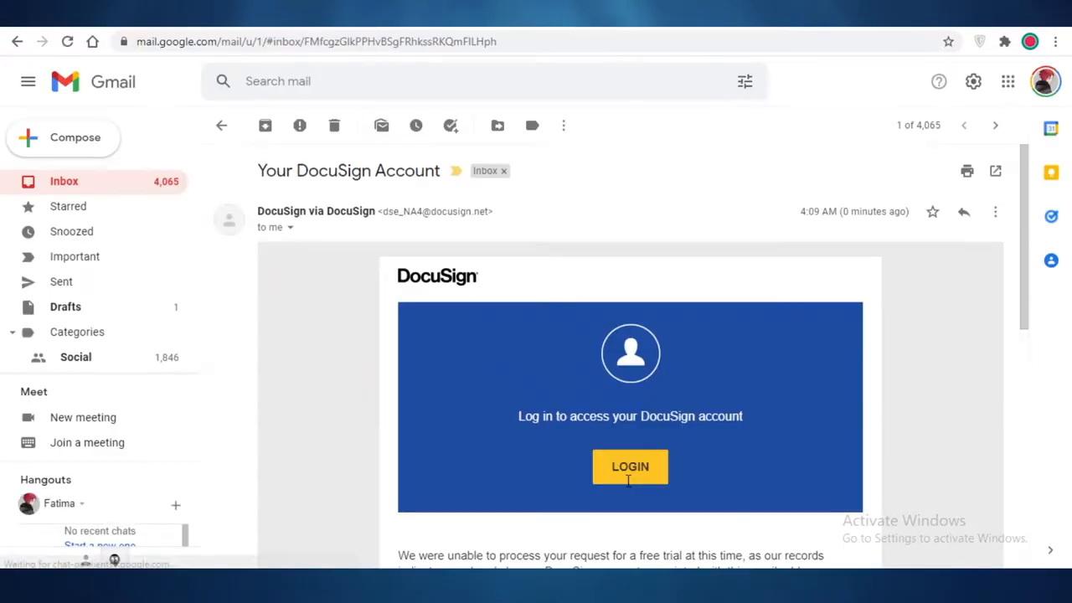
{"action": "left_click", "coordinate": [630, 466]}
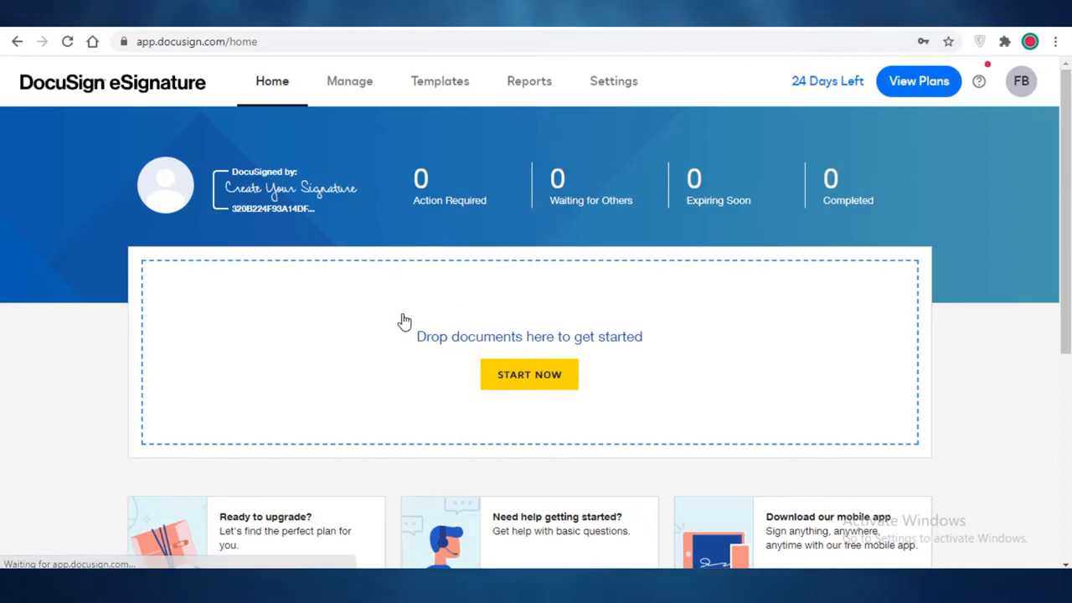
{"action": "mouse_move", "coordinate": [339, 187]}
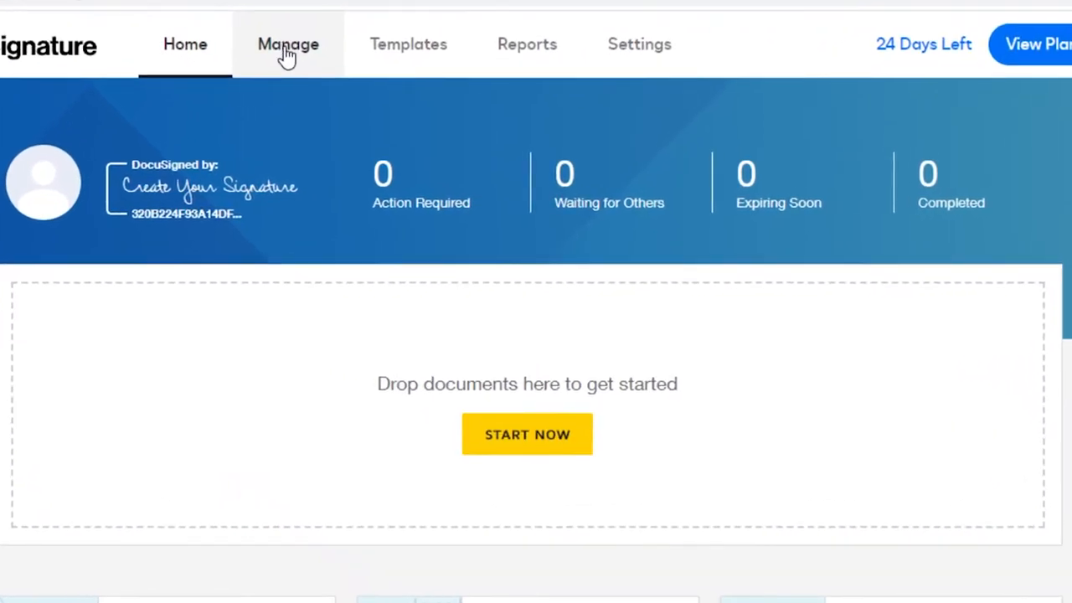
Go to the Manage area showing the empty envelopes Inbox and its sidebar categories.
{"action": "left_click", "coordinate": [288, 44]}
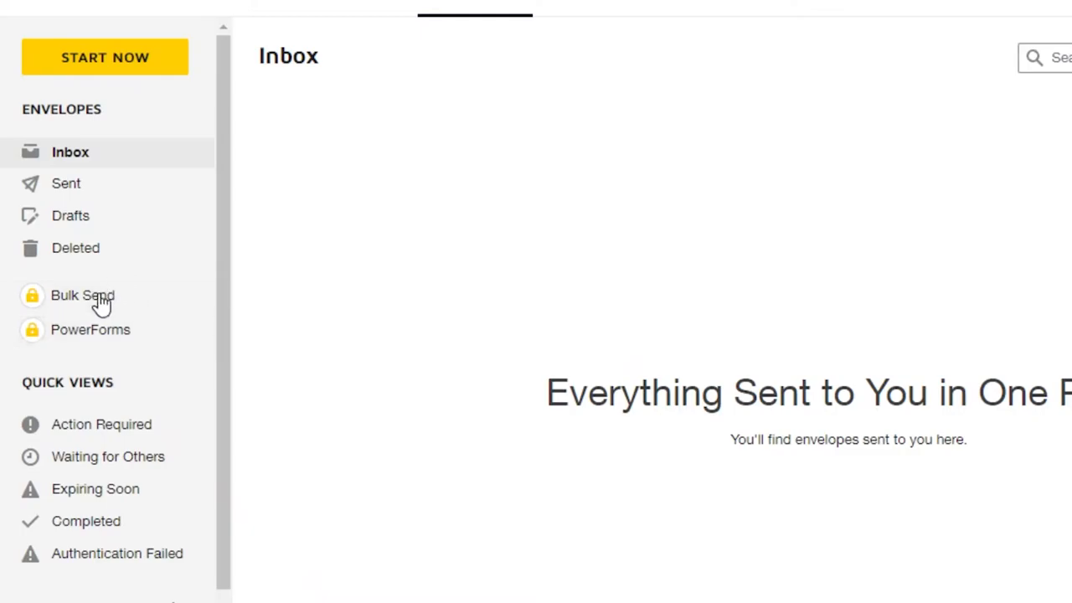
{"action": "mouse_move", "coordinate": [100, 344]}
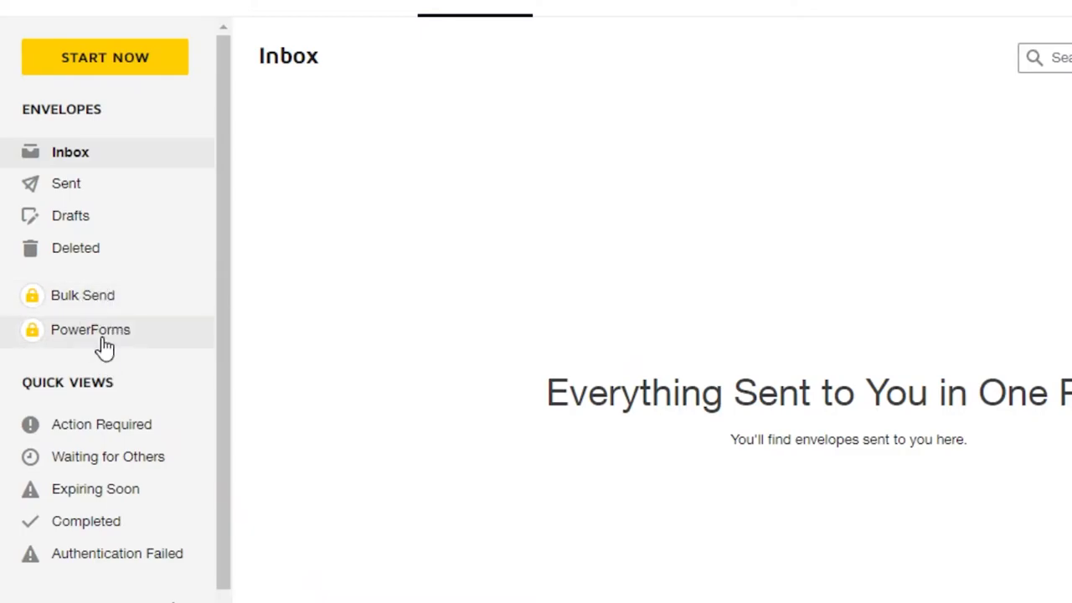
{"action": "mouse_move", "coordinate": [129, 384]}
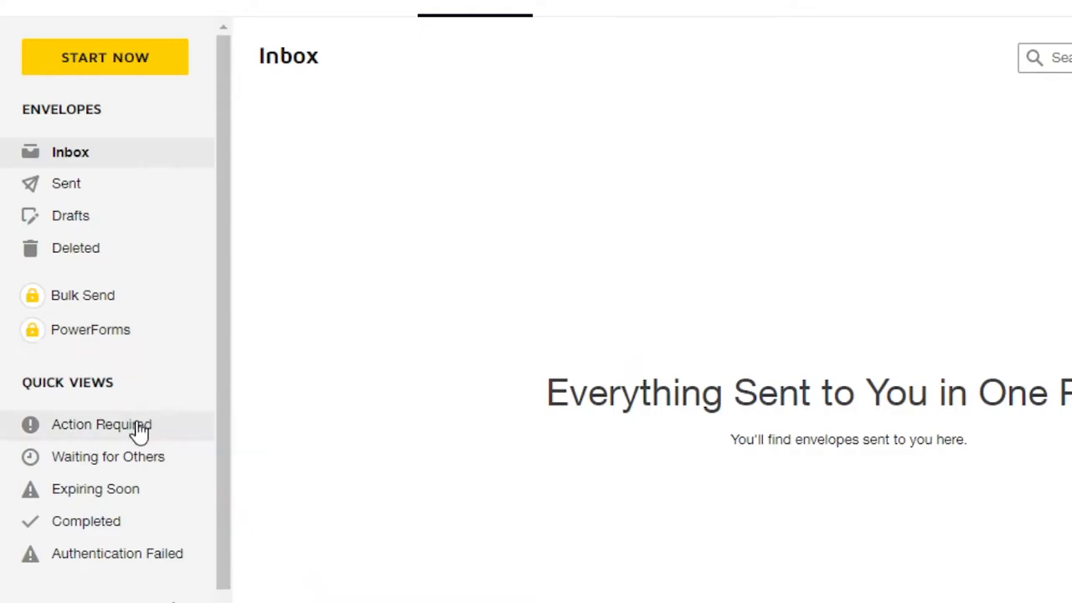
{"action": "mouse_move", "coordinate": [199, 363]}
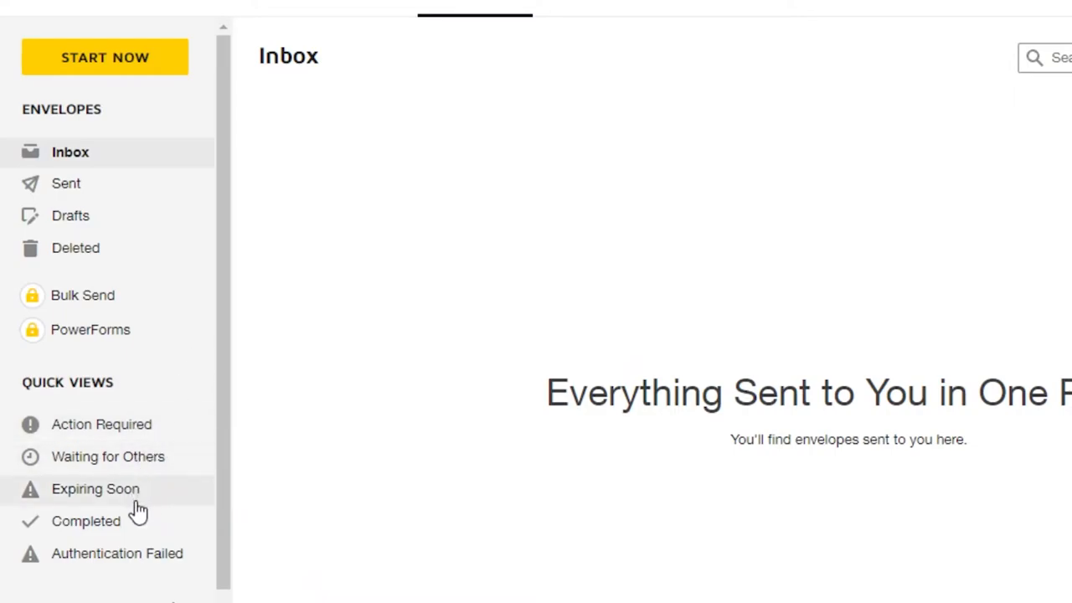
{"action": "scroll", "scroll_direction": "down", "scroll_amount": 3}
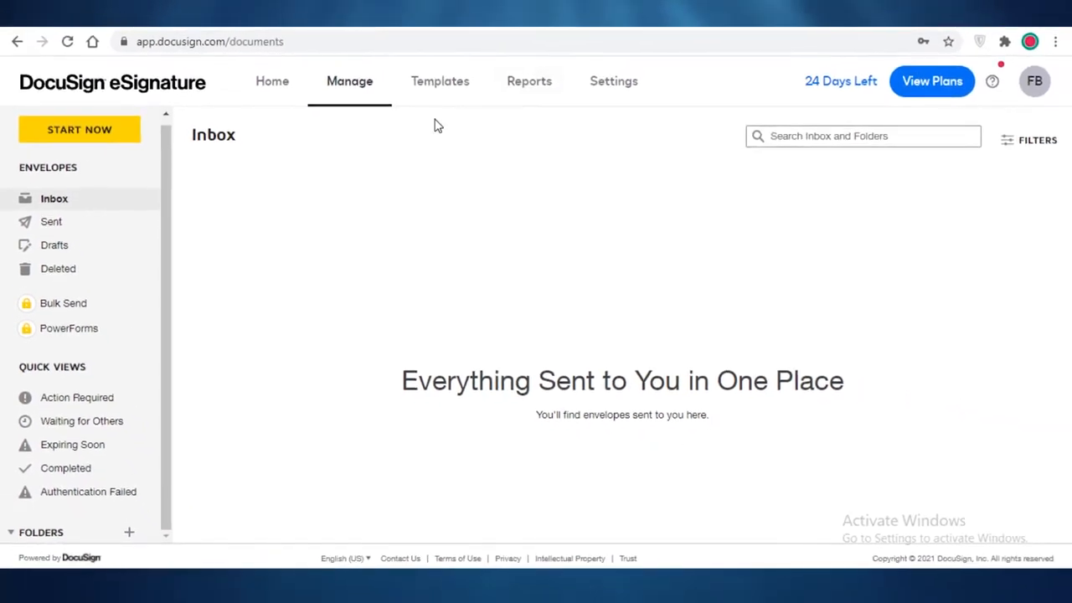
Visit the Templates page, then the Reports overview with its report categories.
{"action": "left_click", "coordinate": [440, 81]}
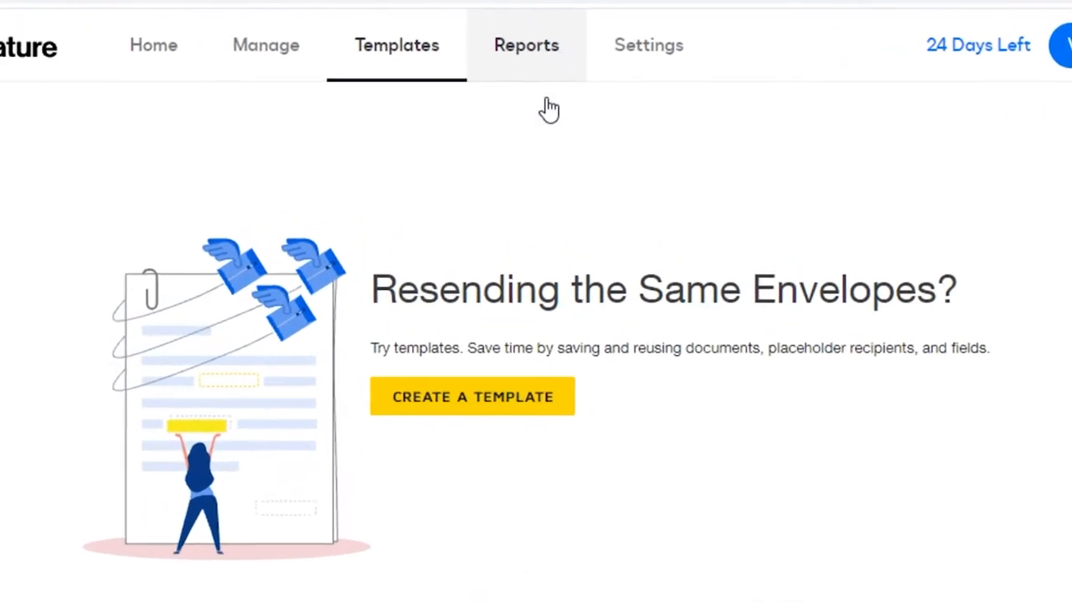
{"action": "left_click", "coordinate": [526, 45]}
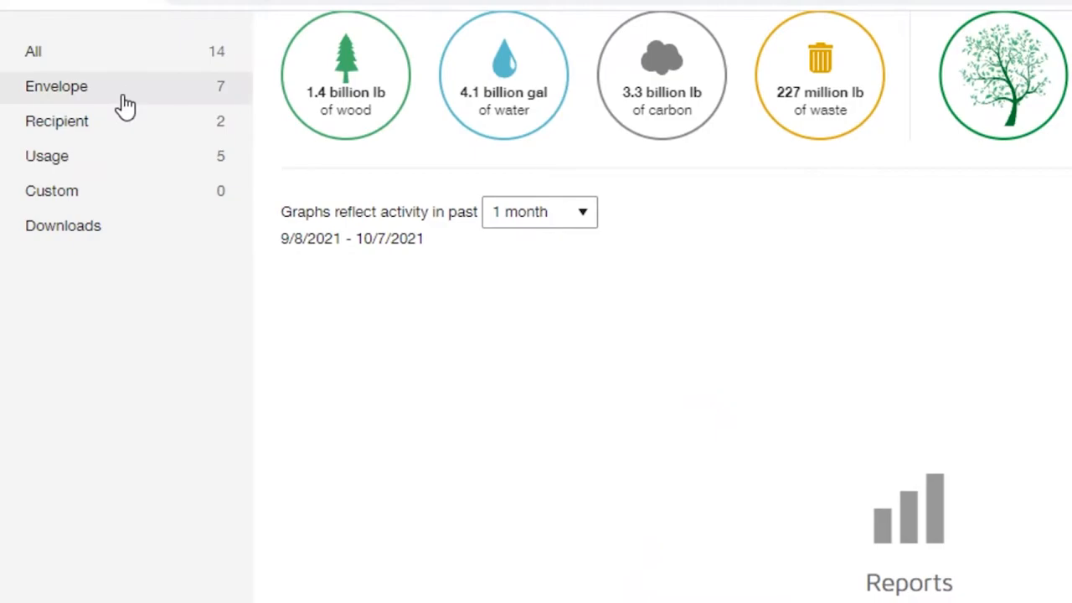
{"action": "mouse_move", "coordinate": [201, 156]}
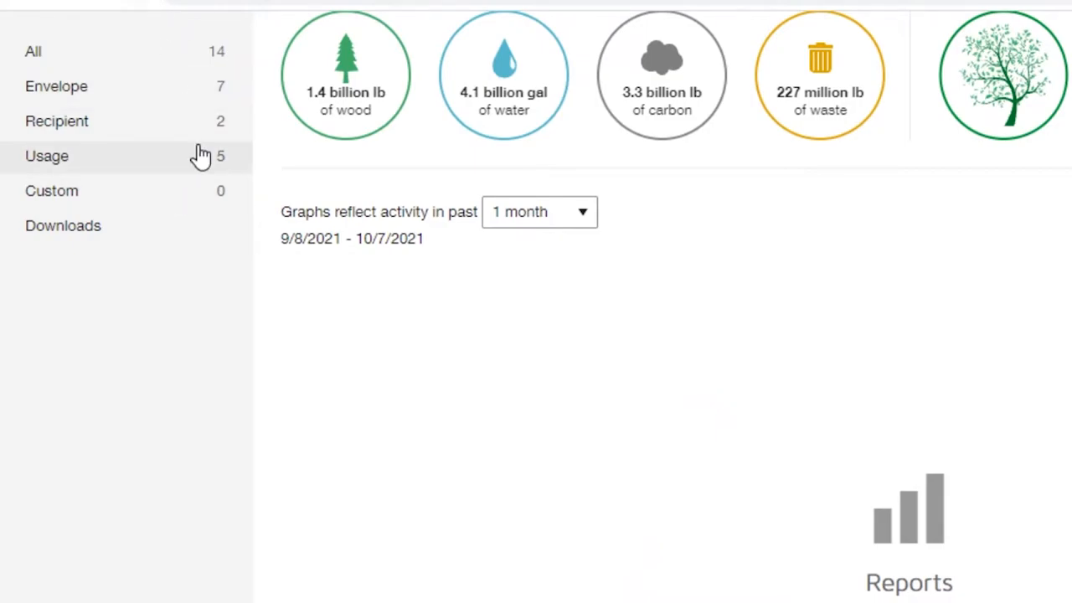
{"action": "mouse_move", "coordinate": [891, 459]}
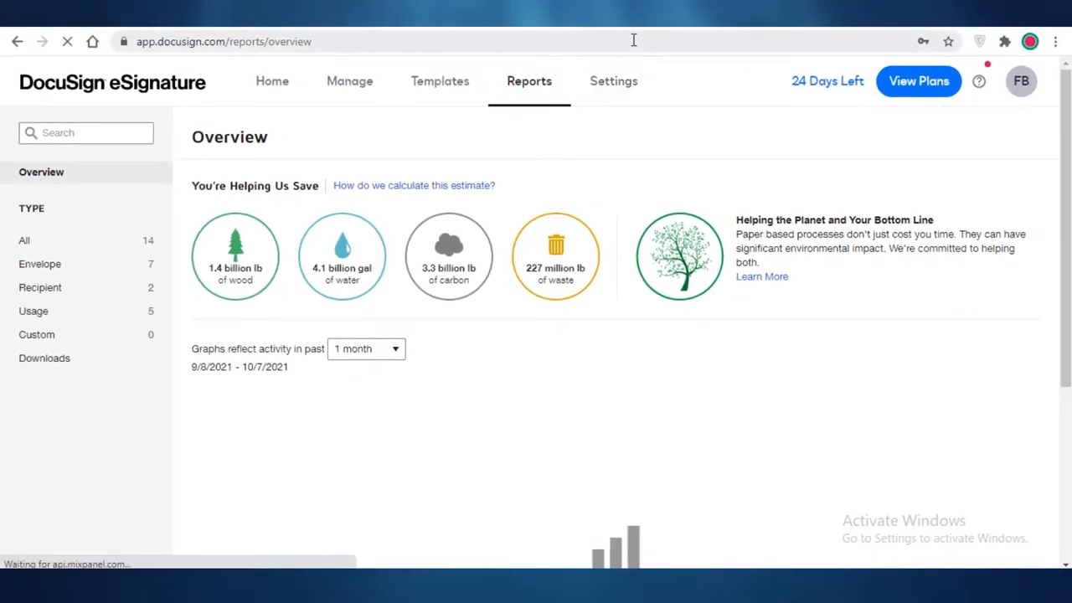
Review the Signing Settings, leaving the Current Date Format unchanged.
{"action": "left_click", "coordinate": [613, 81]}
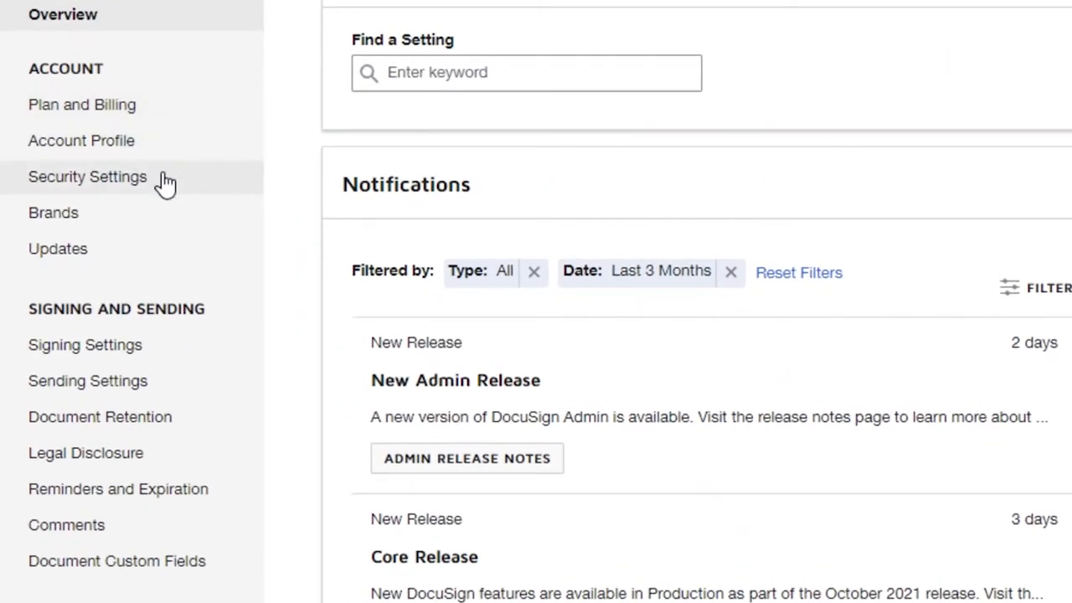
{"action": "mouse_move", "coordinate": [189, 381]}
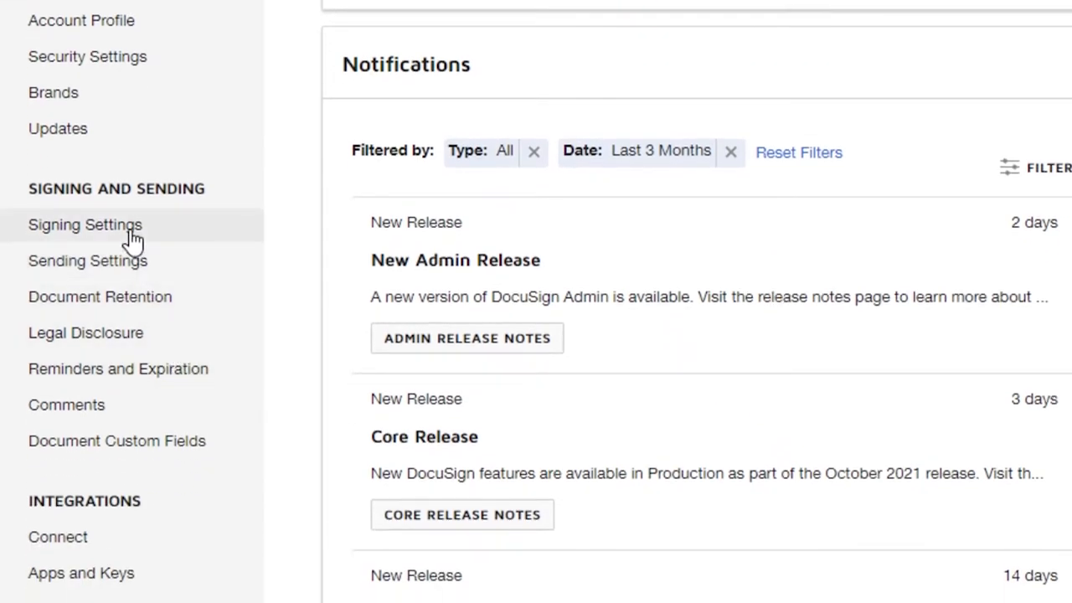
{"action": "mouse_move", "coordinate": [91, 212]}
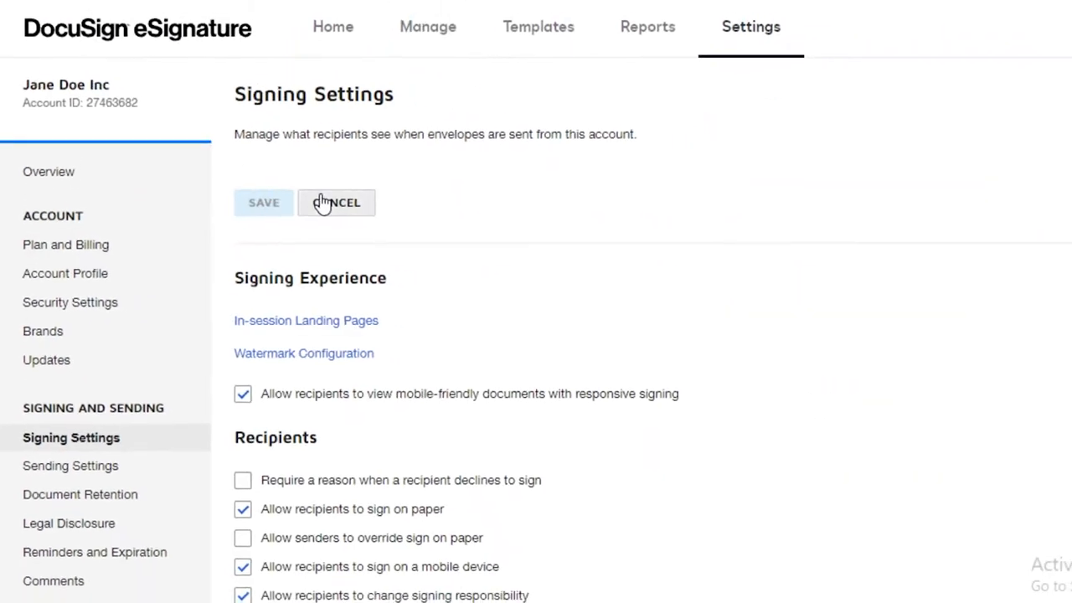
{"action": "scroll", "scroll_direction": "down", "scroll_amount": 3}
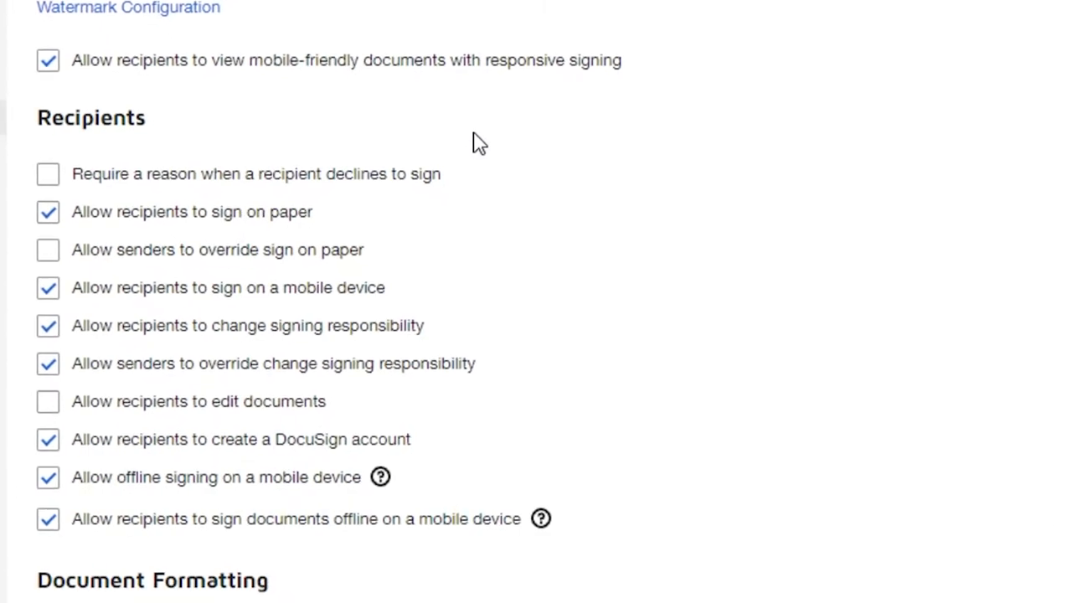
{"action": "mouse_move", "coordinate": [281, 280]}
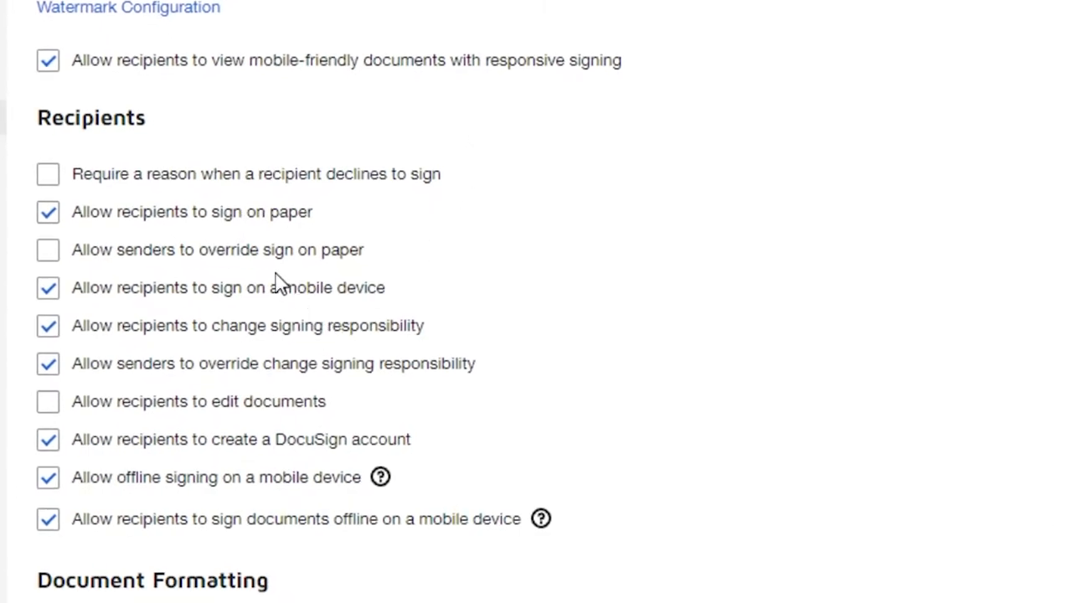
{"action": "mouse_move", "coordinate": [417, 345]}
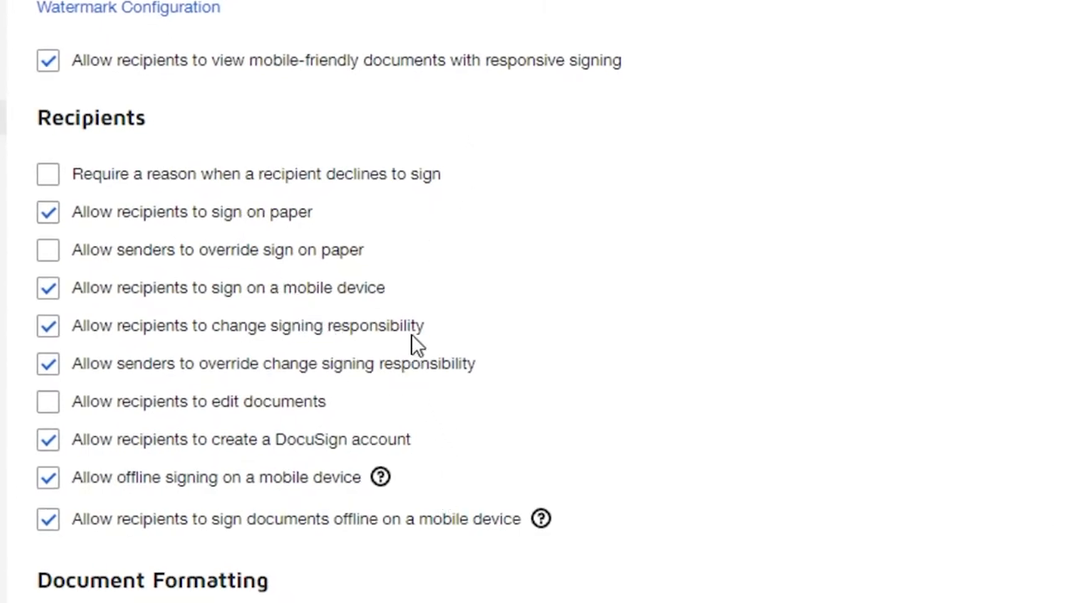
{"action": "mouse_move", "coordinate": [666, 204]}
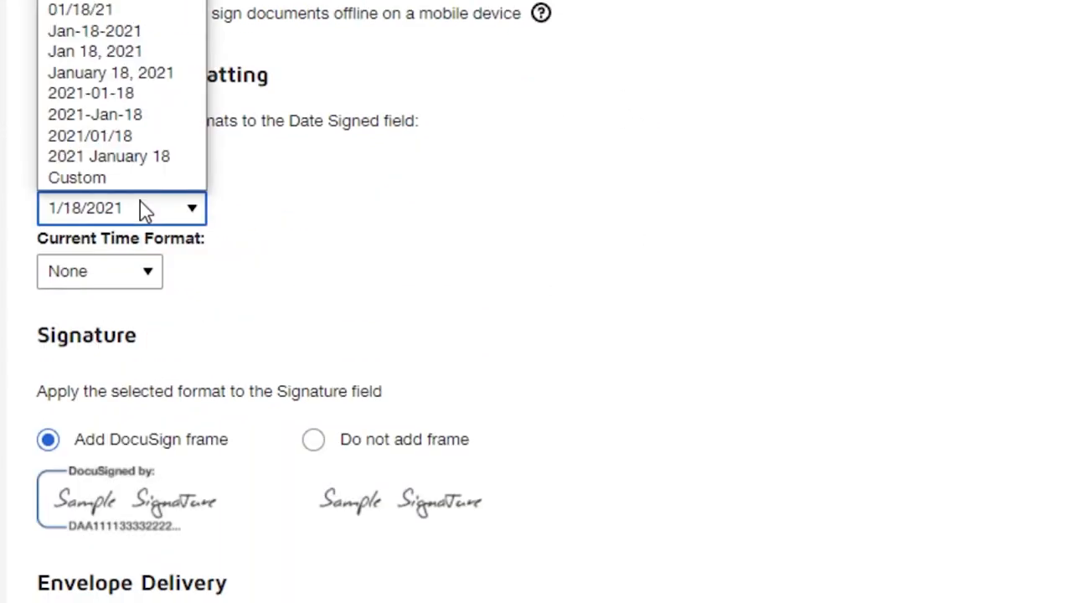
{"action": "left_click", "coordinate": [122, 208]}
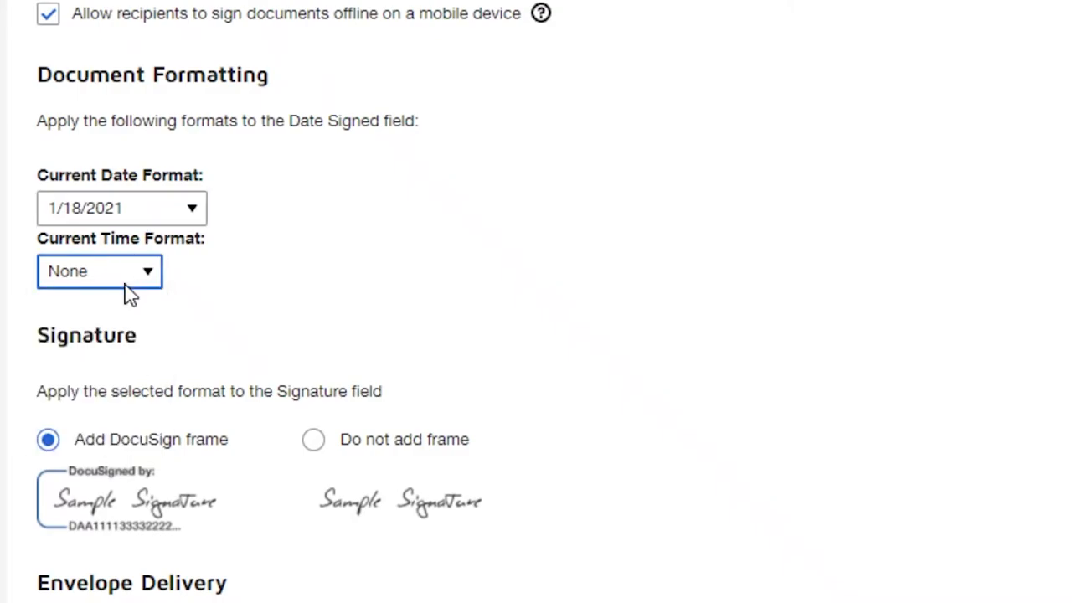
{"action": "scroll", "scroll_direction": "down", "scroll_amount": 3}
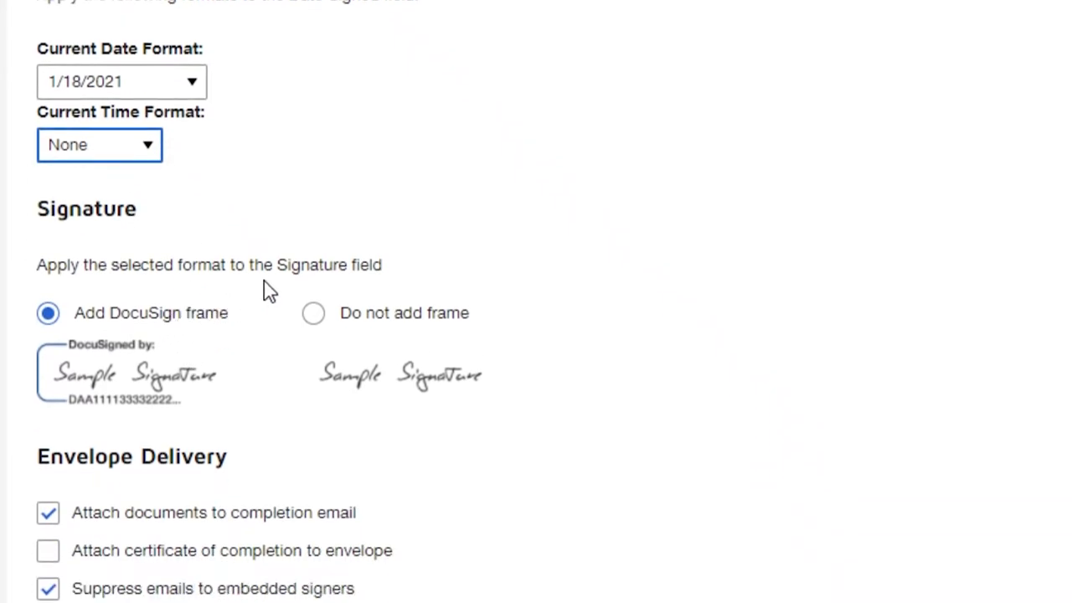
{"action": "mouse_move", "coordinate": [362, 307]}
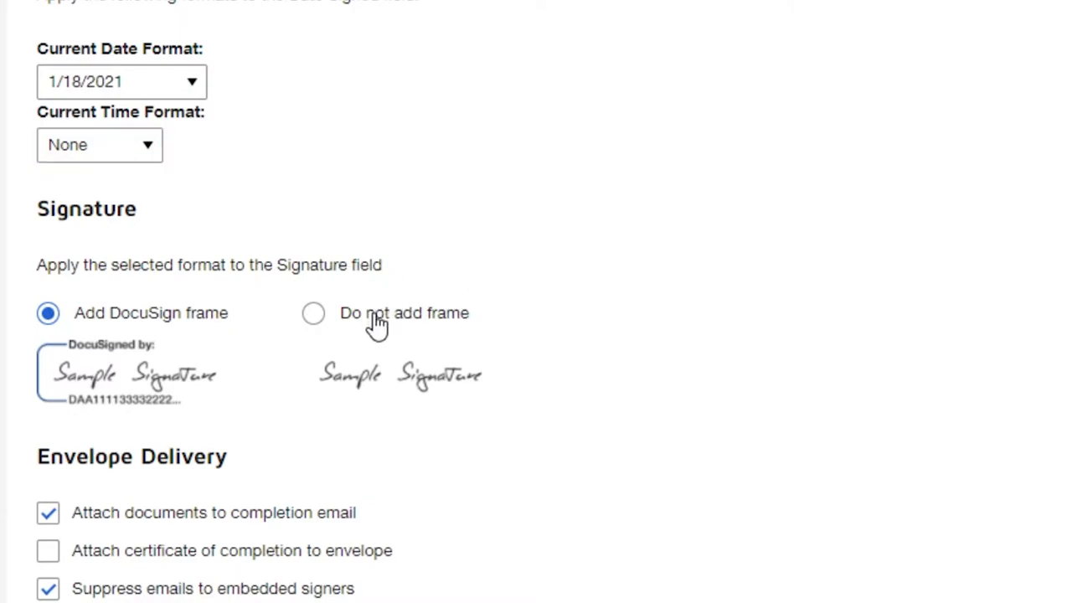
{"action": "scroll", "scroll_direction": "down", "scroll_amount": 3}
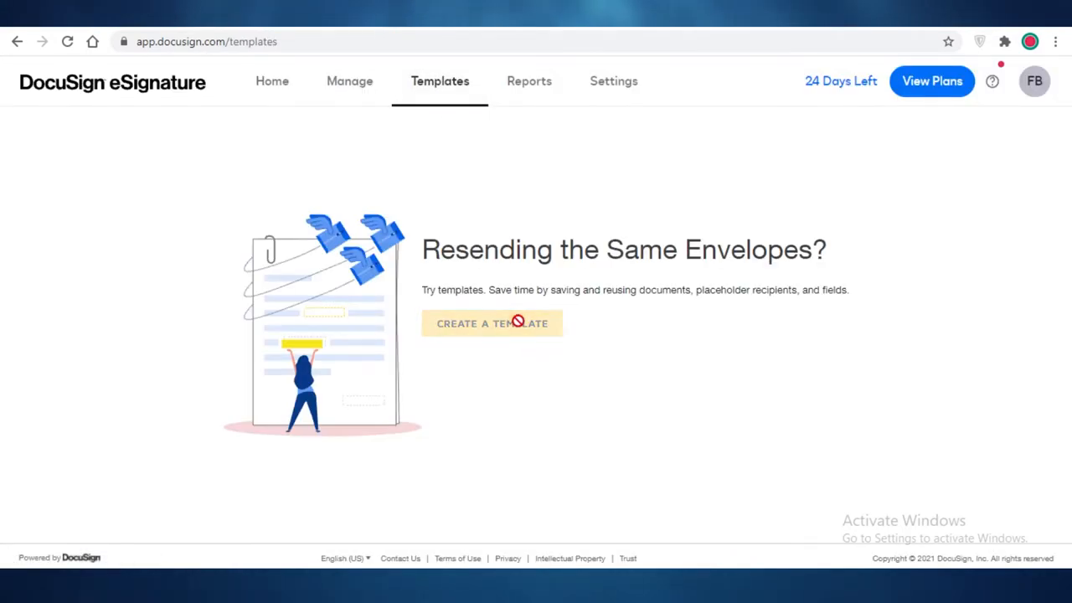
Create a new template using the existing [Untitled] template as its document.
{"action": "left_click", "coordinate": [492, 323]}
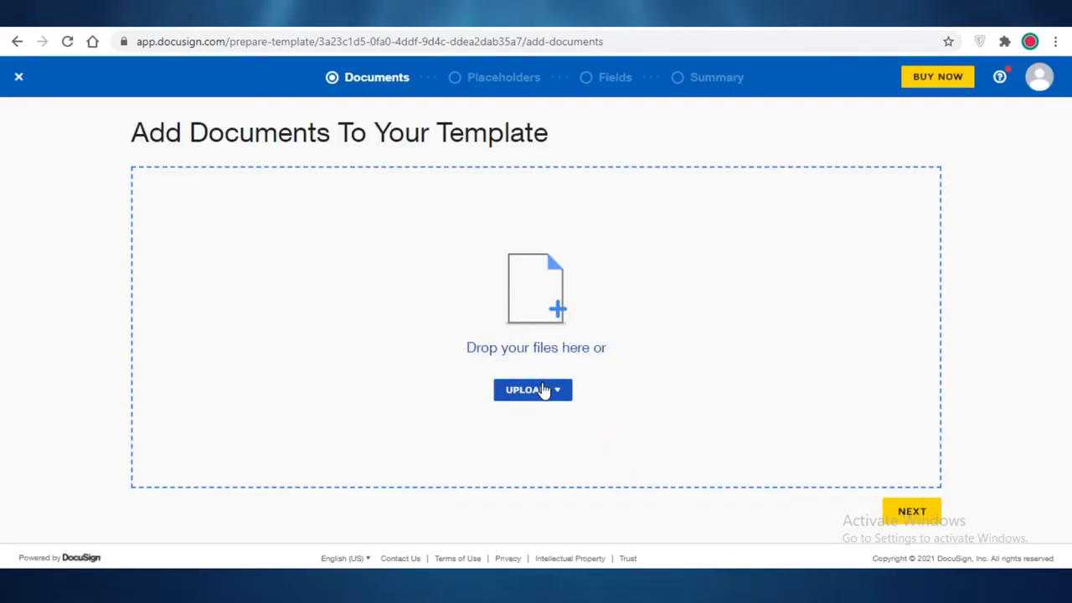
{"action": "mouse_move", "coordinate": [545, 396]}
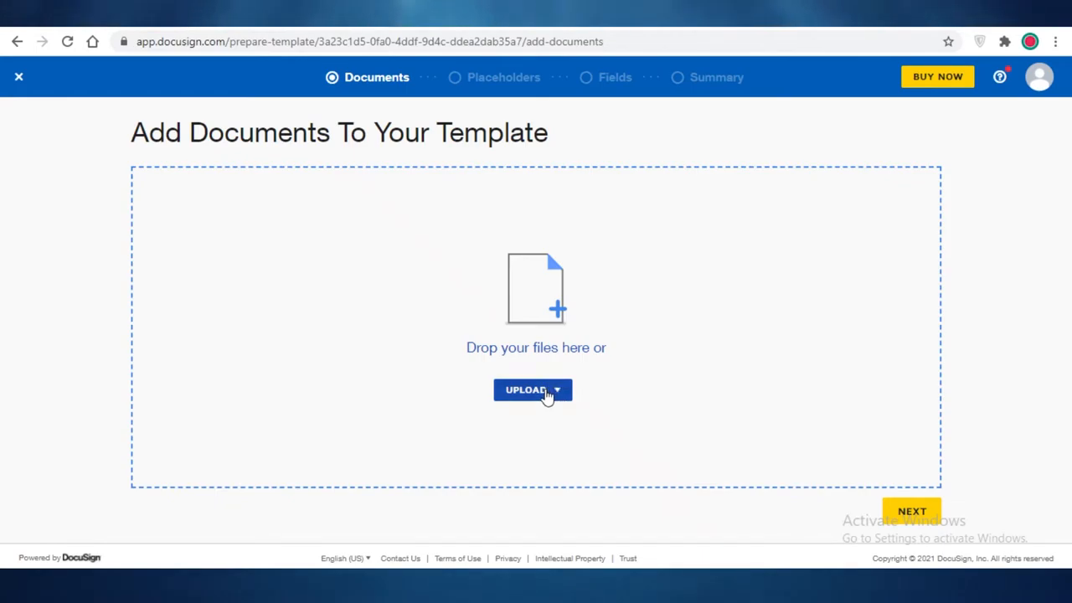
{"action": "left_click", "coordinate": [533, 390]}
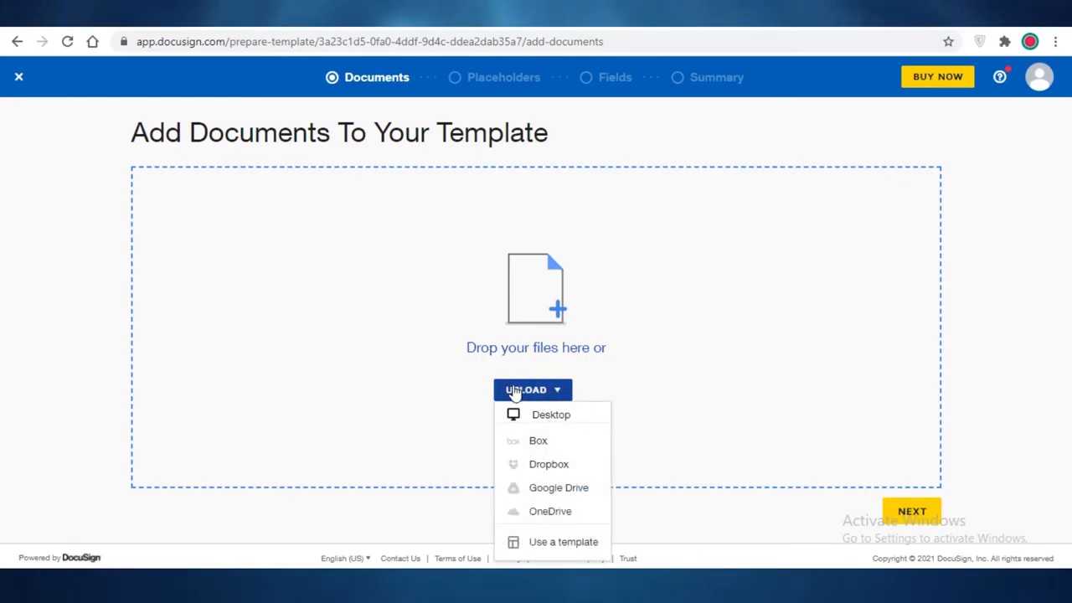
{"action": "left_click", "coordinate": [563, 542]}
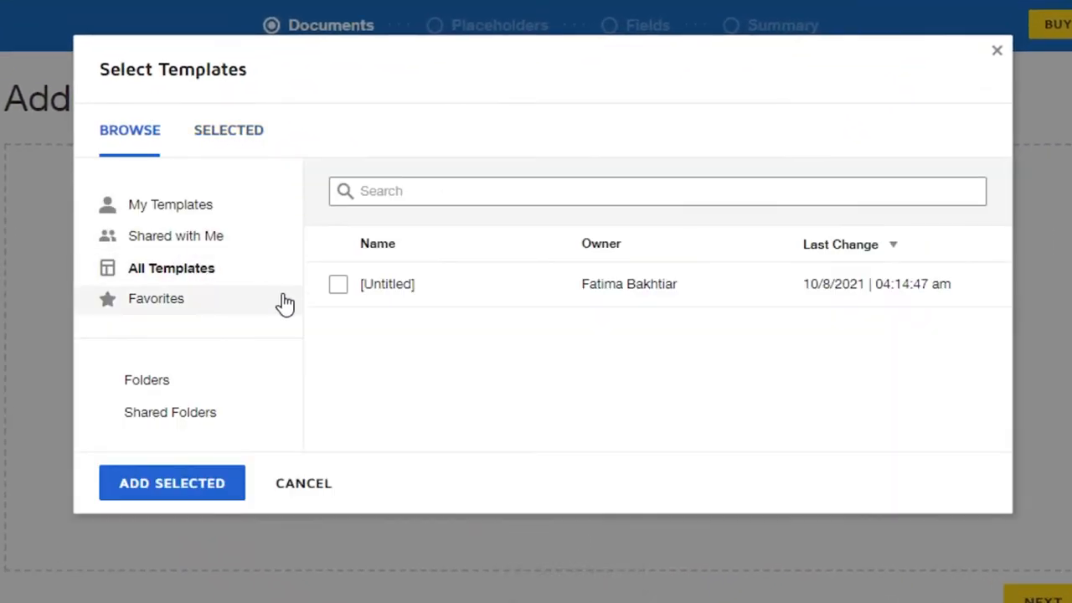
{"action": "left_click", "coordinate": [339, 283]}
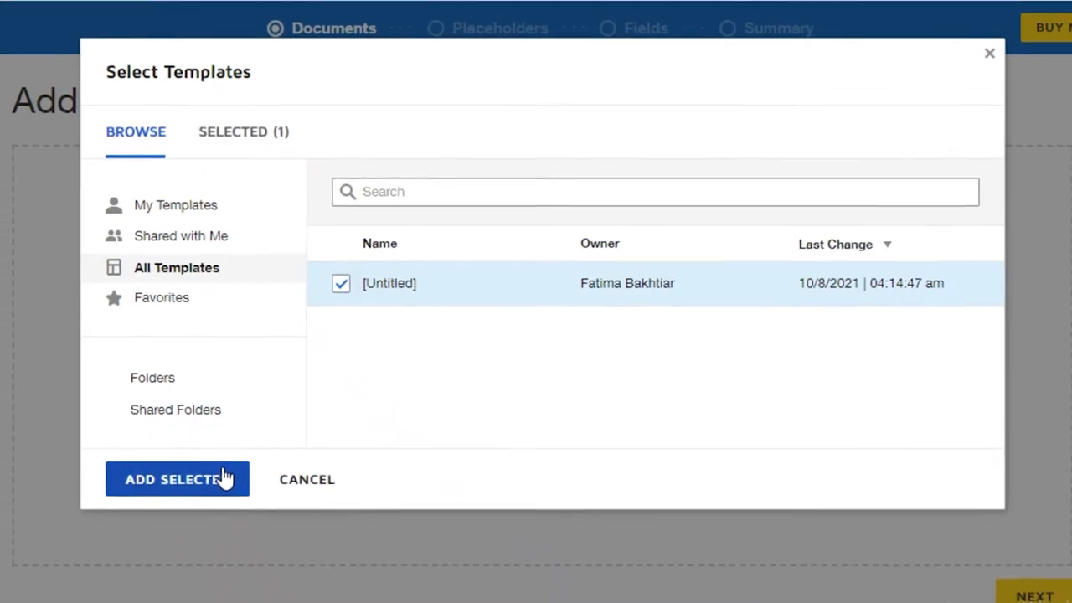
{"action": "left_click", "coordinate": [177, 480]}
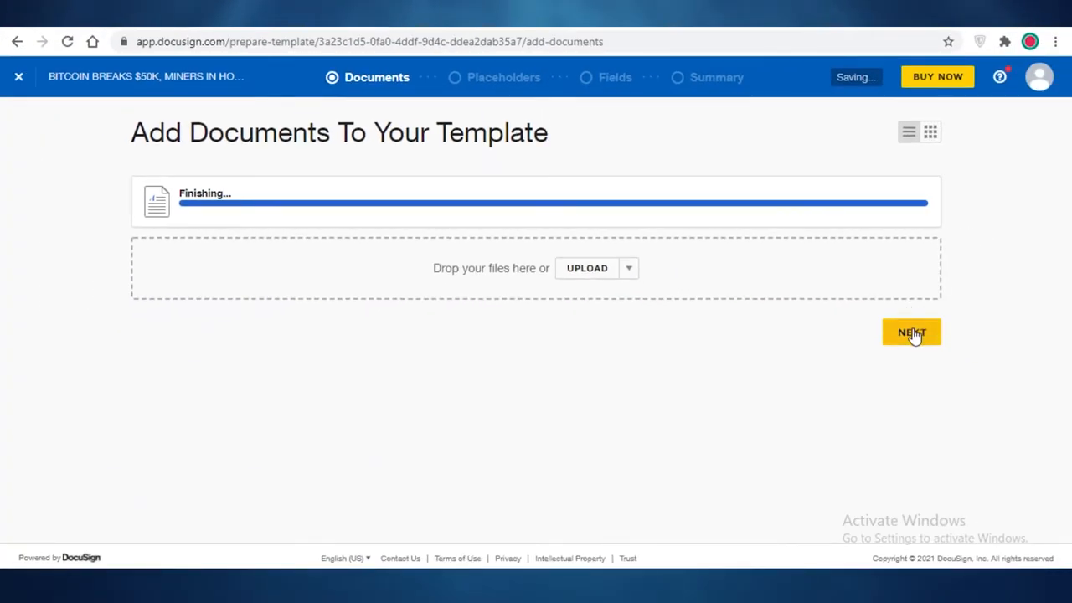
Add a second signer placeholder and fill it with the suggested contact's name and email.
{"action": "left_click", "coordinate": [911, 333]}
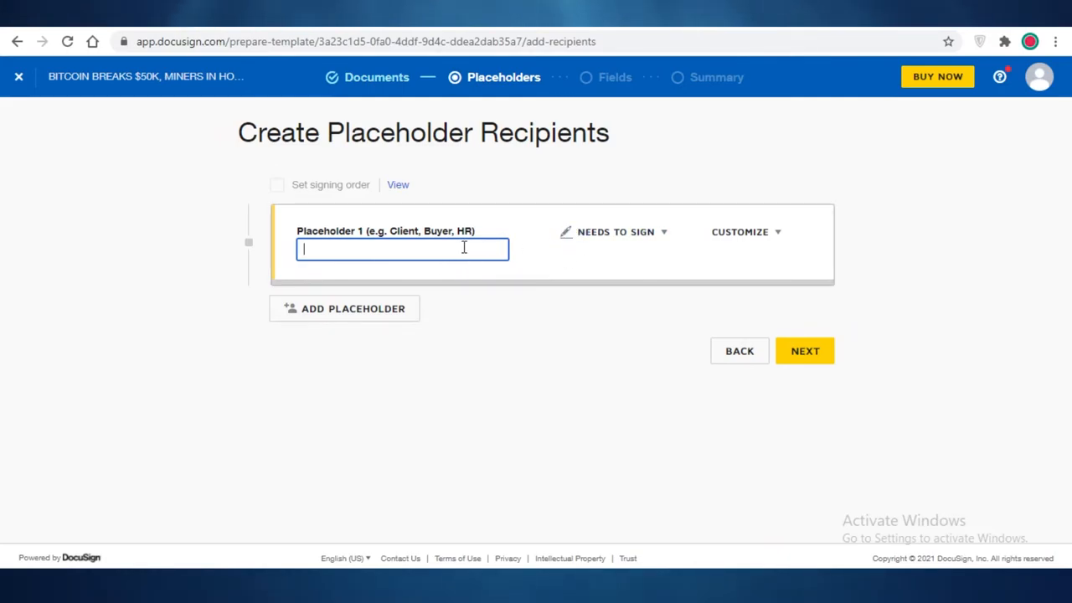
{"action": "mouse_move", "coordinate": [481, 255]}
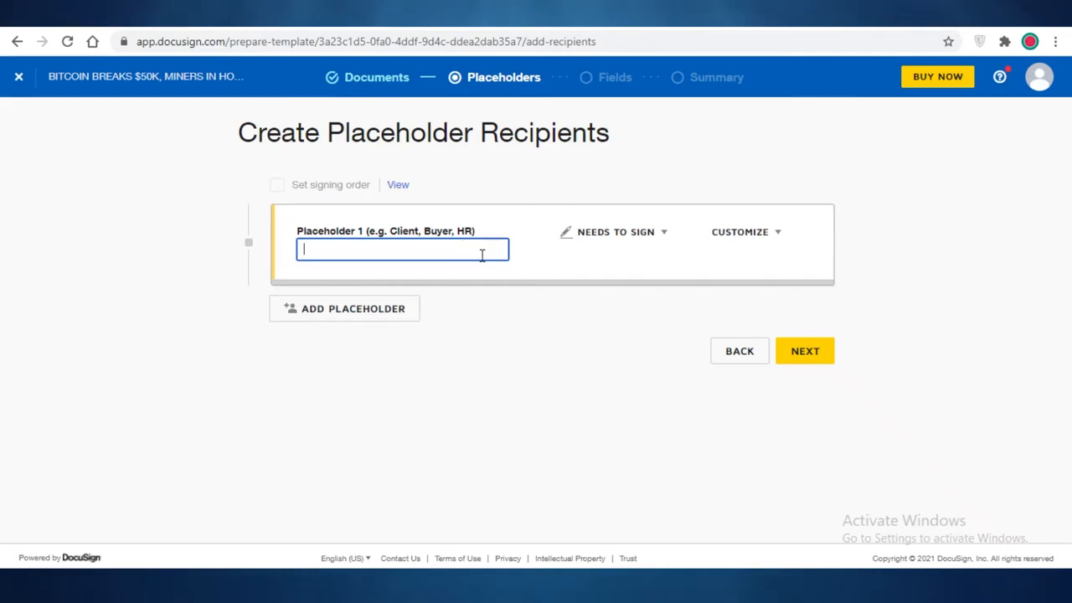
{"action": "left_click", "coordinate": [744, 232]}
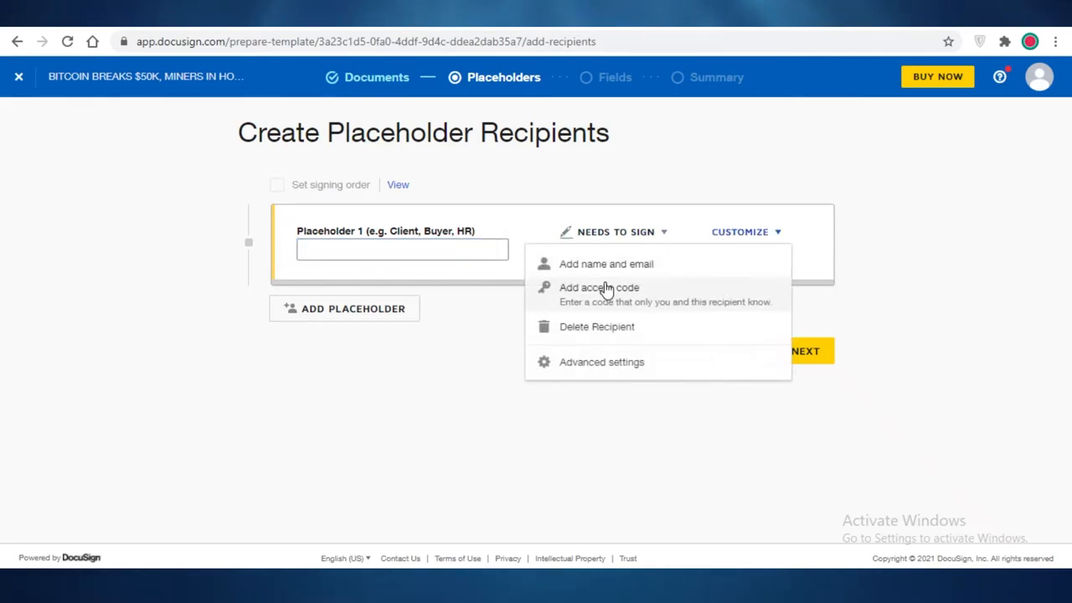
{"action": "mouse_move", "coordinate": [681, 316]}
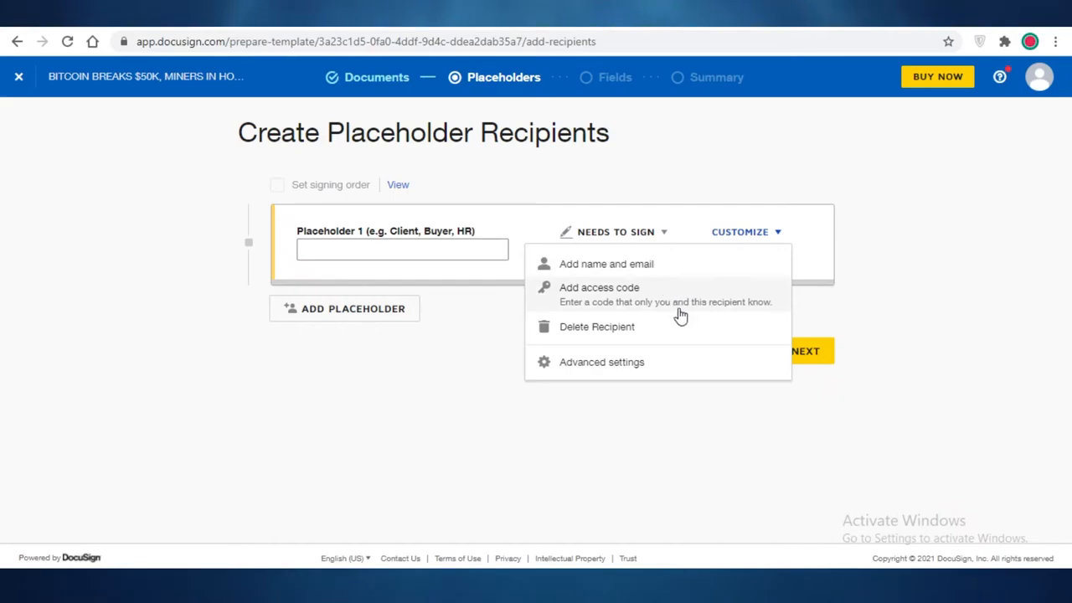
{"action": "mouse_move", "coordinate": [746, 241]}
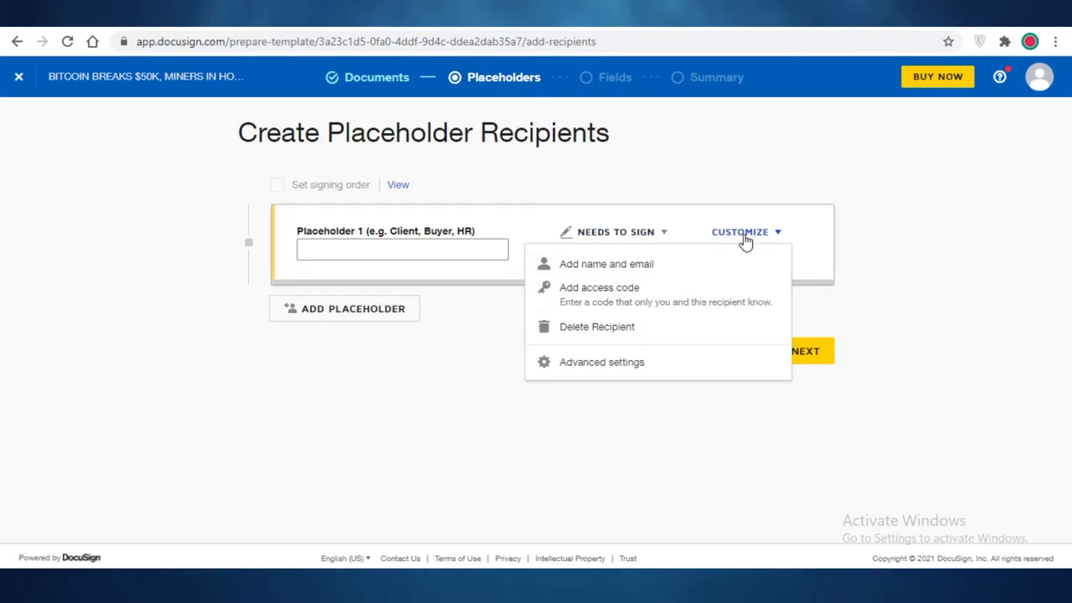
{"action": "left_click", "coordinate": [616, 232]}
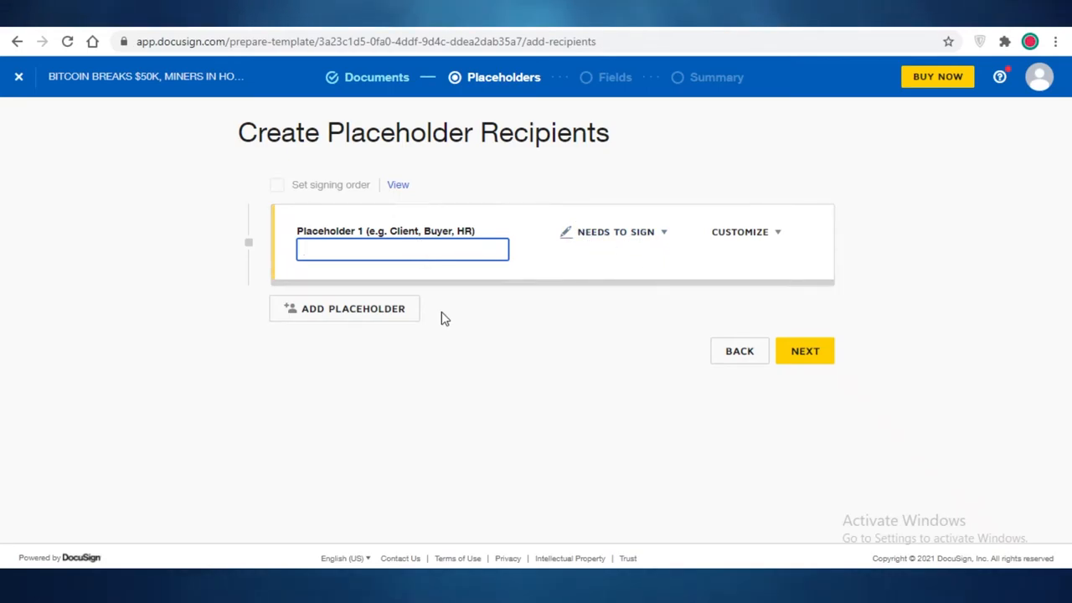
{"action": "left_click", "coordinate": [343, 308]}
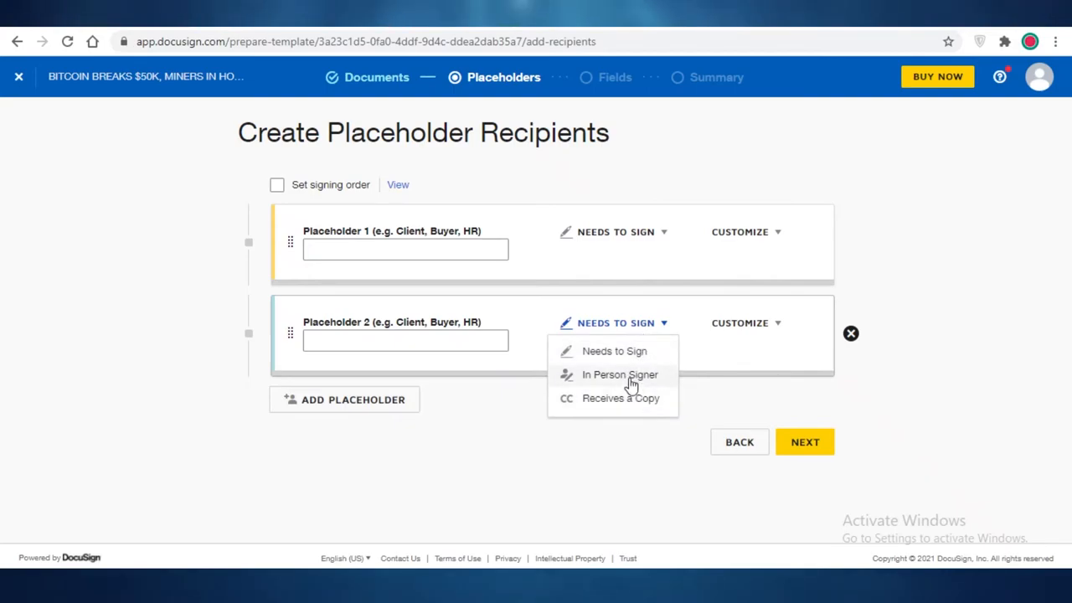
{"action": "left_click", "coordinate": [619, 374]}
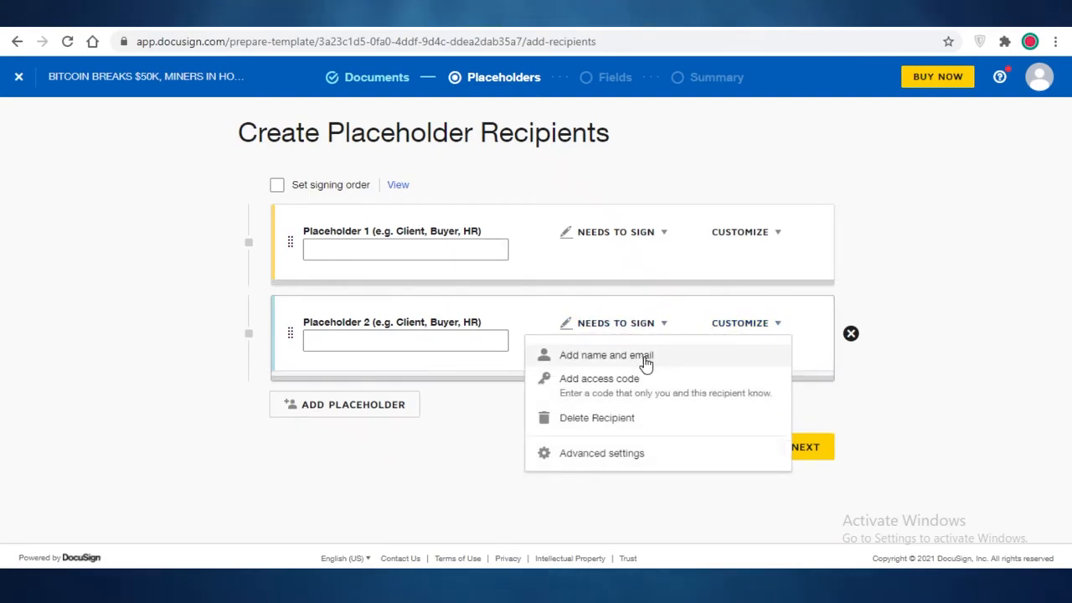
{"action": "left_click", "coordinate": [605, 355]}
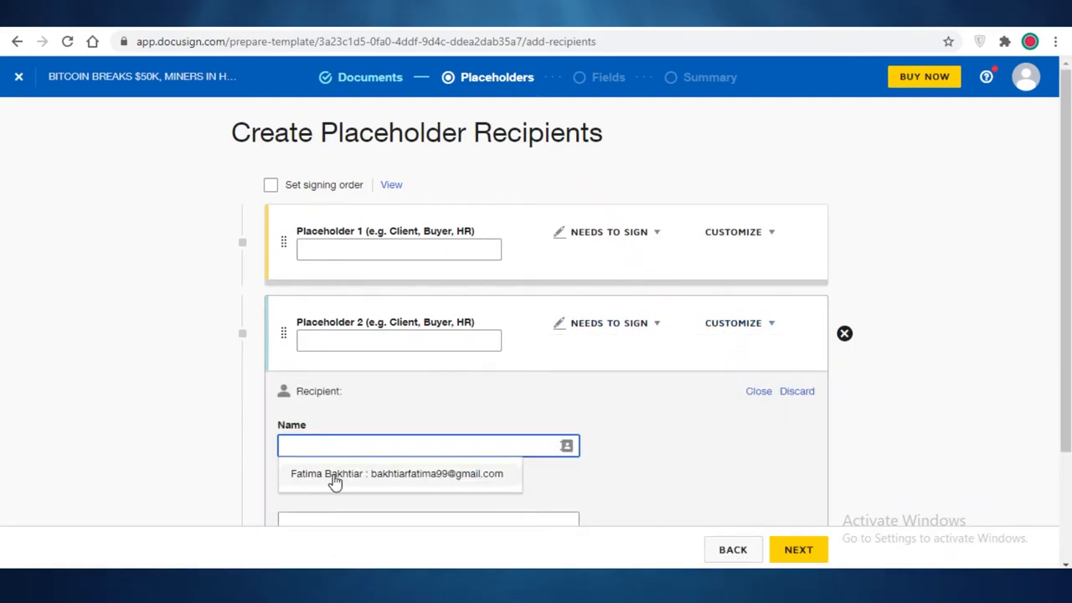
{"action": "left_click", "coordinate": [397, 473]}
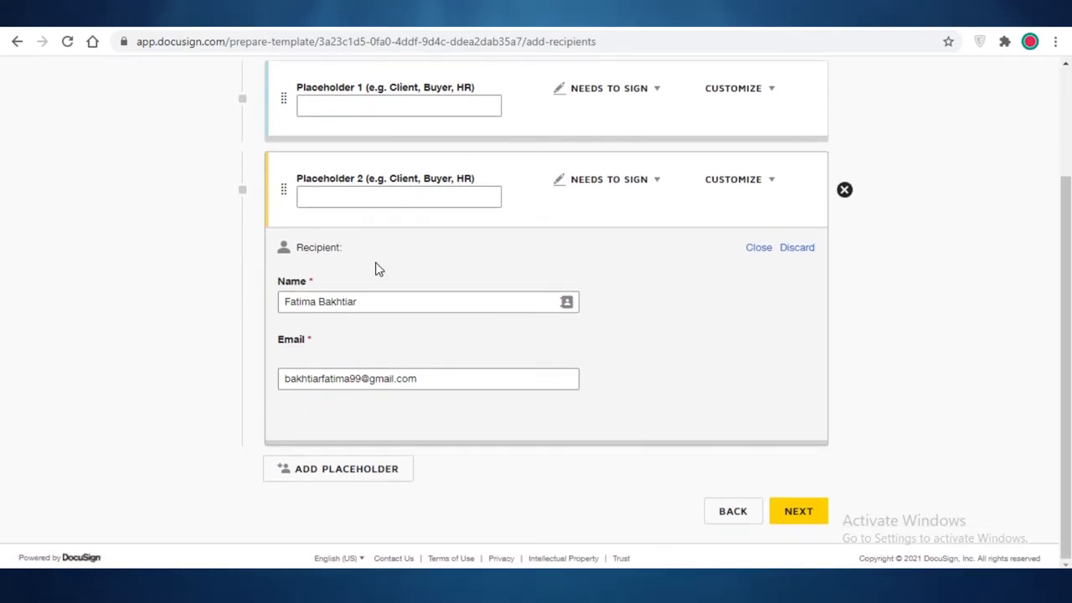
{"action": "scroll", "scroll_direction": "down", "scroll_amount": 3}
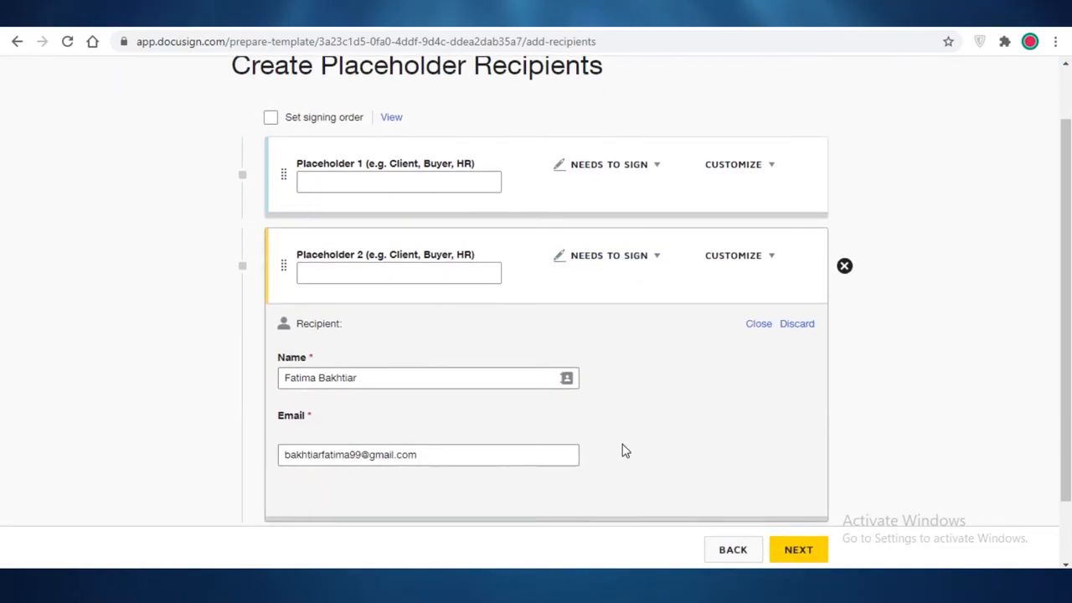
Name the placeholder roles JANE and FATIMA and proceed to field placement.
{"action": "left_click", "coordinate": [797, 549]}
{"action": "type", "text": "F"}
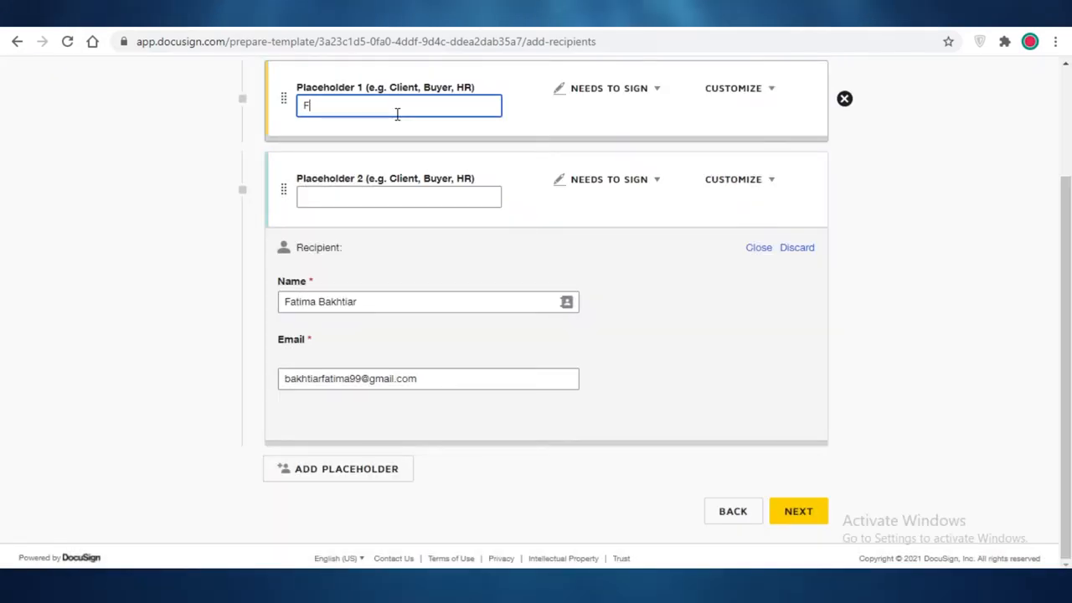
{"action": "type", "text": "JANE"}
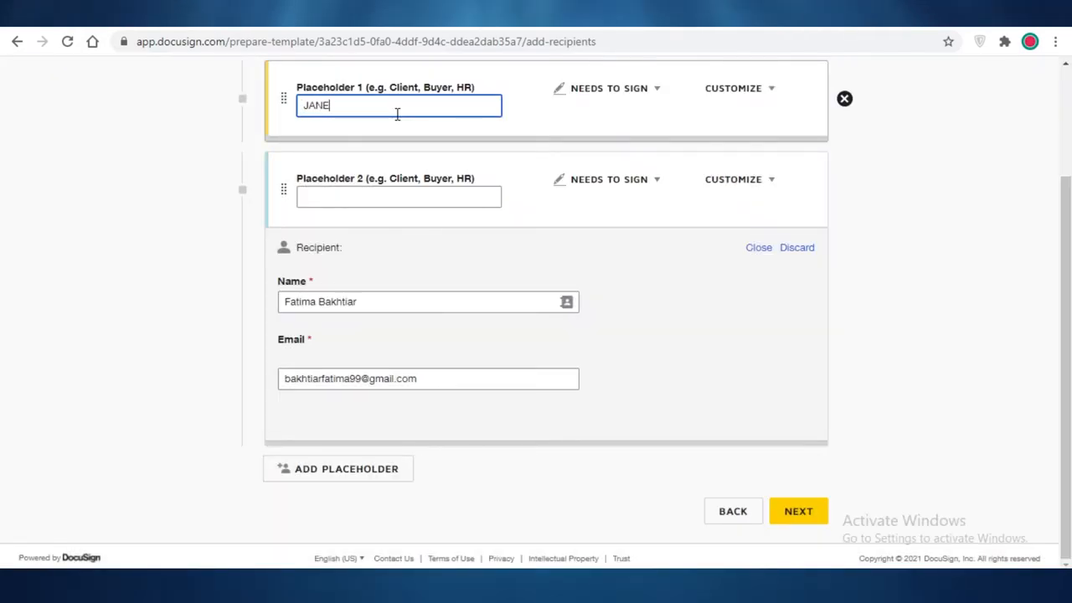
{"action": "type", "text": "FA"}
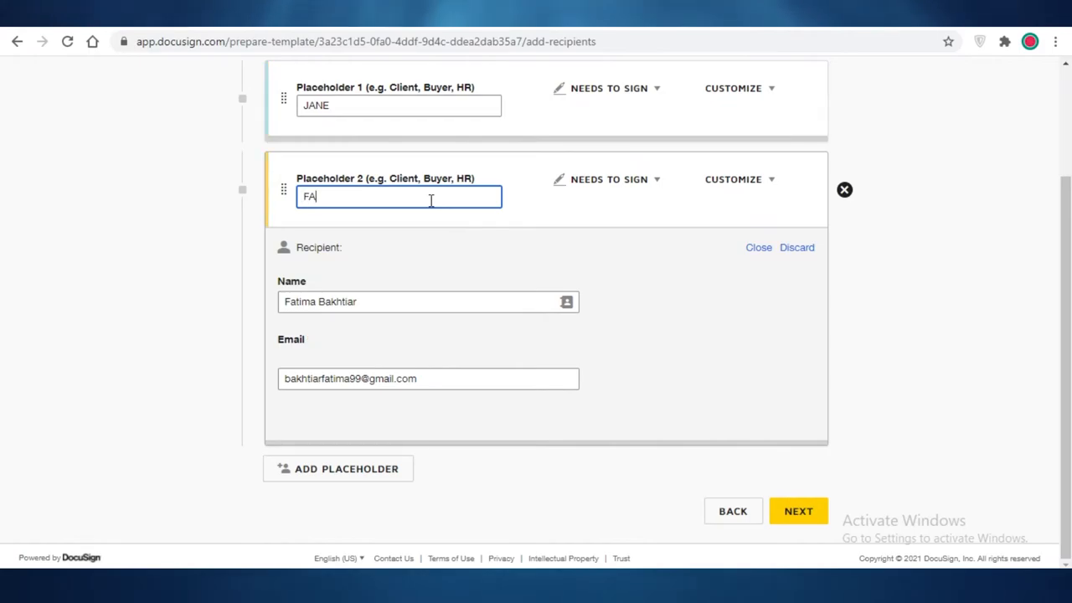
{"action": "type", "text": "TIMA"}
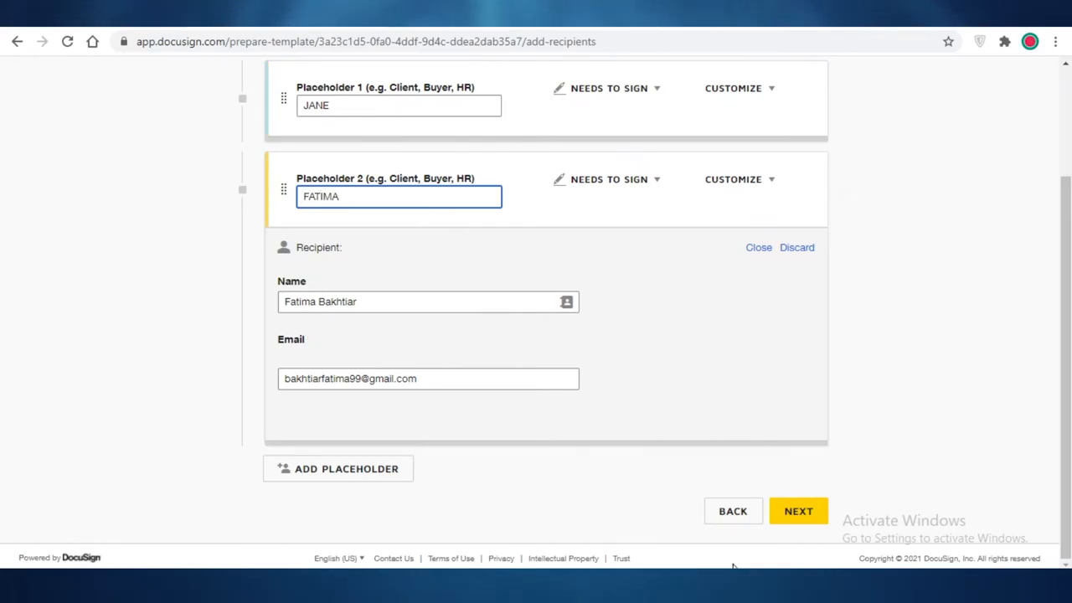
{"action": "left_click", "coordinate": [797, 511]}
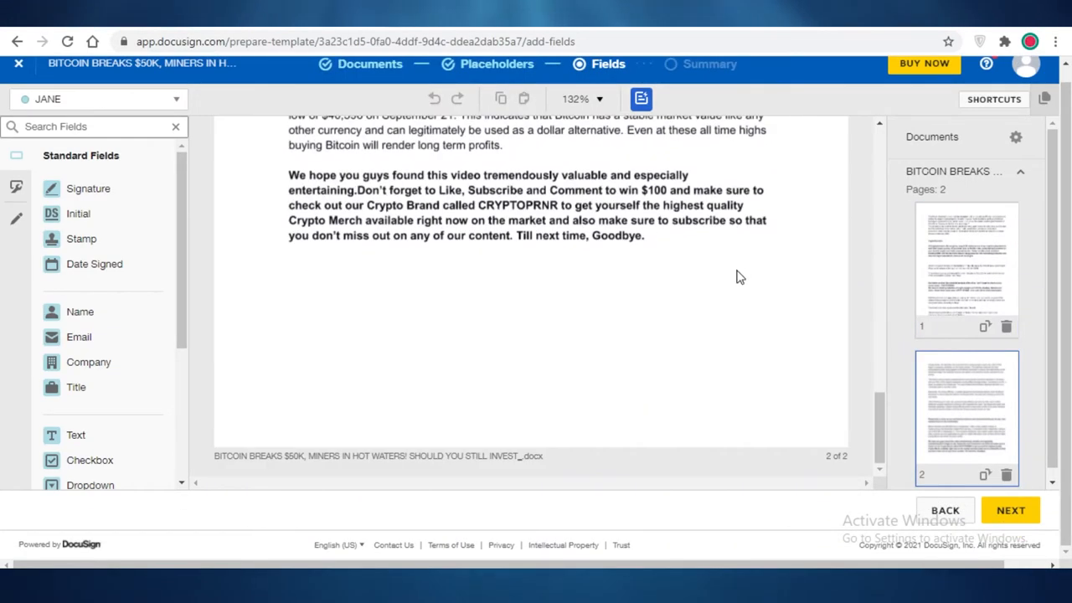
Add an Initial field beside JANE's signature on page 2, then remove it.
{"action": "left_click", "coordinate": [1011, 510]}
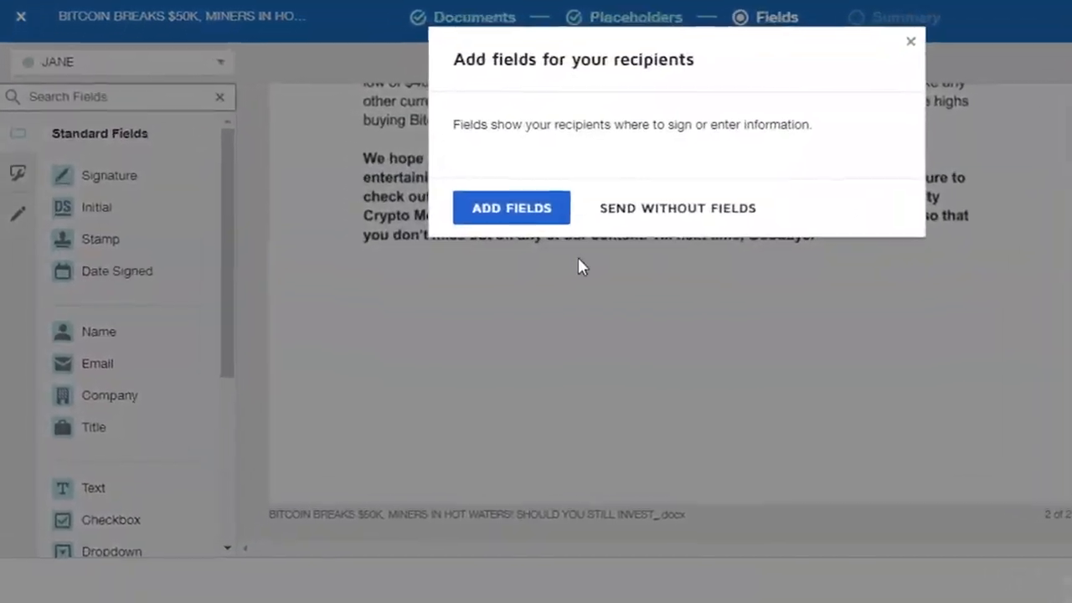
{"action": "left_click", "coordinate": [512, 208]}
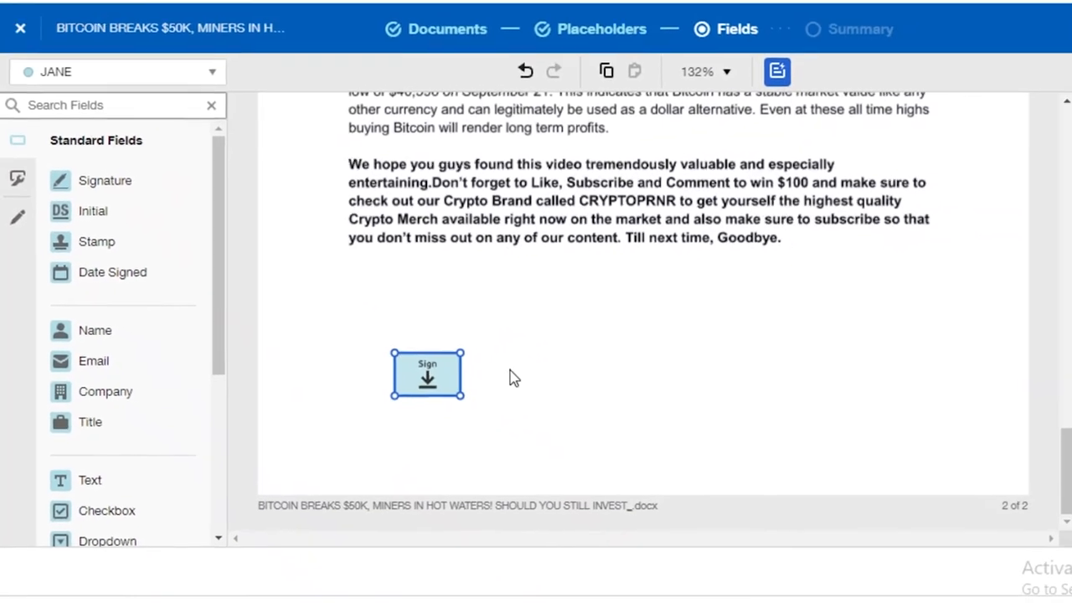
{"action": "left_click", "coordinate": [427, 375]}
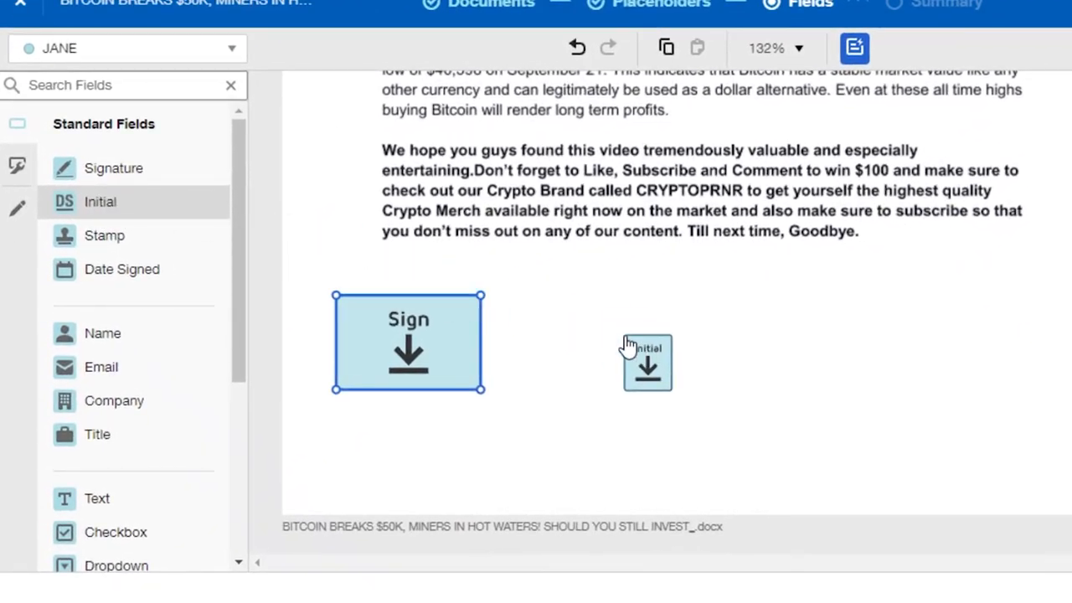
{"action": "left_click", "coordinate": [647, 363]}
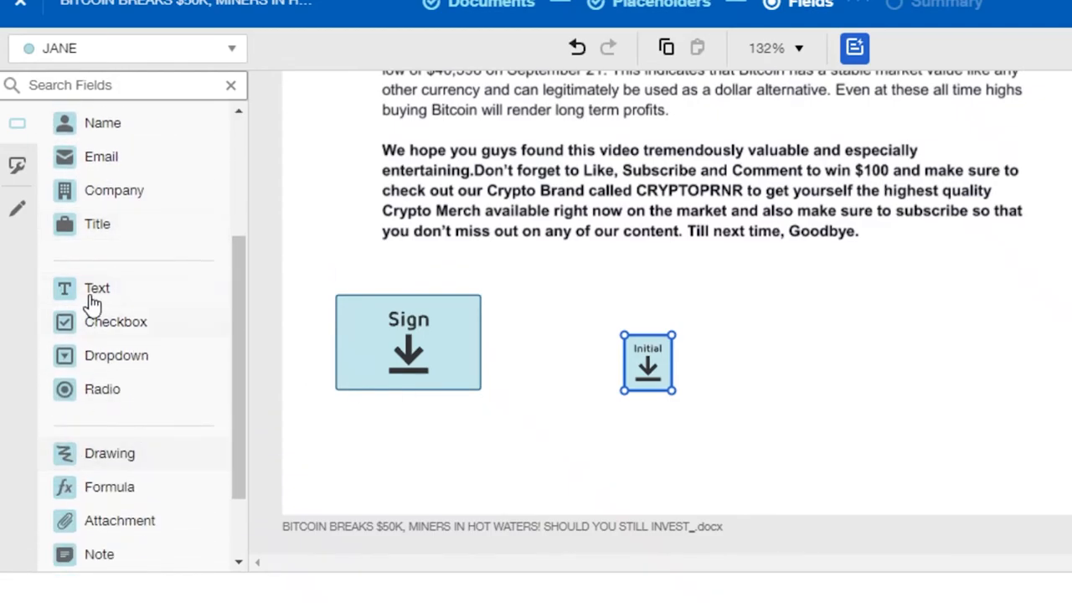
{"action": "mouse_move", "coordinate": [138, 368]}
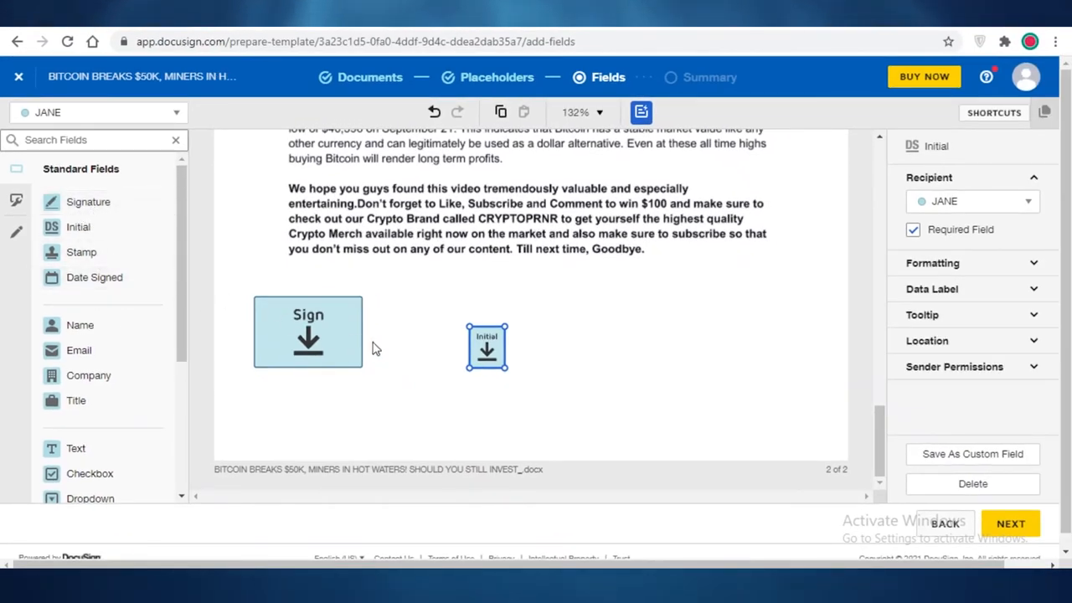
{"action": "right_click", "coordinate": [487, 347]}
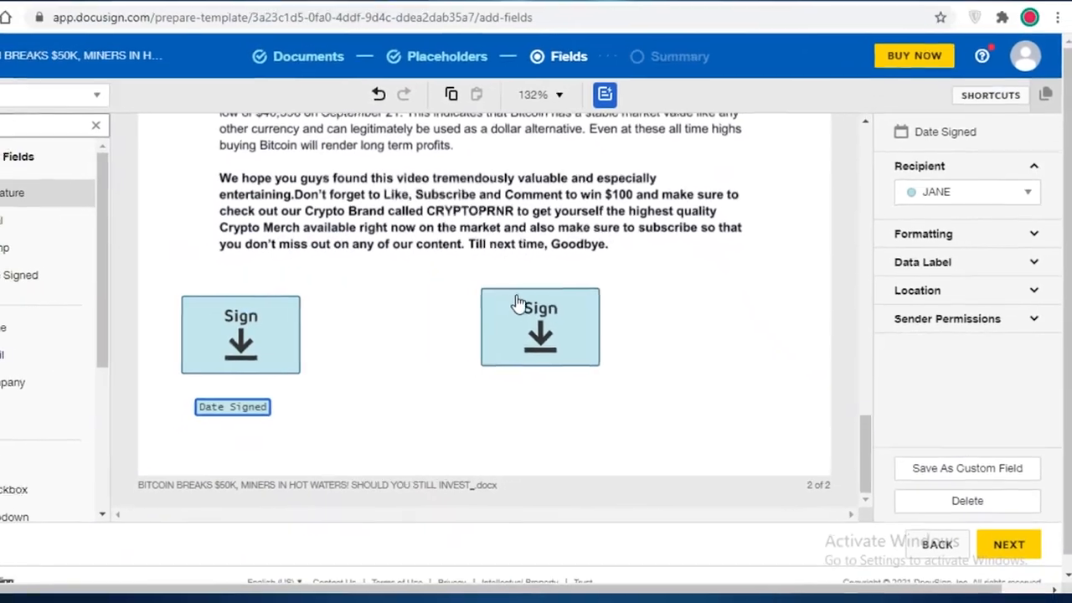
{"action": "left_click", "coordinate": [540, 327]}
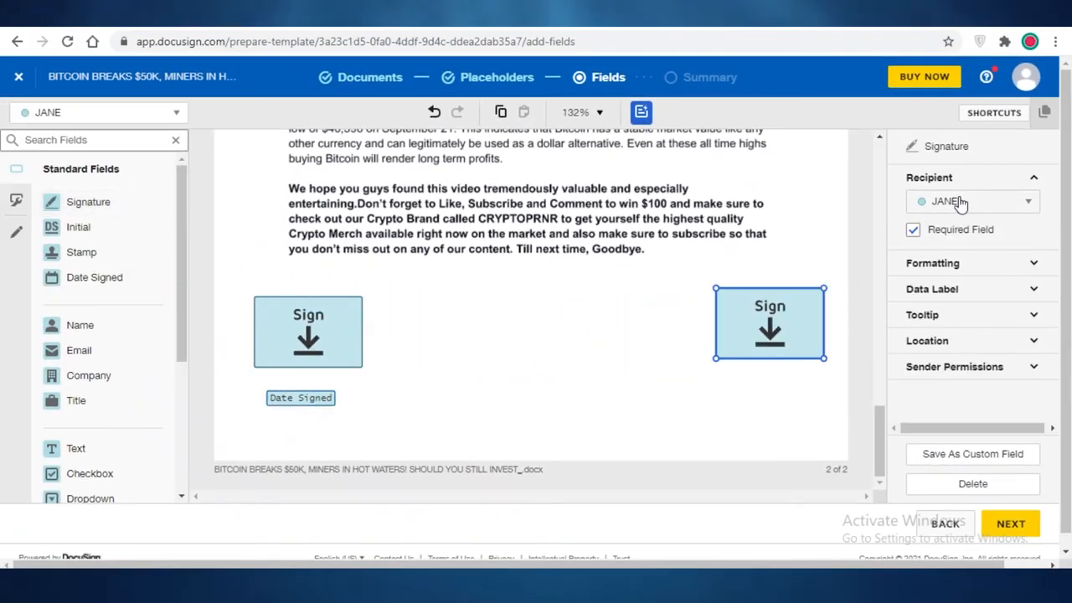
{"action": "left_click", "coordinate": [971, 201]}
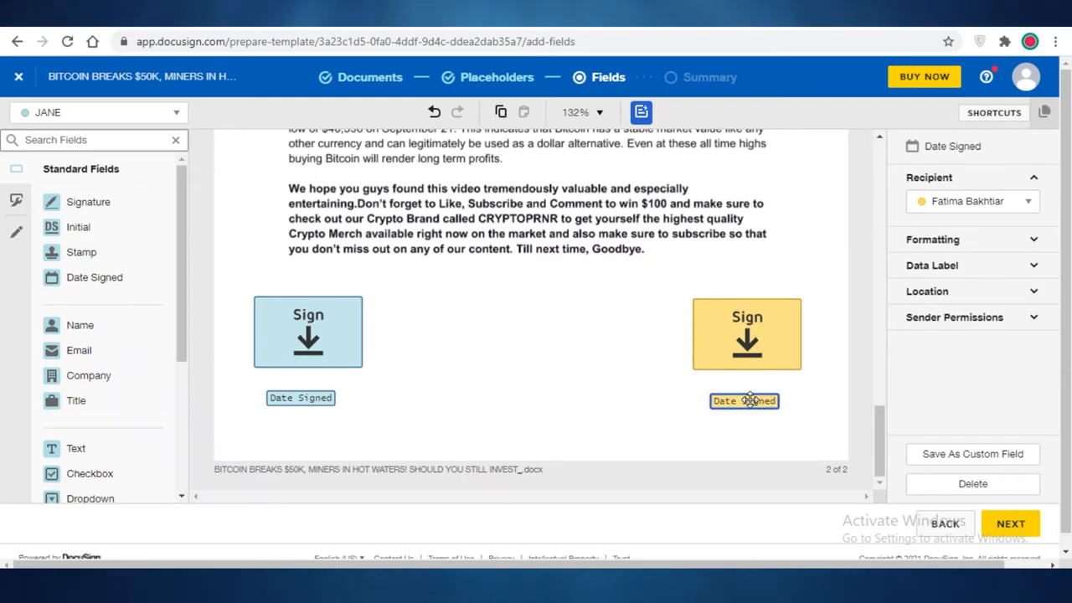
{"action": "left_click", "coordinate": [954, 317]}
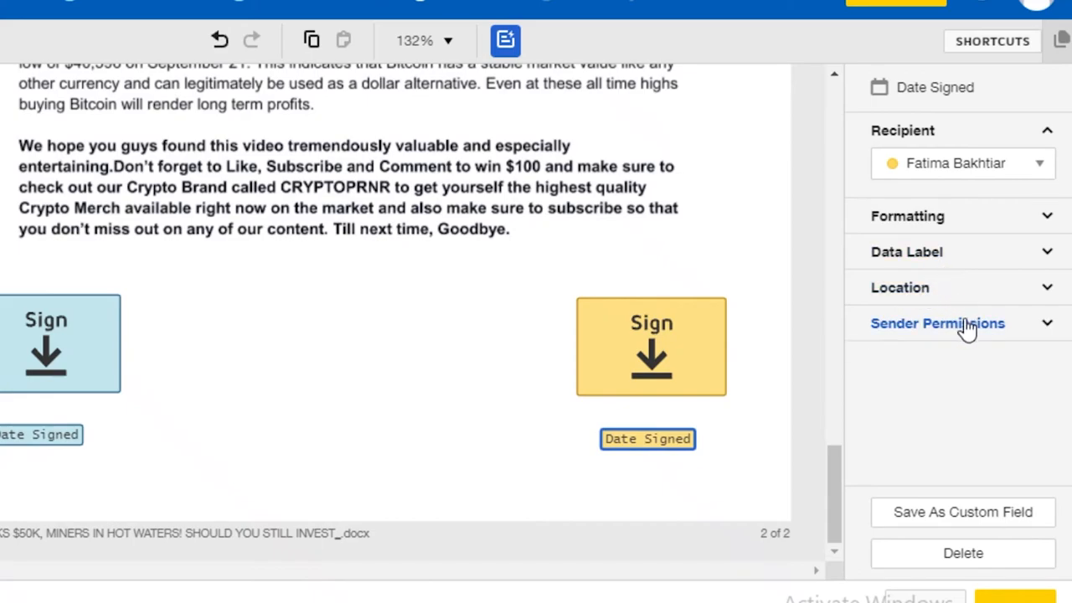
{"action": "left_click", "coordinate": [938, 324]}
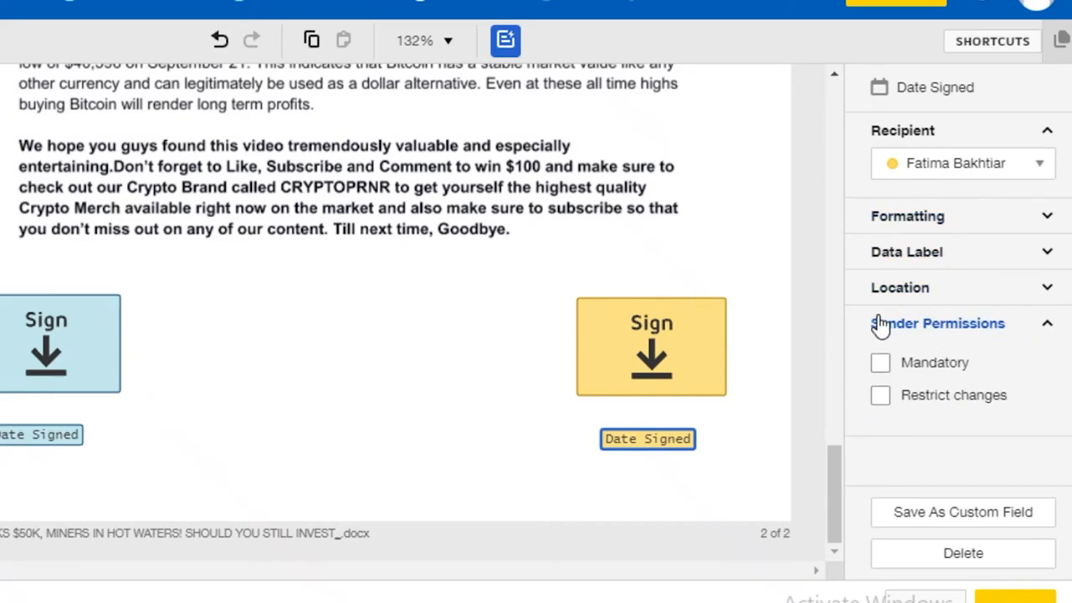
{"action": "left_click", "coordinate": [907, 217]}
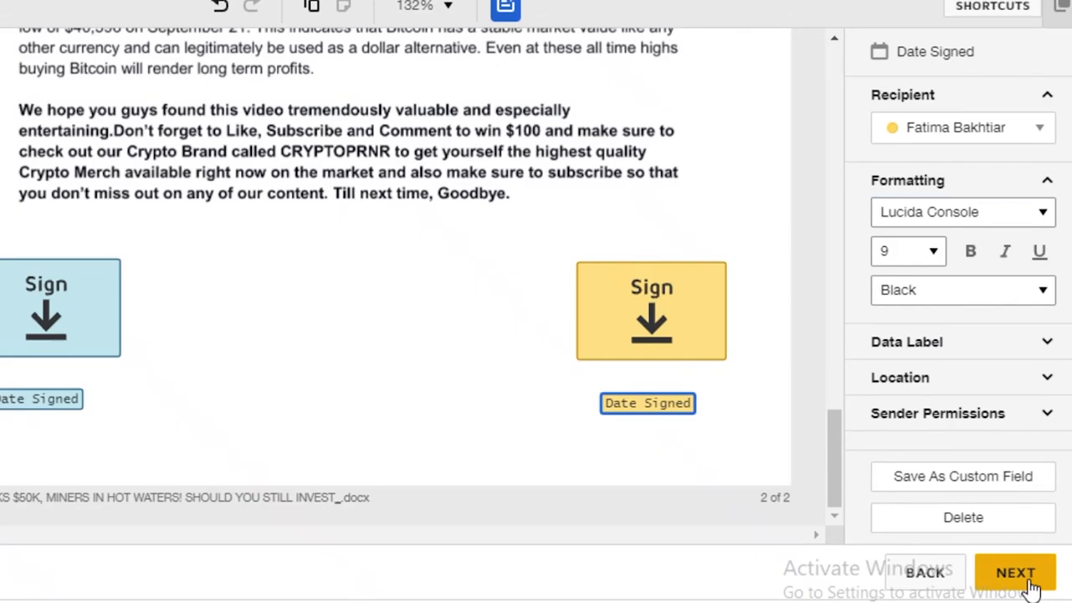
Save the template with its default name, send an envelope from it to both recipients, then go to mail.google.com.
{"action": "left_click", "coordinate": [1015, 573]}
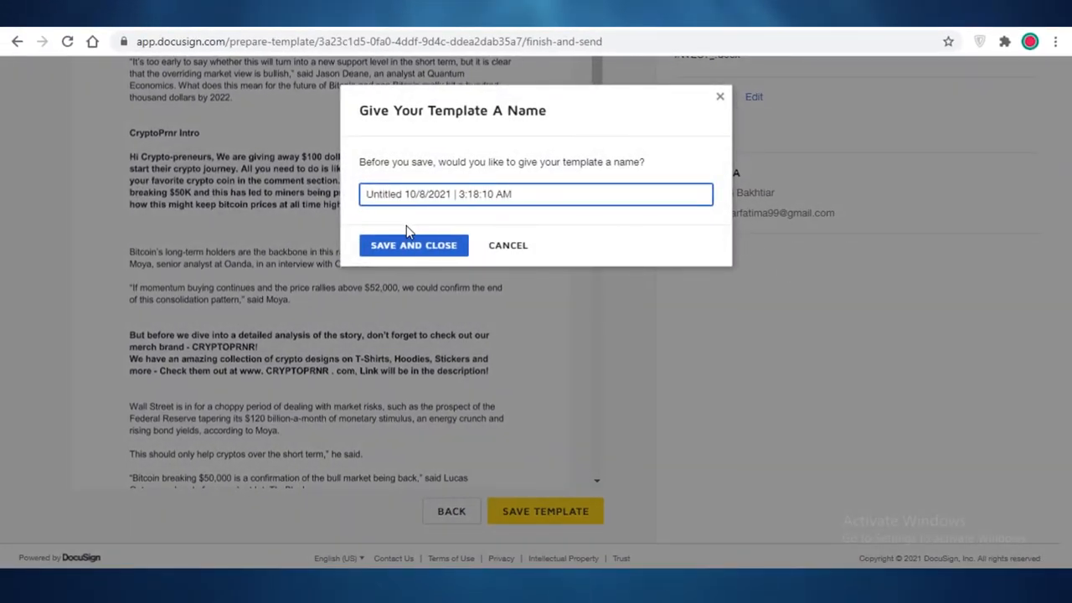
{"action": "left_click", "coordinate": [412, 244]}
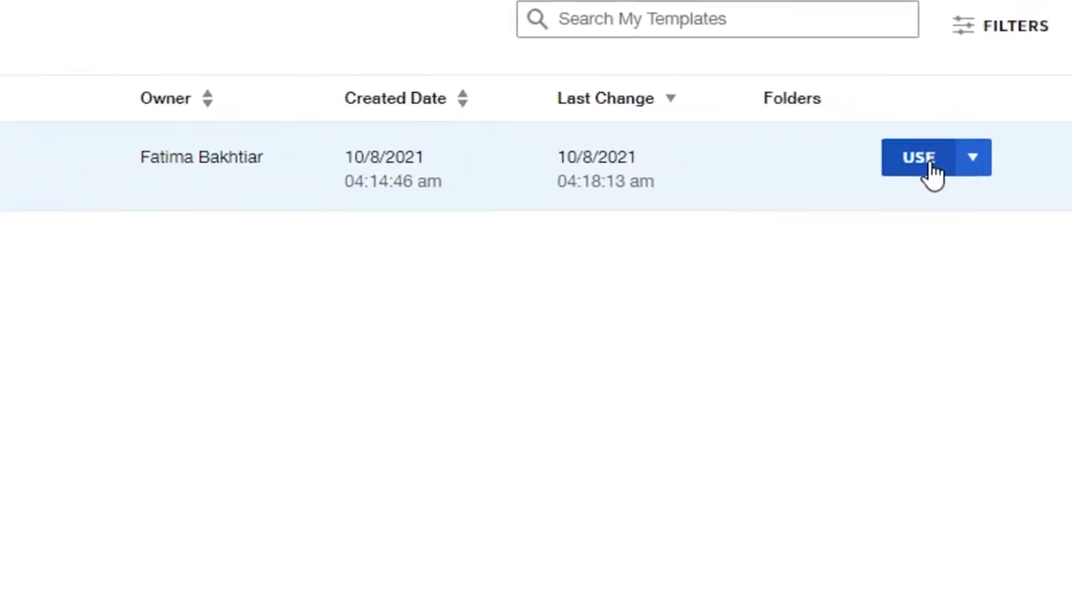
{"action": "left_click", "coordinate": [918, 158]}
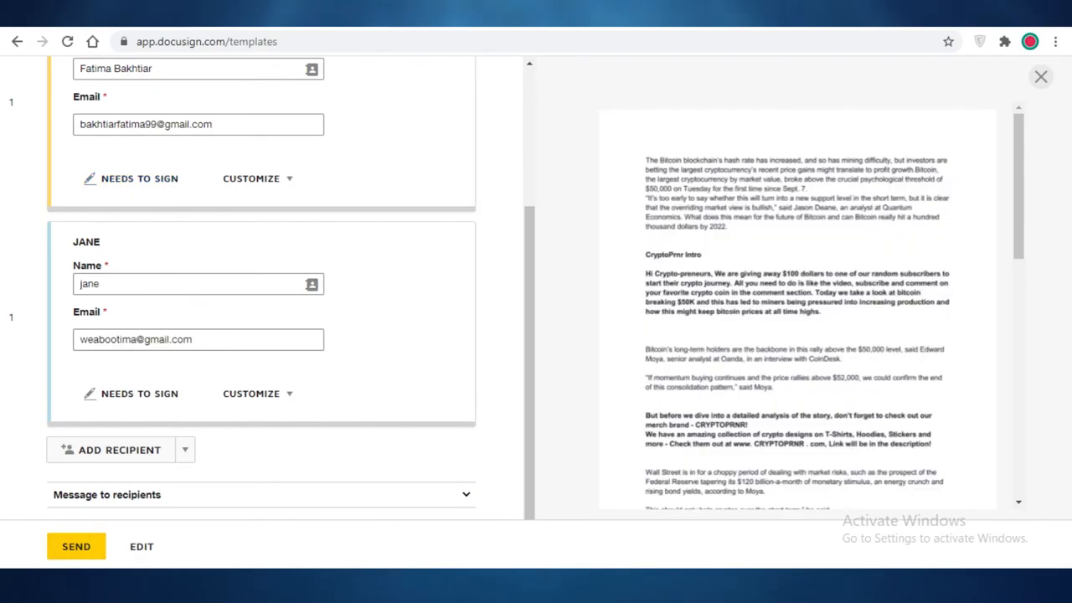
{"action": "left_click", "coordinate": [75, 546]}
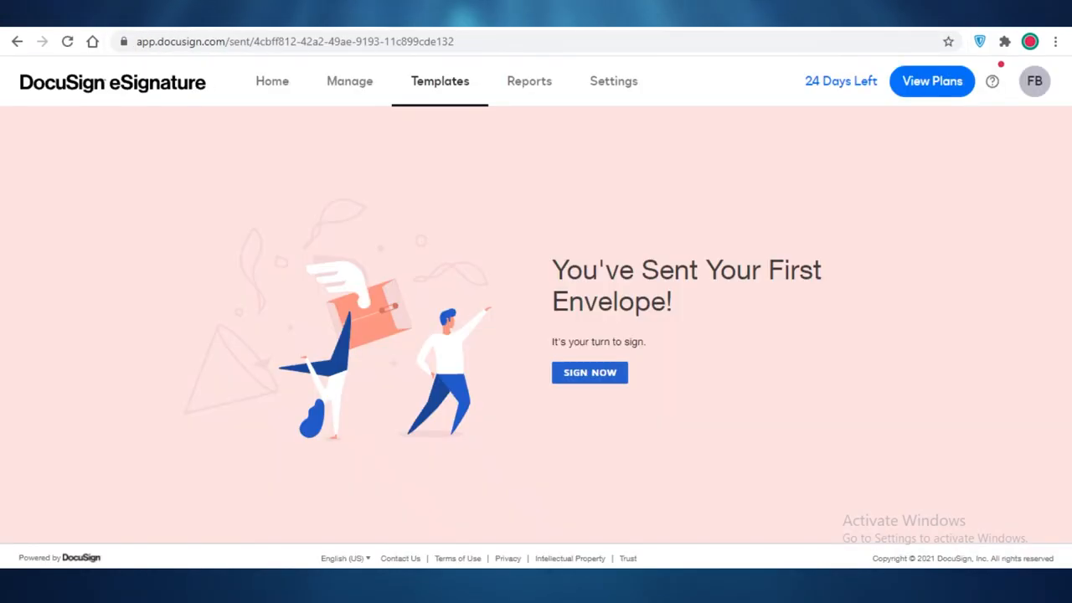
{"action": "type", "text": "mail.google.com"}
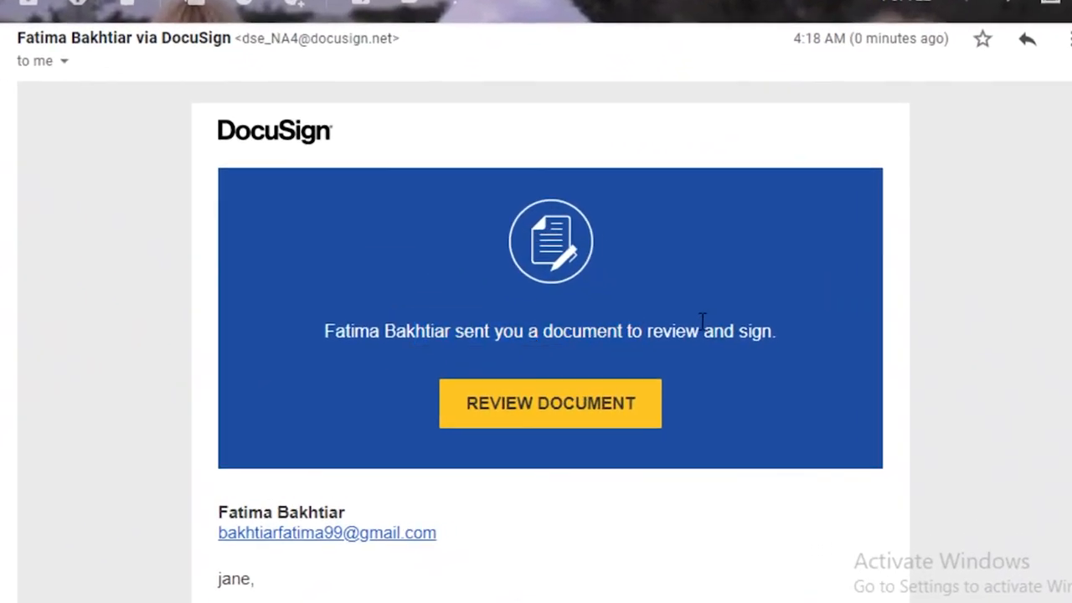
Review the document from JANE's DocuSign signing email in Gmail.
{"action": "left_click", "coordinate": [550, 403]}
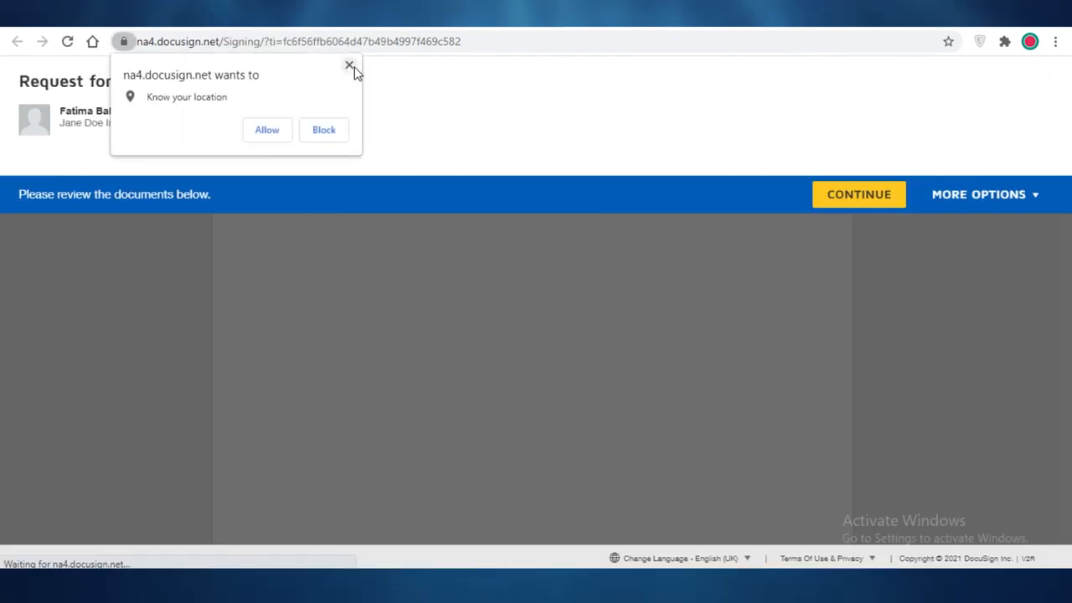
Dismiss the location prompt, adopt JANE's suggested signature in the Sign field and finish signing.
{"action": "left_click", "coordinate": [350, 65]}
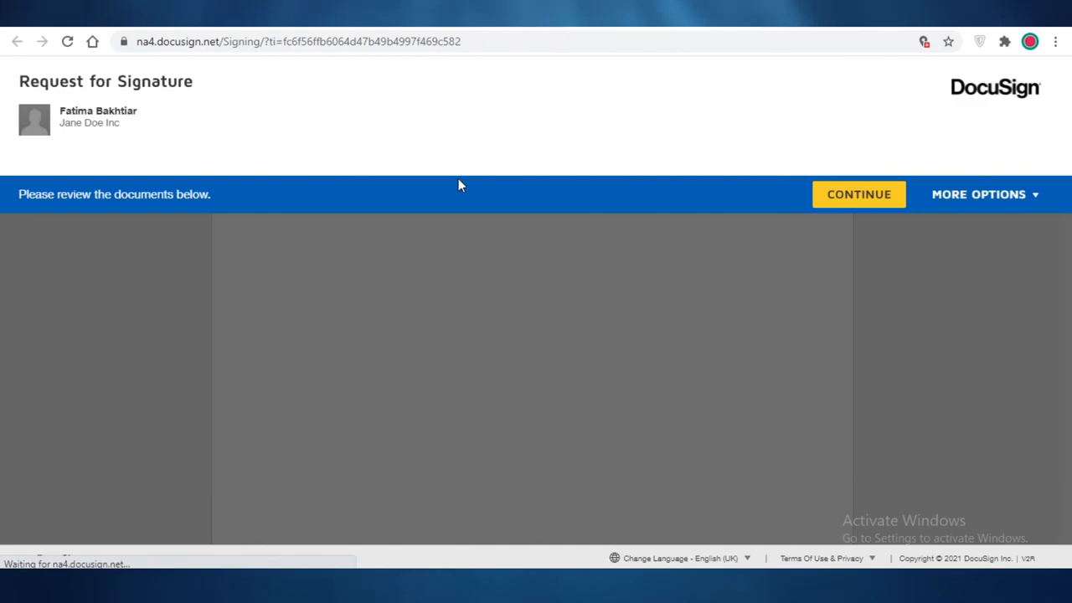
{"action": "left_click", "coordinate": [859, 194]}
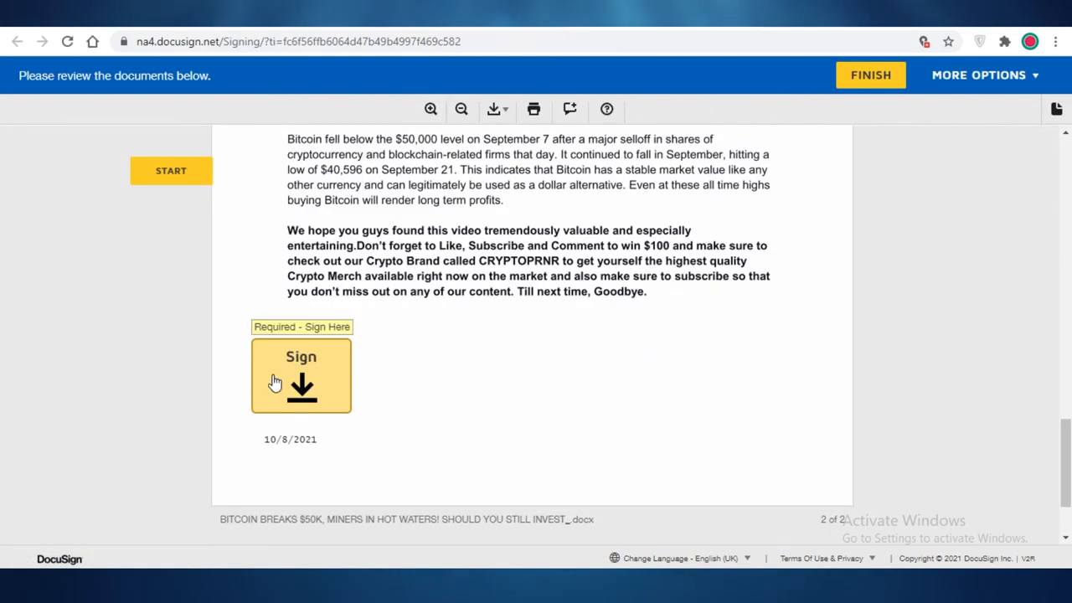
{"action": "left_click", "coordinate": [301, 375]}
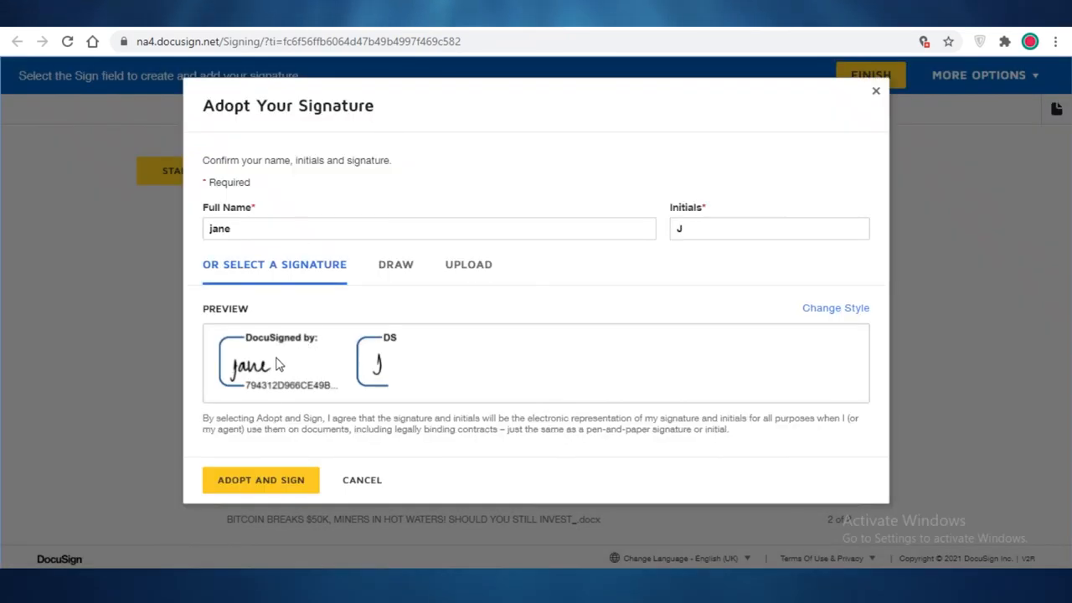
{"action": "left_click", "coordinate": [260, 480]}
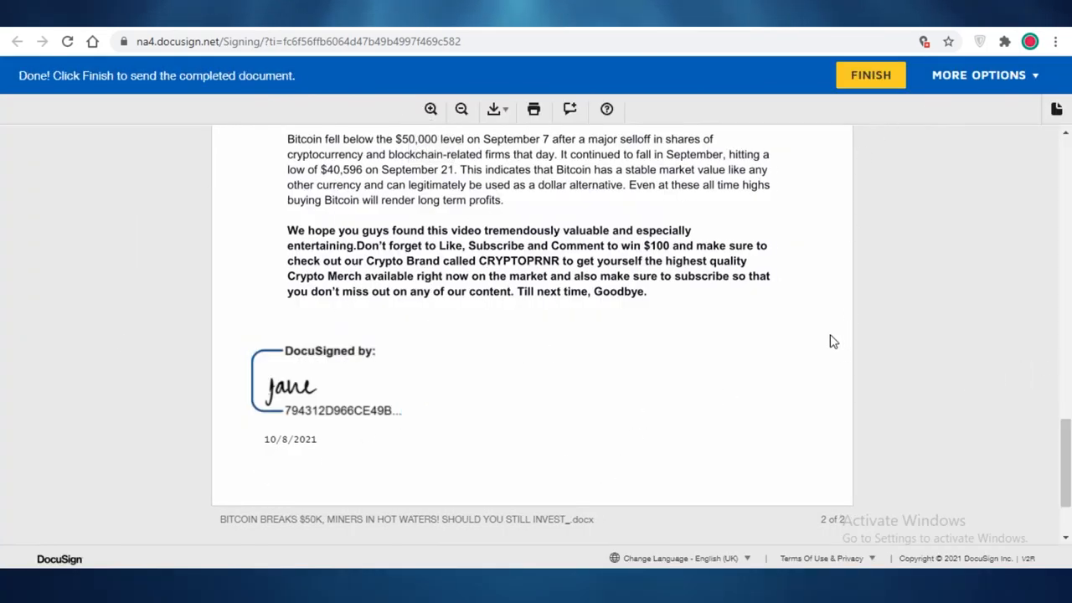
{"action": "left_click", "coordinate": [870, 74]}
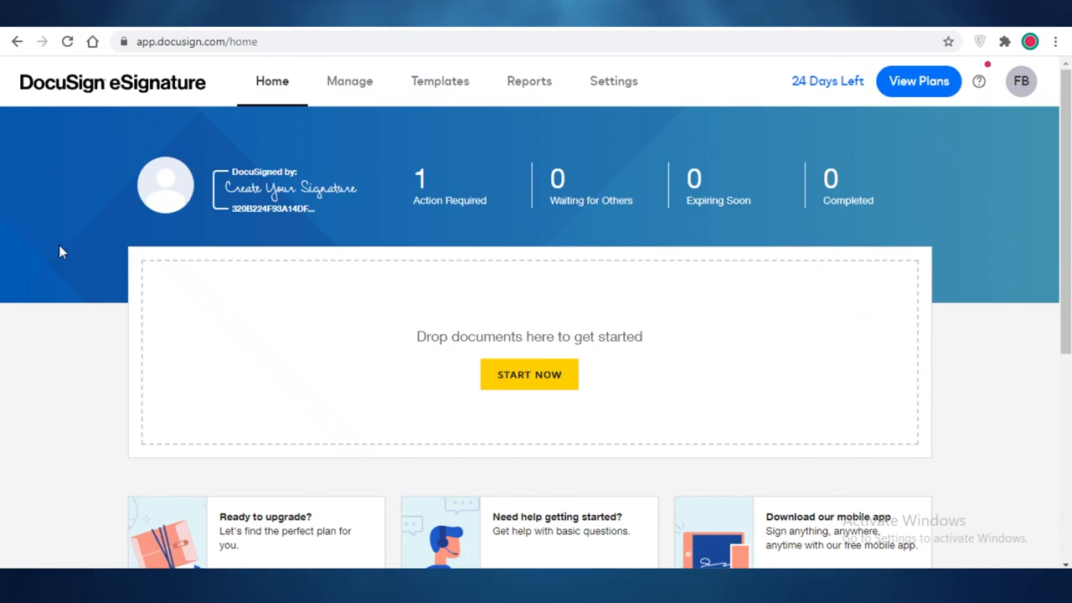